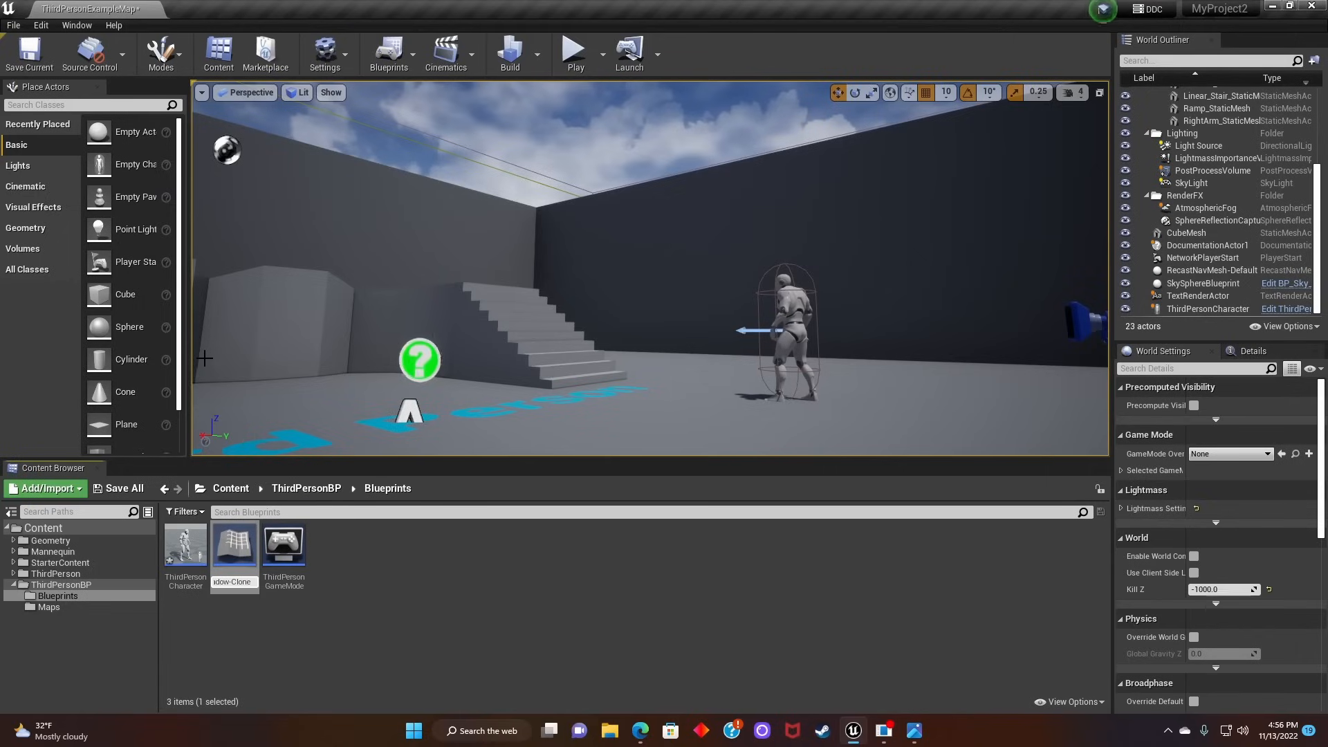
pyautogui.moveTo(235, 563)
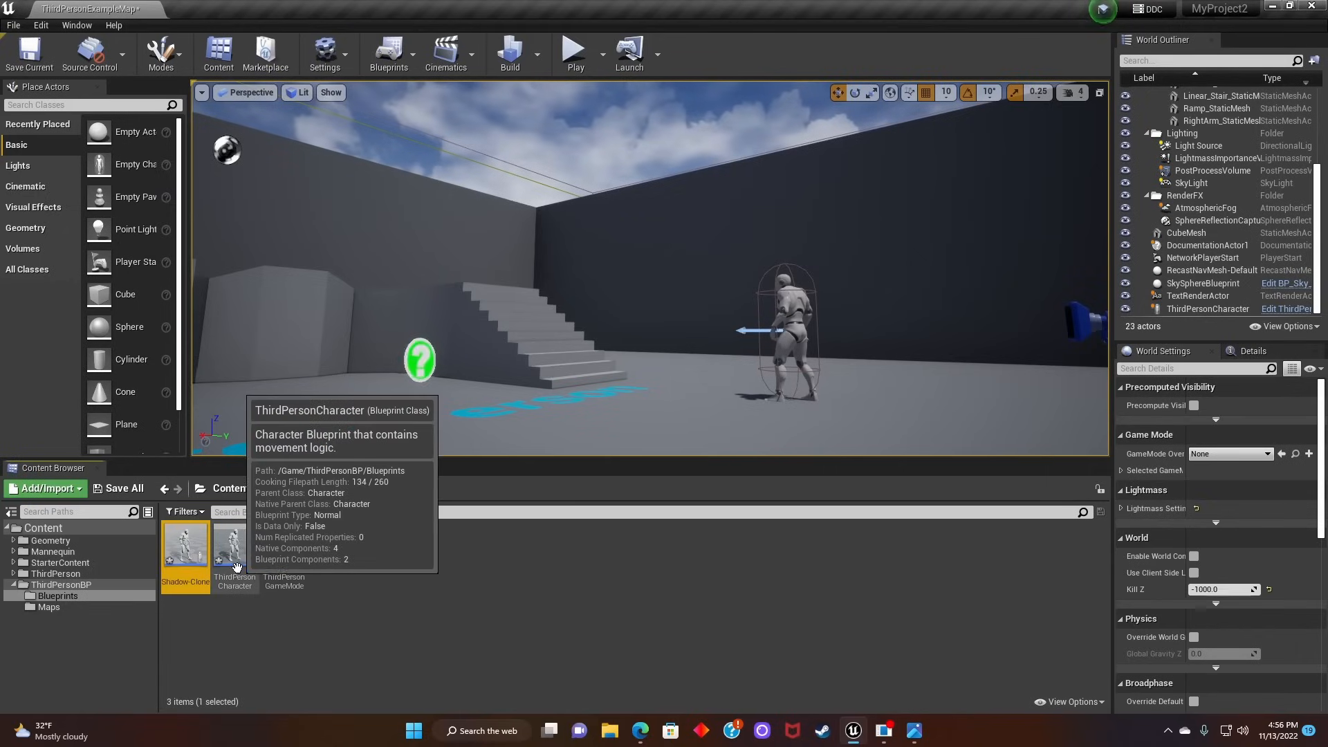
# Step: Open the ThirdPersonCharacter blueprint from the Blueprints folder
pyautogui.doubleClick(234, 545)
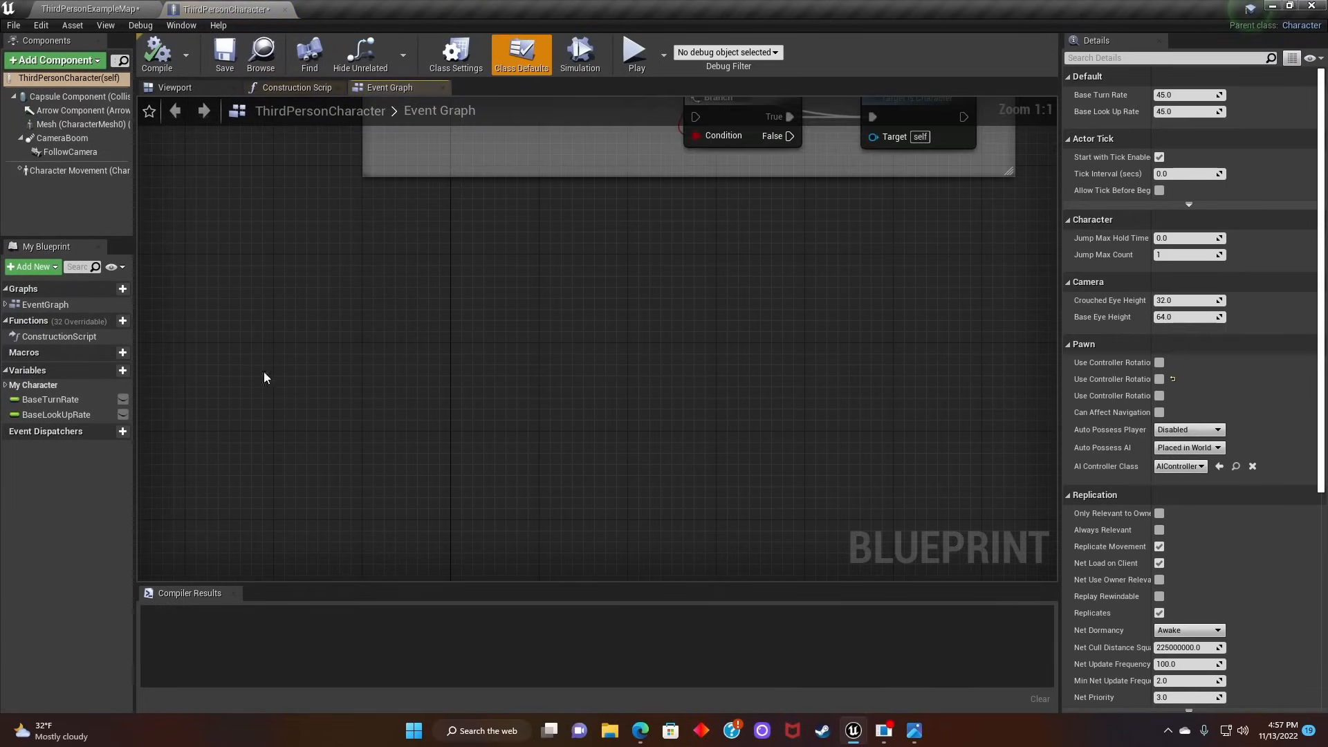
# Step: Add scene components Shadow Clone1 and Shadow Clone2 and position them beside the character
pyautogui.click(174, 87)
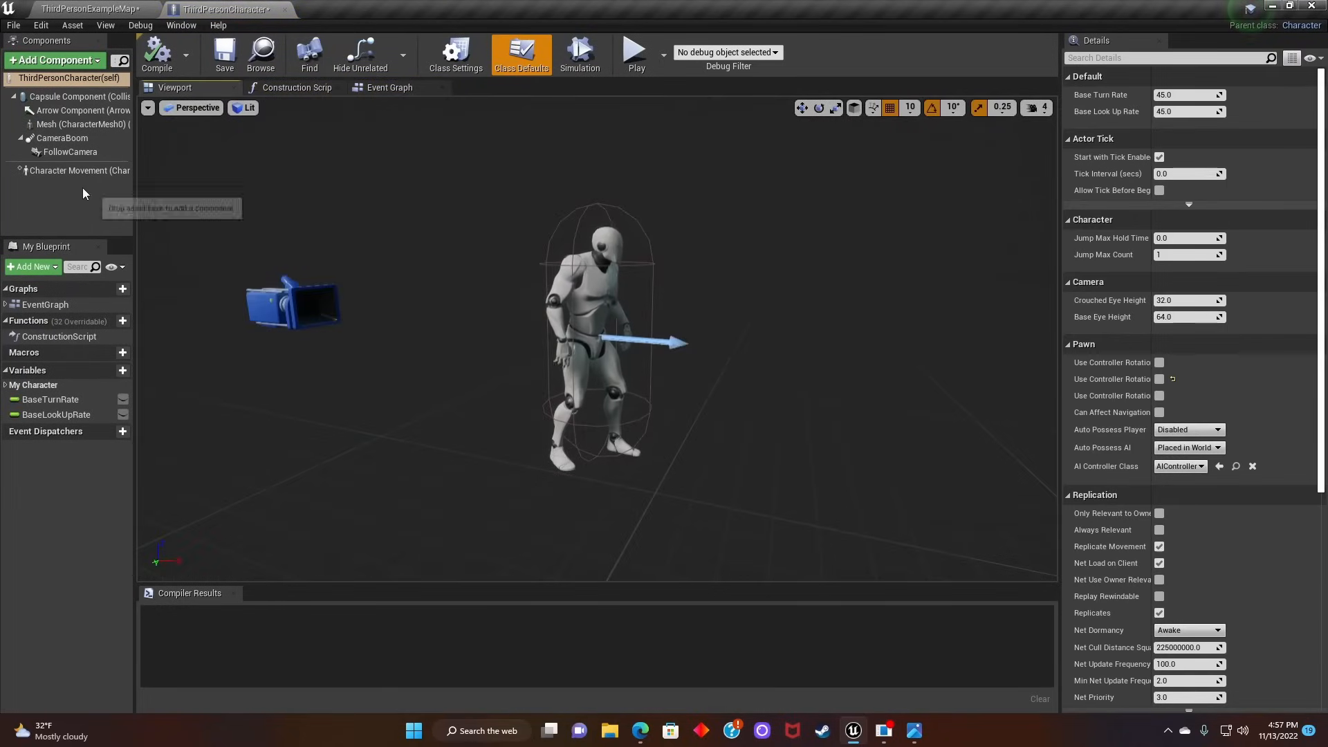
pyautogui.click(53, 60)
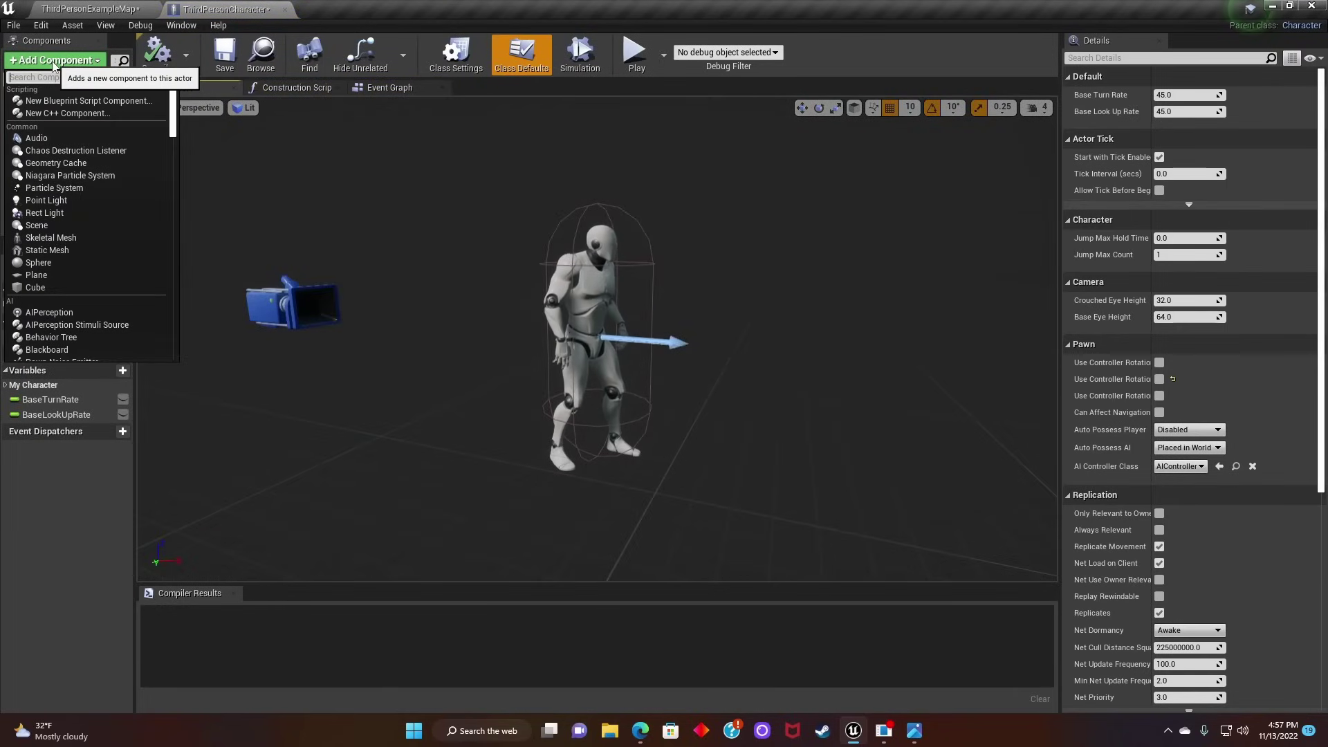
pyautogui.write('scene')
pyautogui.write('Shadow C')
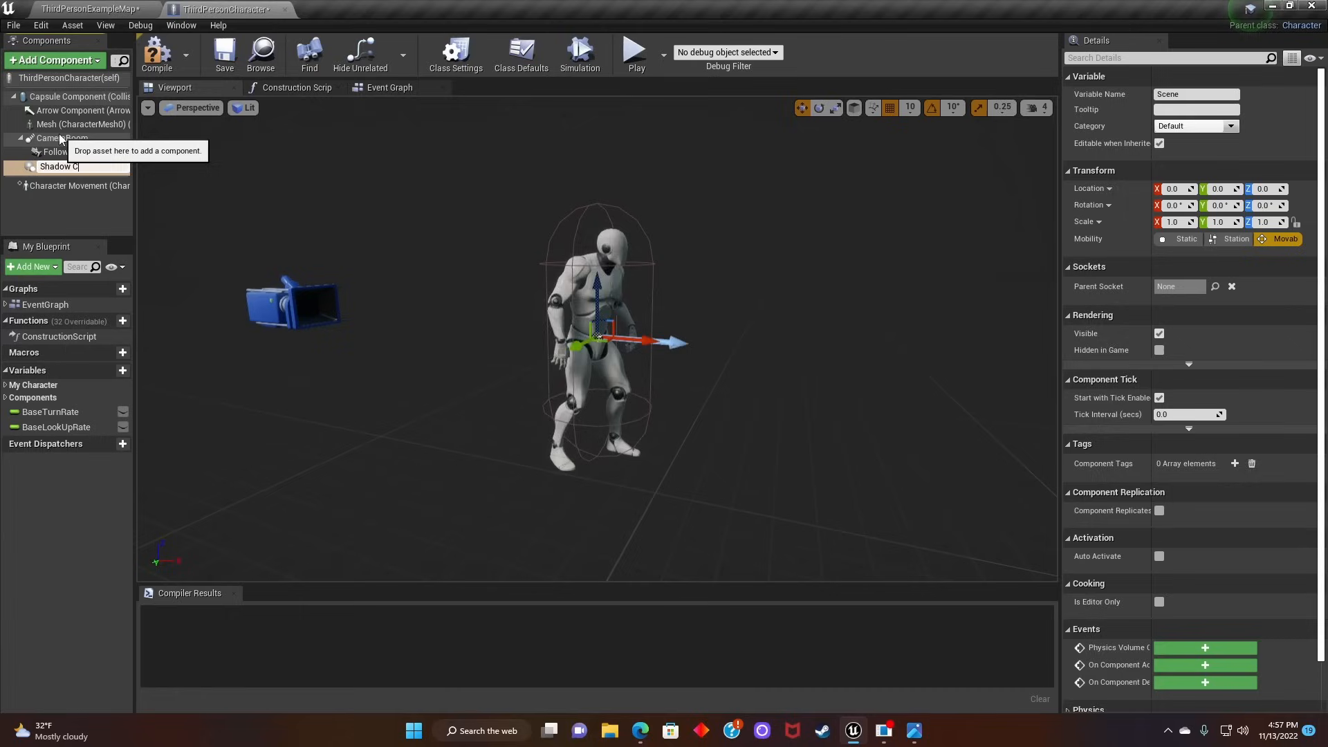
pyautogui.write('lone1')
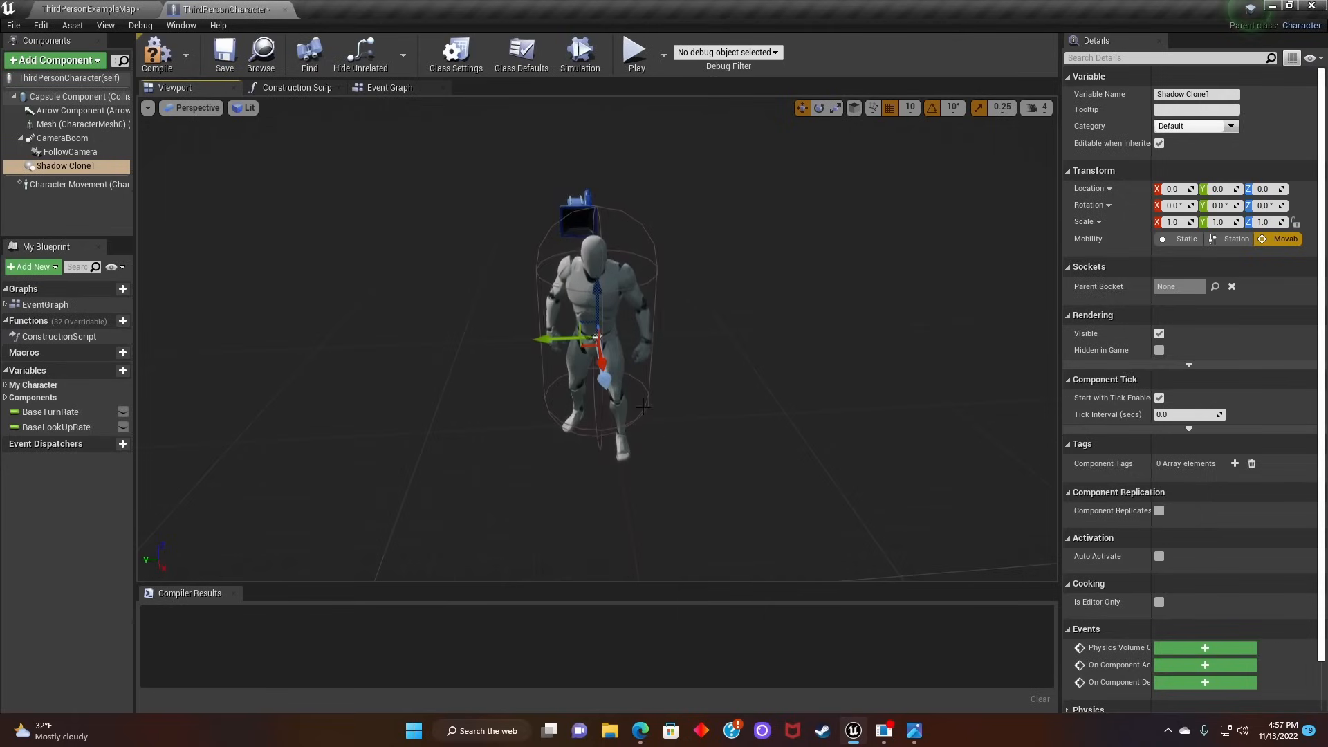
pyautogui.moveTo(564, 339); pyautogui.dragTo(407, 339)
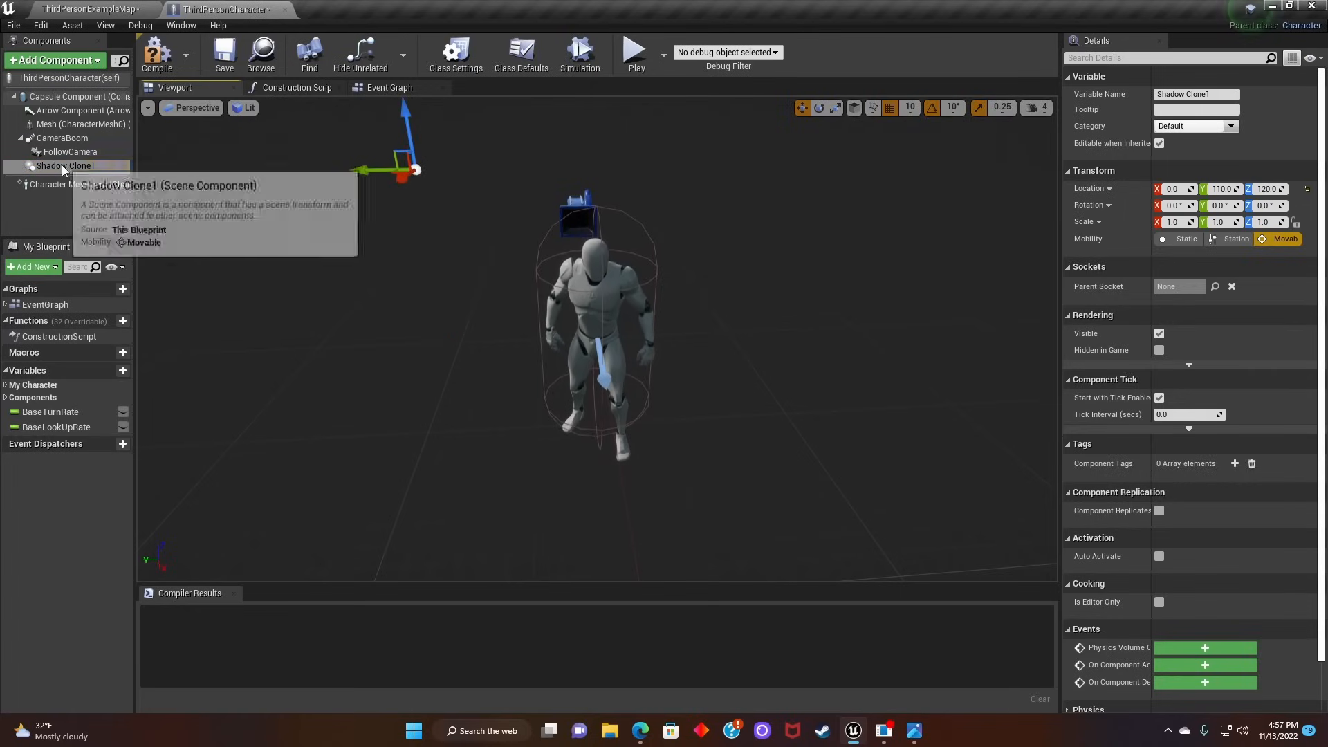
pyautogui.moveTo(85, 125)
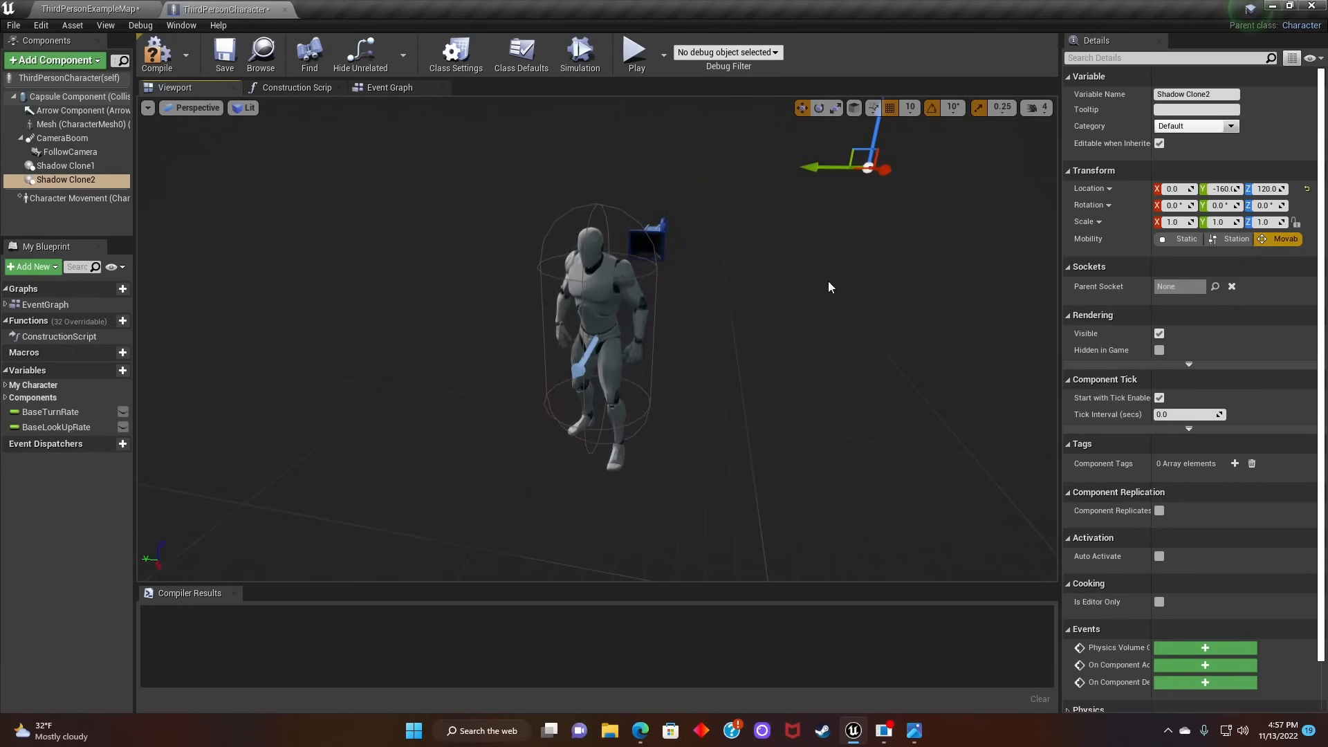
pyautogui.click(63, 166)
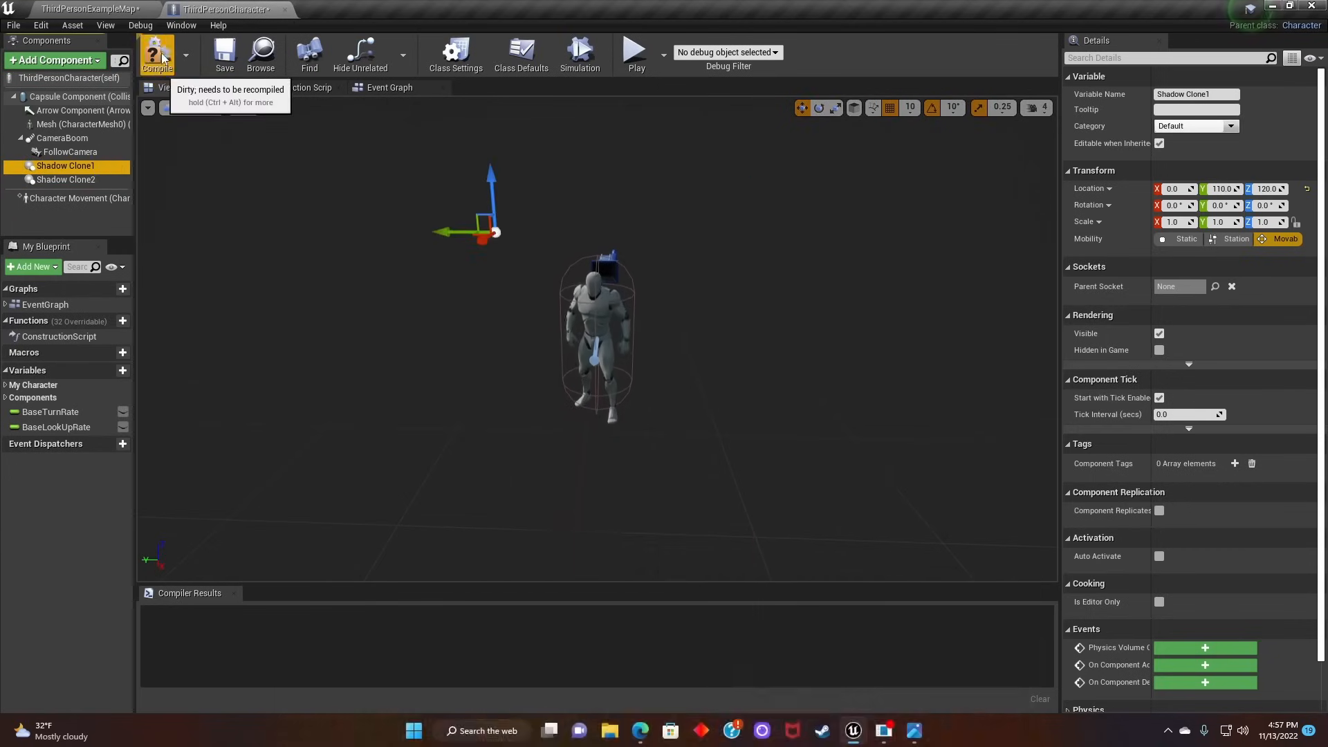
# Step: Compile and add a keyboard event bound to the Q key
pyautogui.click(155, 53)
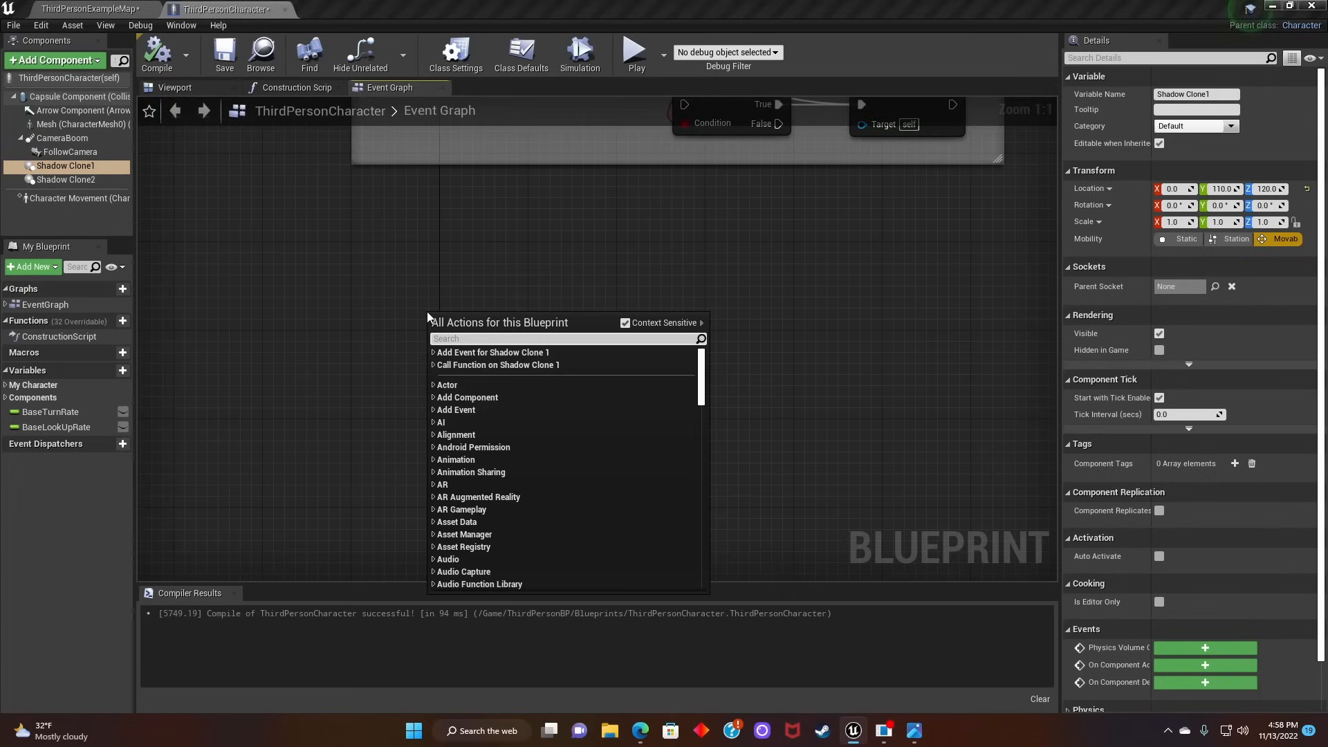
pyautogui.write('keyb')
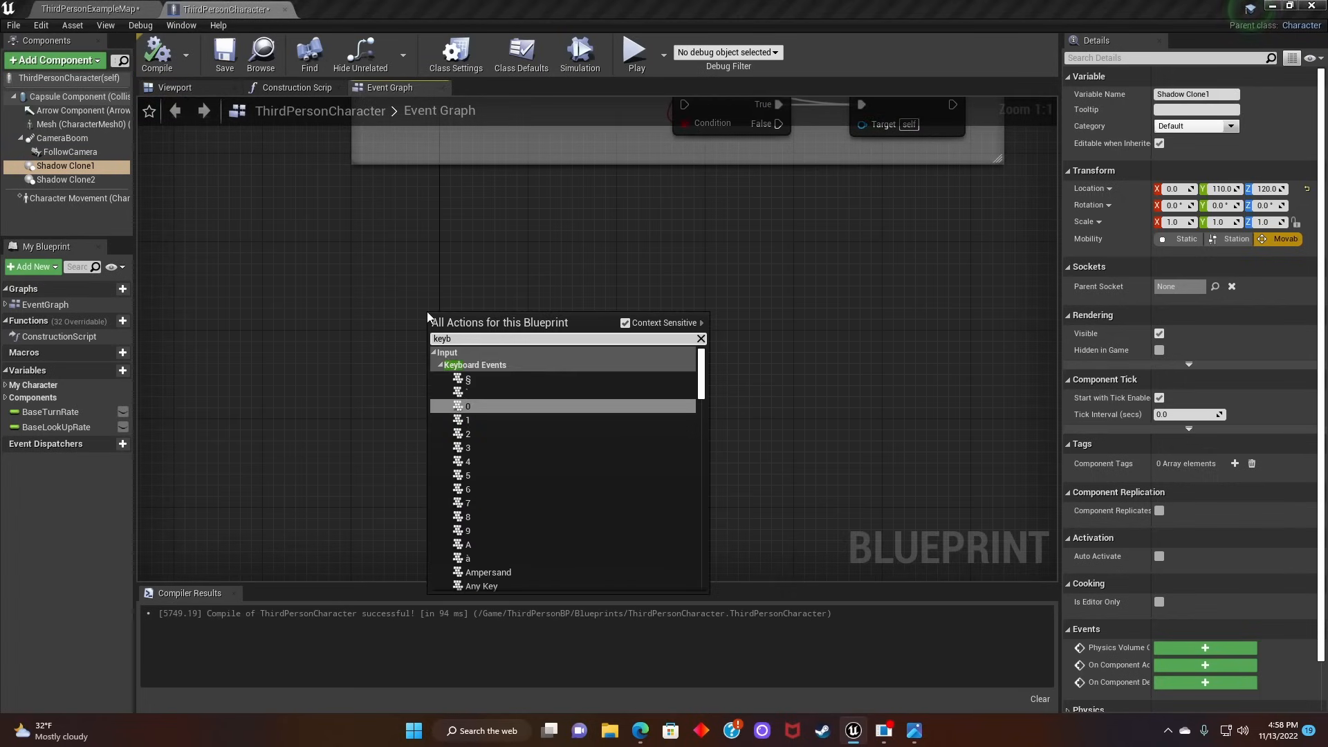
pyautogui.click(467, 407)
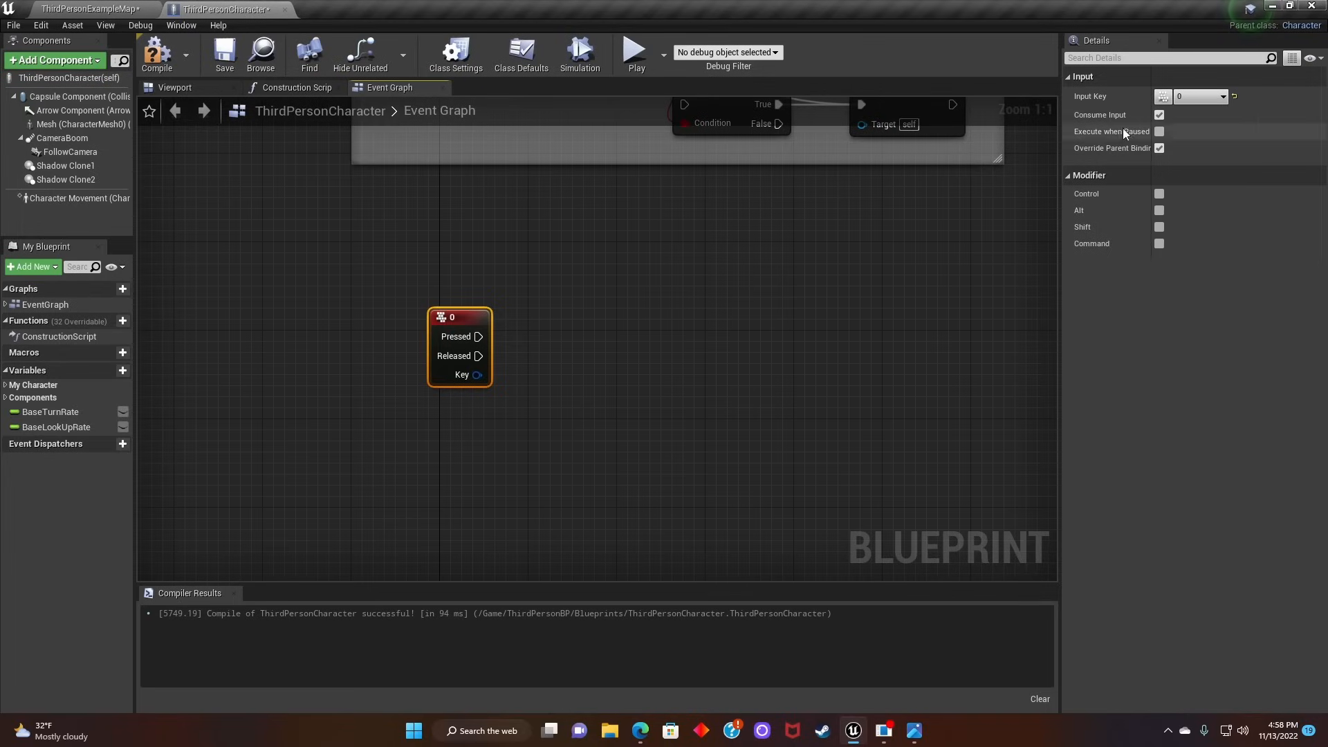
pyautogui.click(1201, 97)
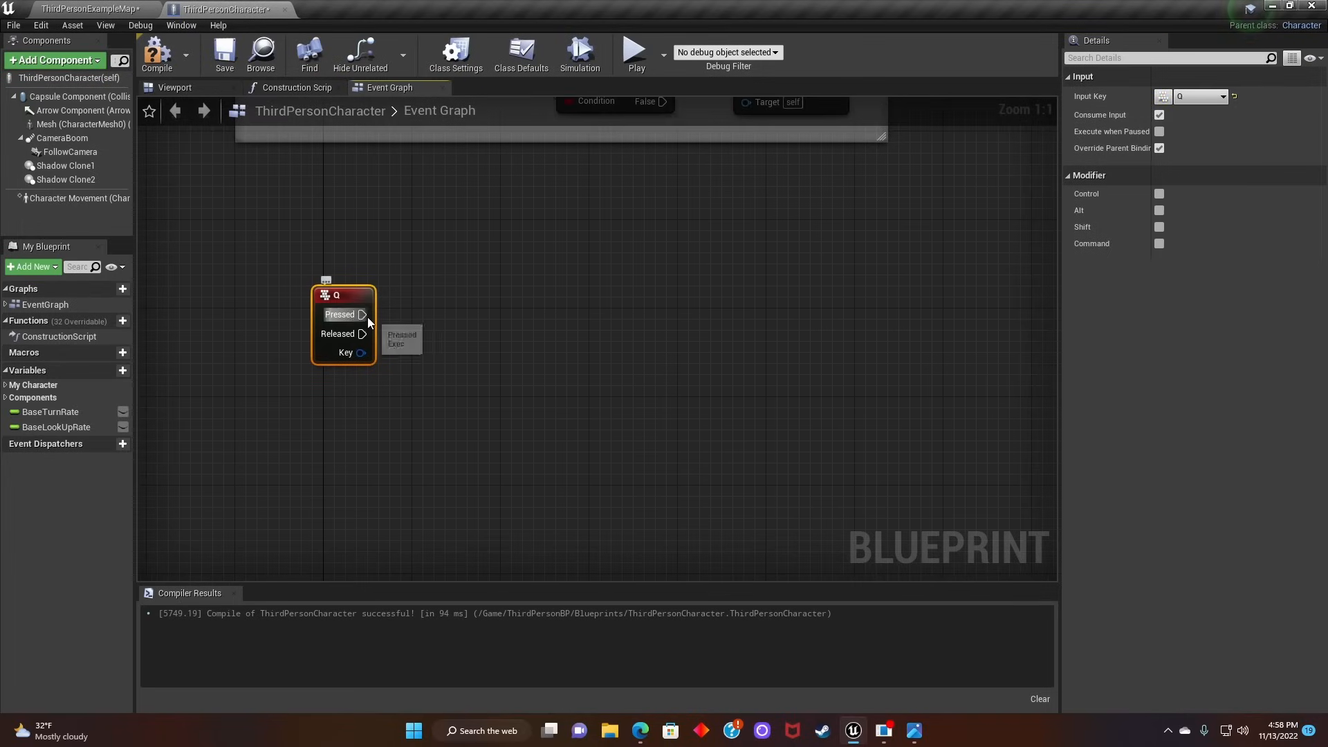
# Step: Wire Q Pressed to a Spawn Actor from Class node with class Shadow-Clone
pyautogui.moveTo(361, 314); pyautogui.dragTo(483, 323)
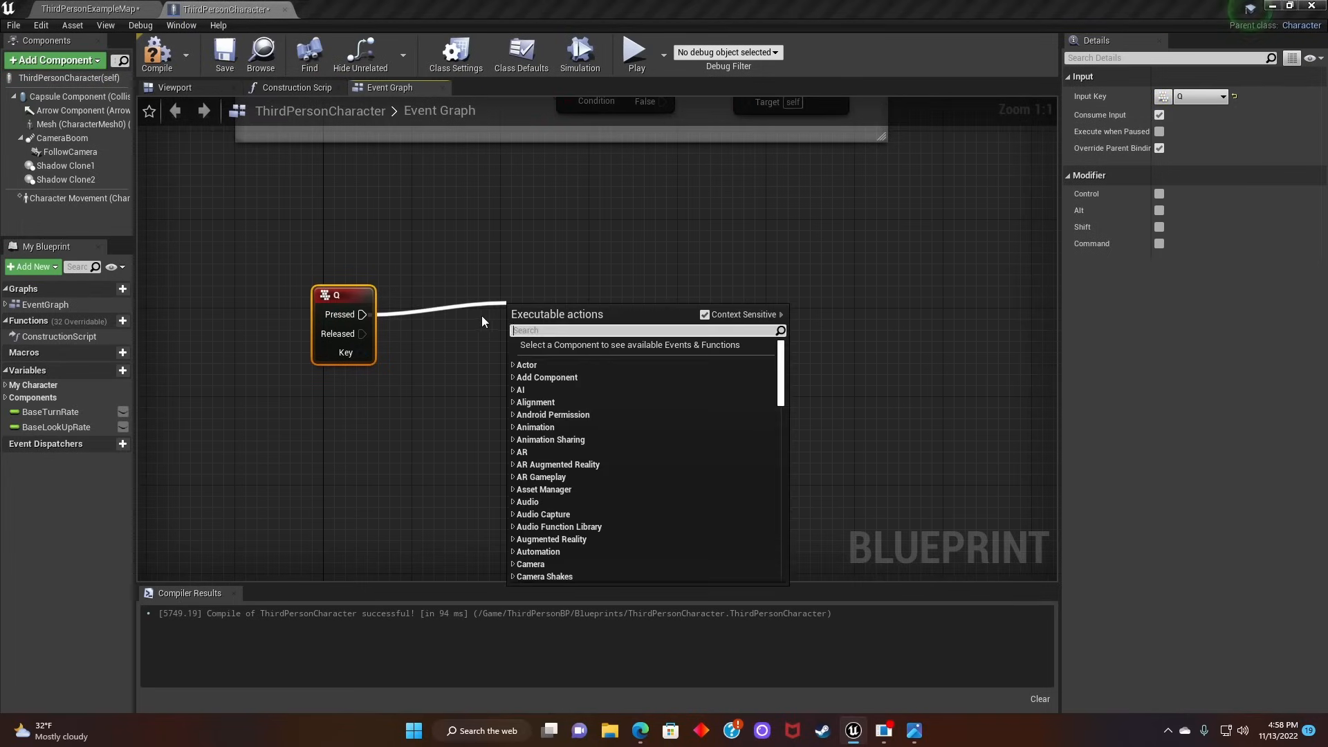
pyautogui.write('spawn act')
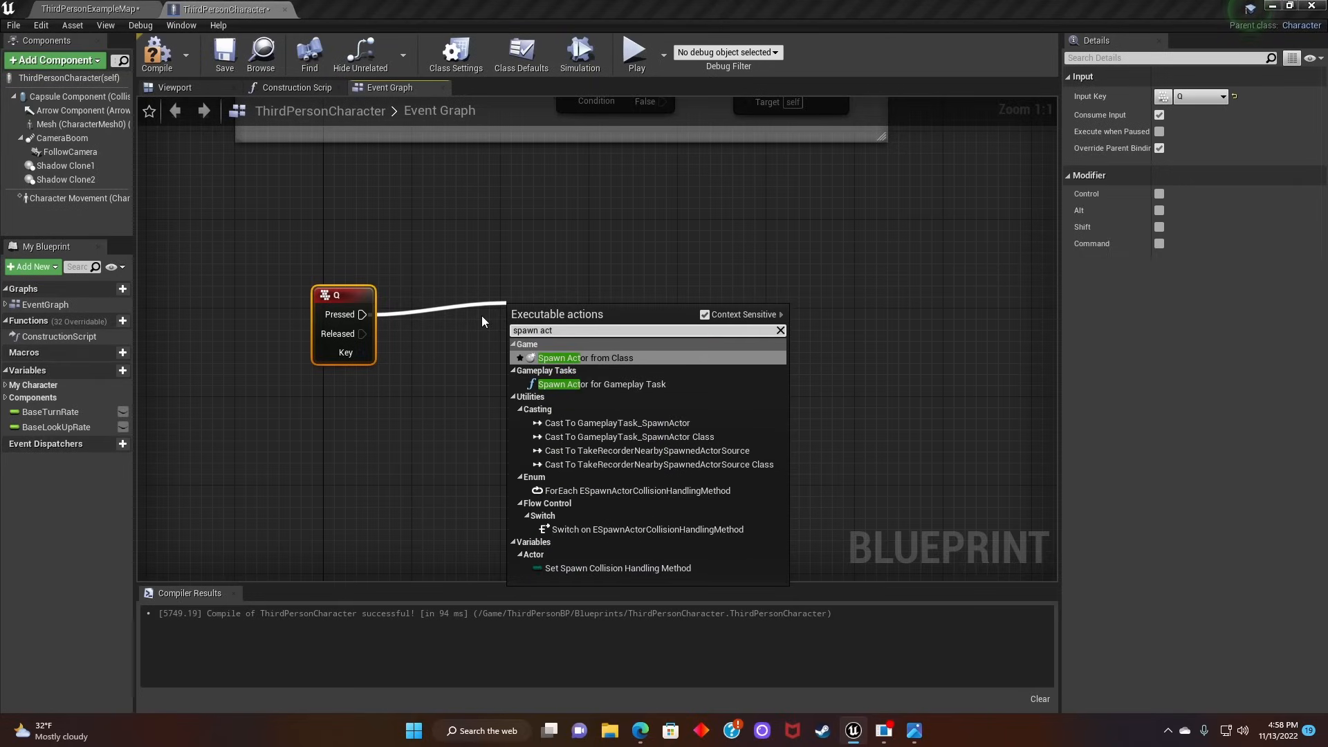
pyautogui.write('or')
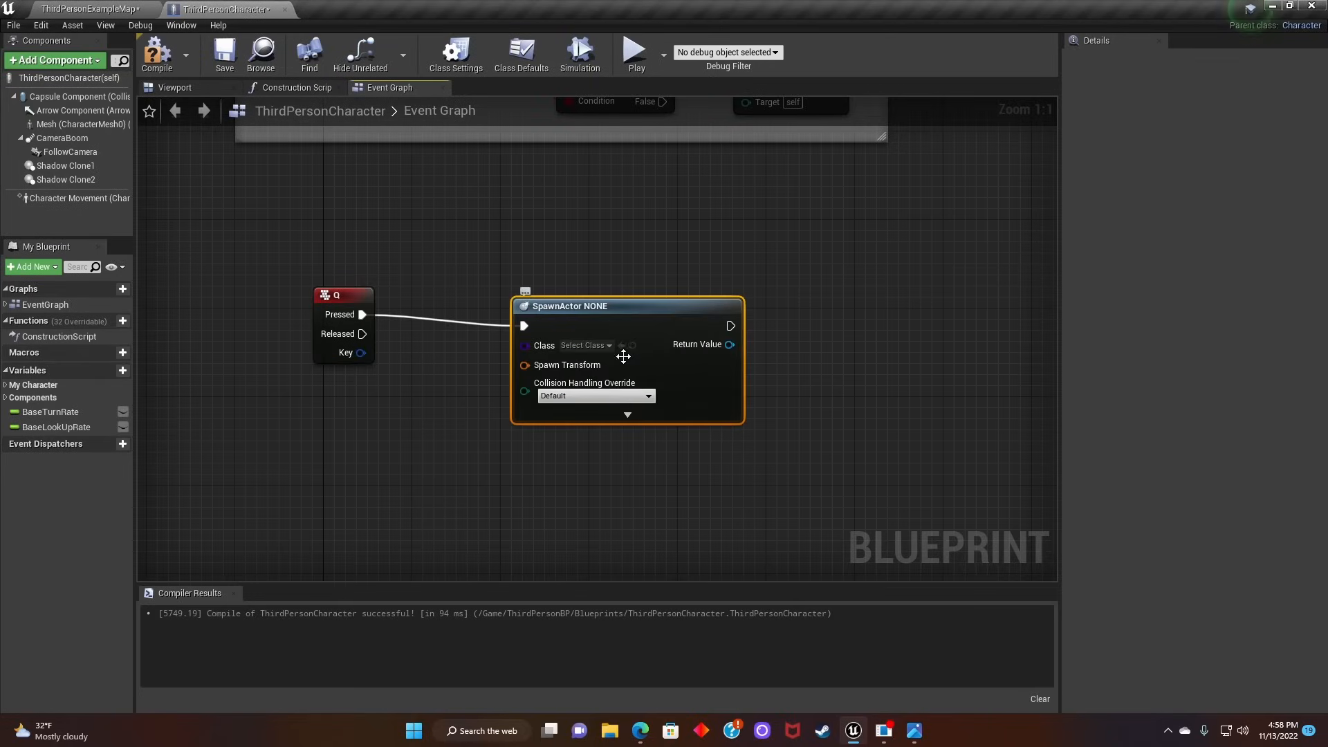
pyautogui.click(582, 346)
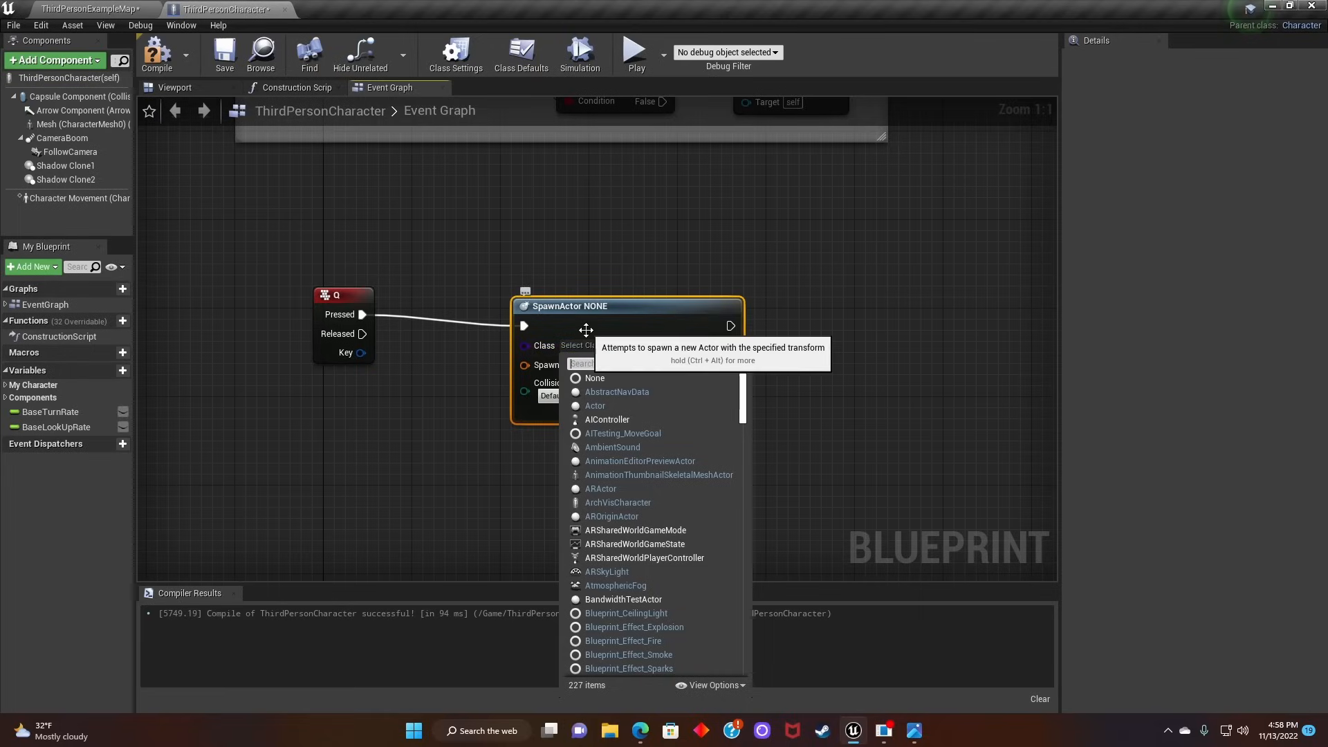
pyautogui.write('shadow')
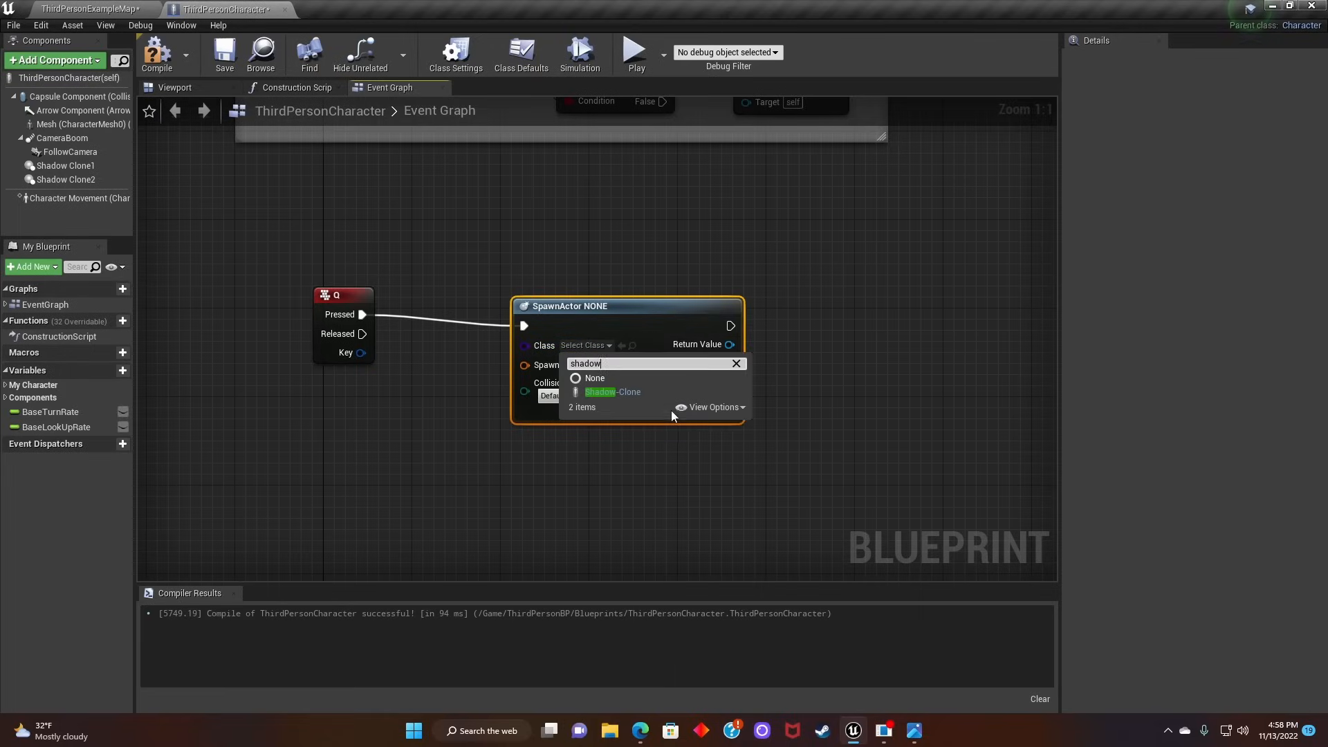
pyautogui.click(613, 392)
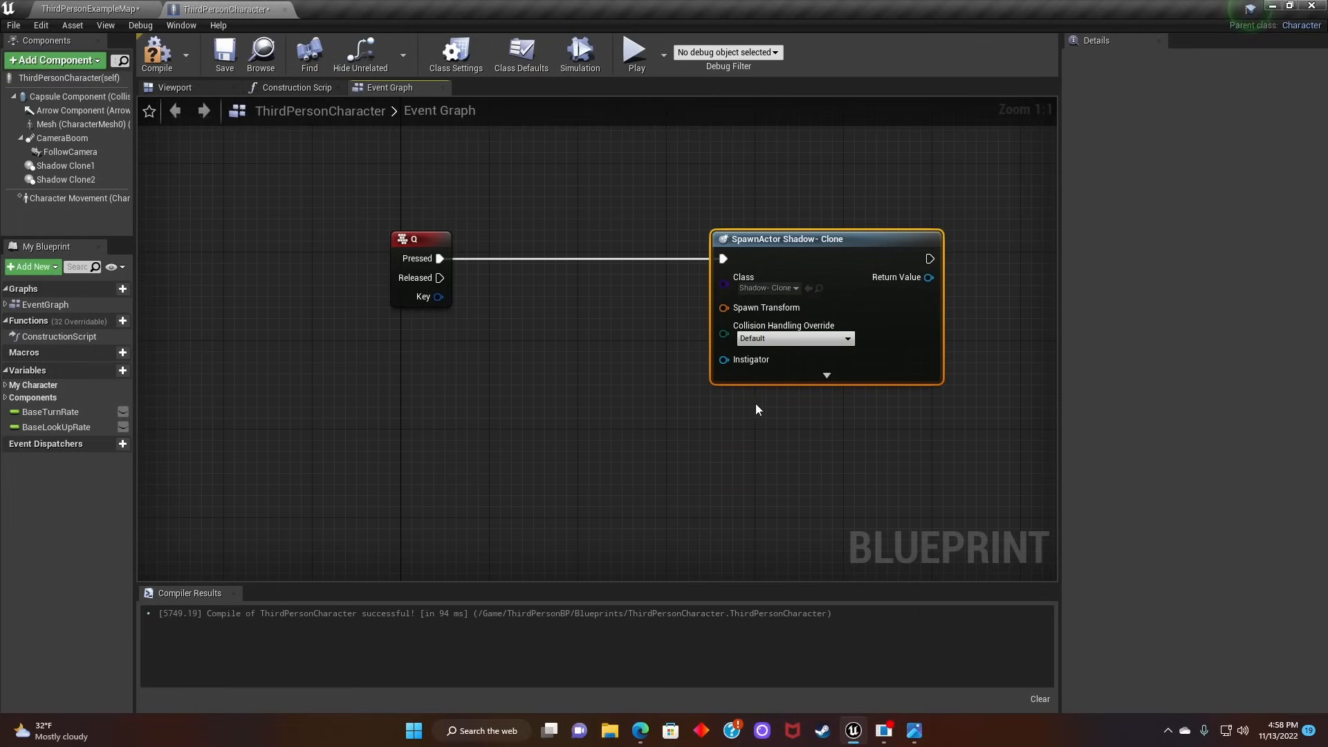
# Step: Feed Shadow Clone1's GetWorldTransform into the first spawn node
pyautogui.click(66, 166)
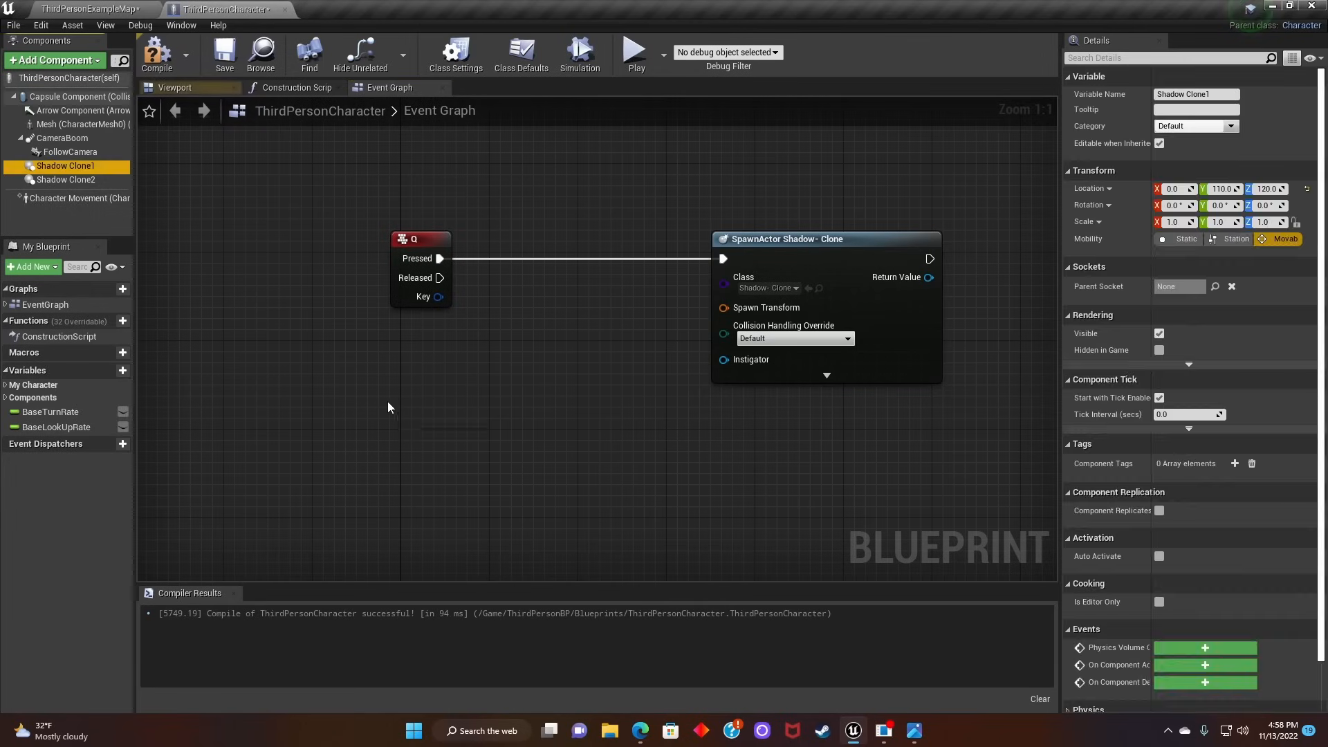
pyautogui.moveTo(66, 165); pyautogui.dragTo(436, 407)
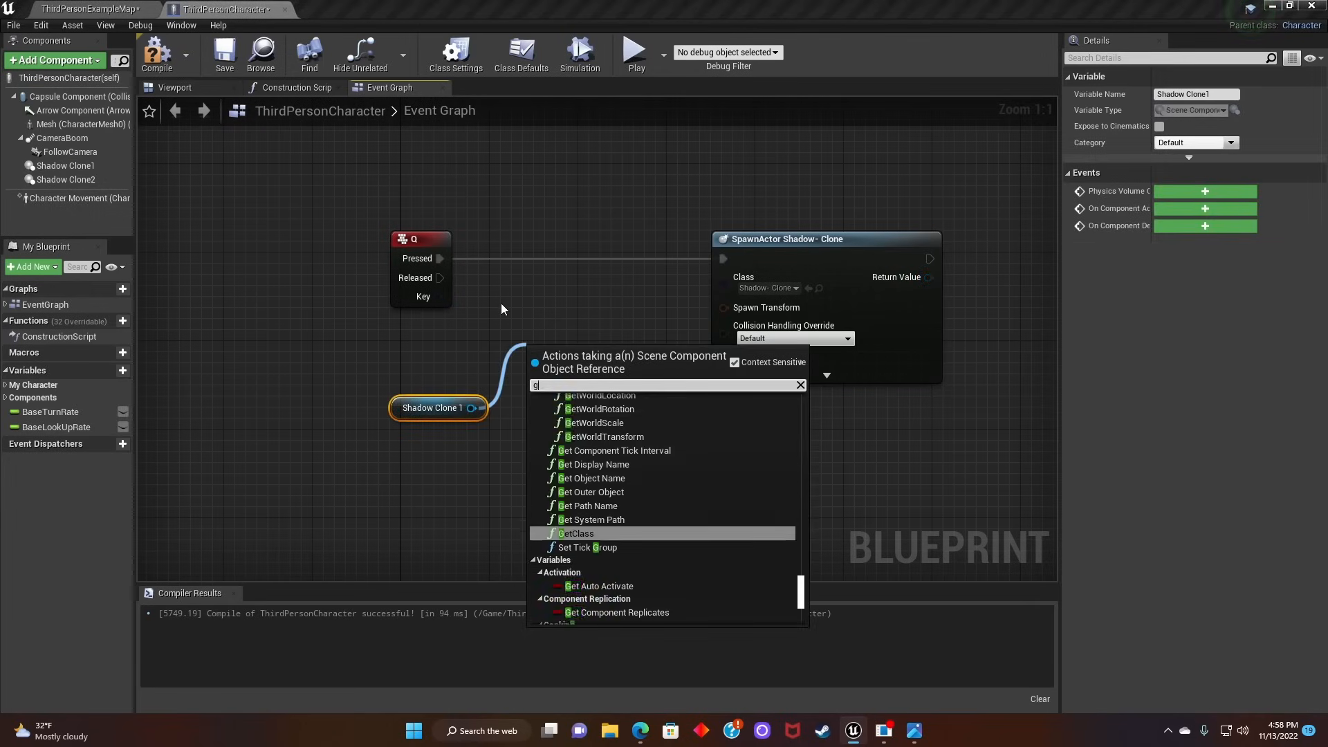
pyautogui.write('et world')
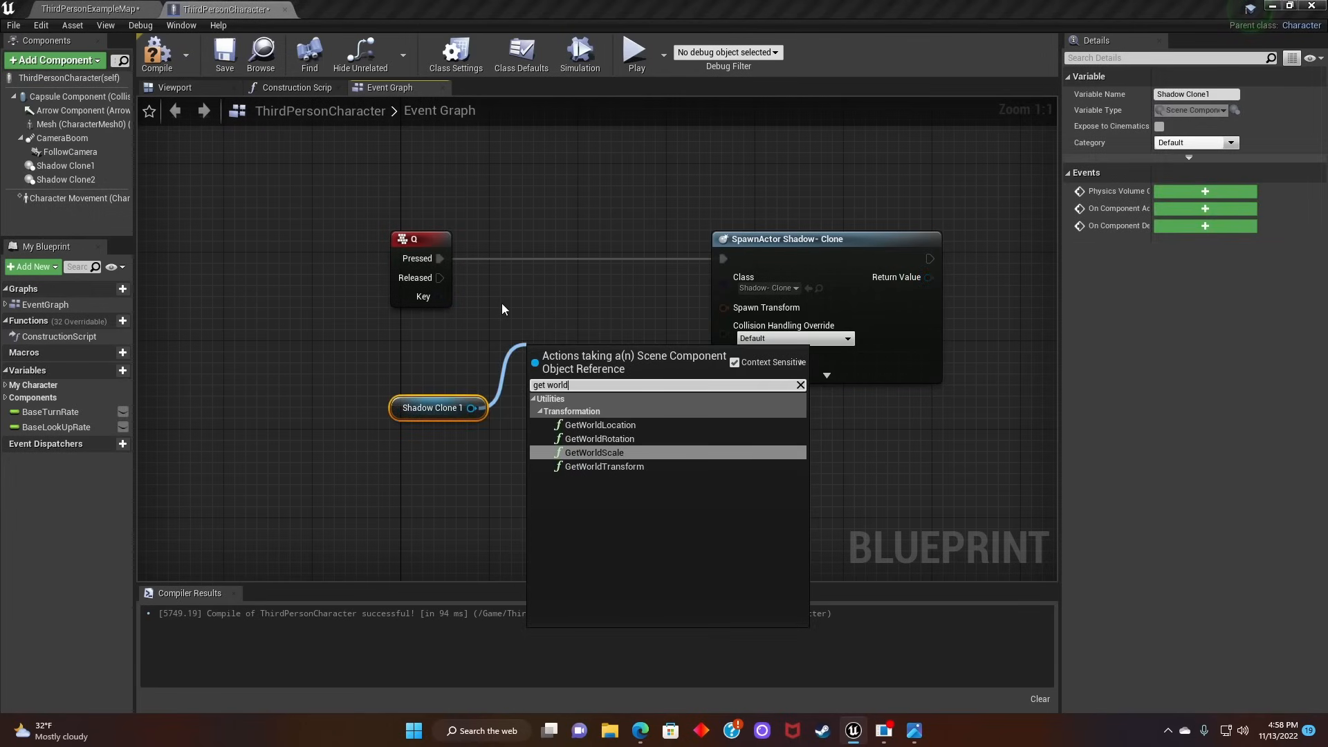
pyautogui.click(603, 466)
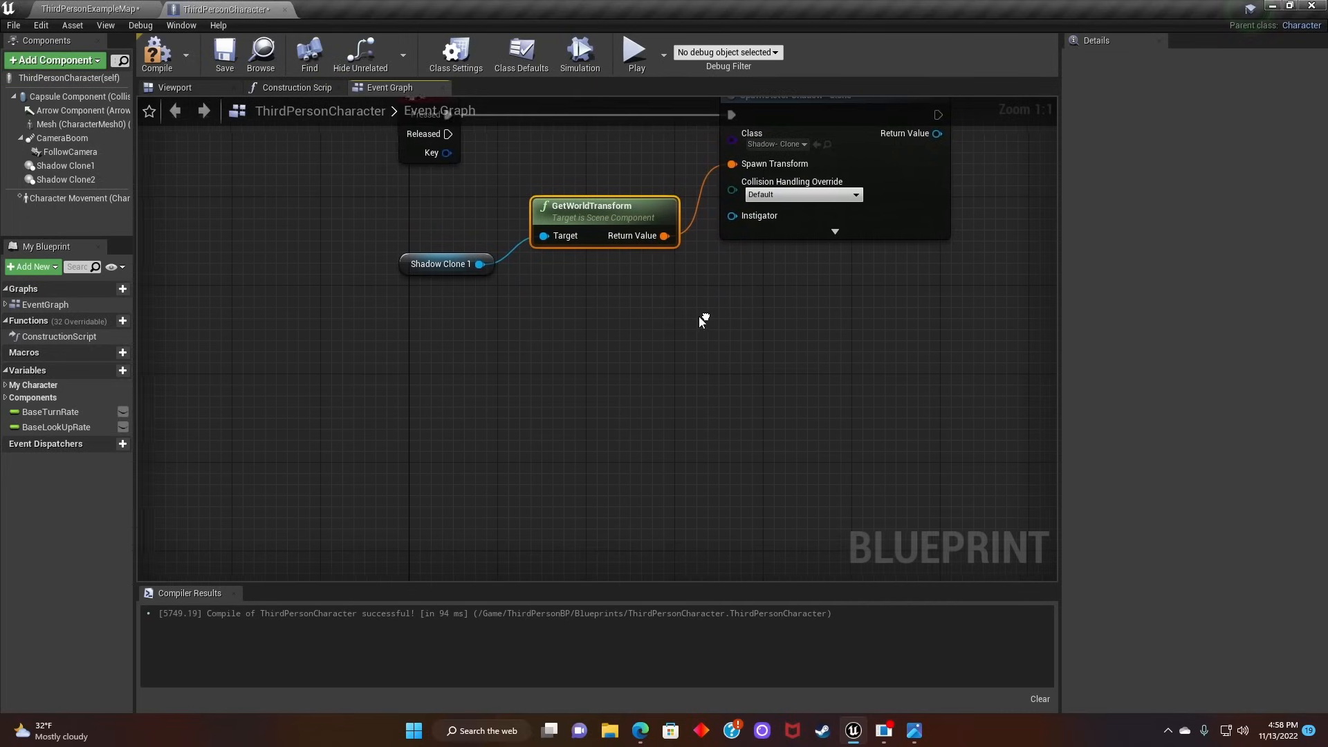
# Step: Feed Shadow Clone2's GetWorldTransform into a second chained spawn node
pyautogui.click(66, 178)
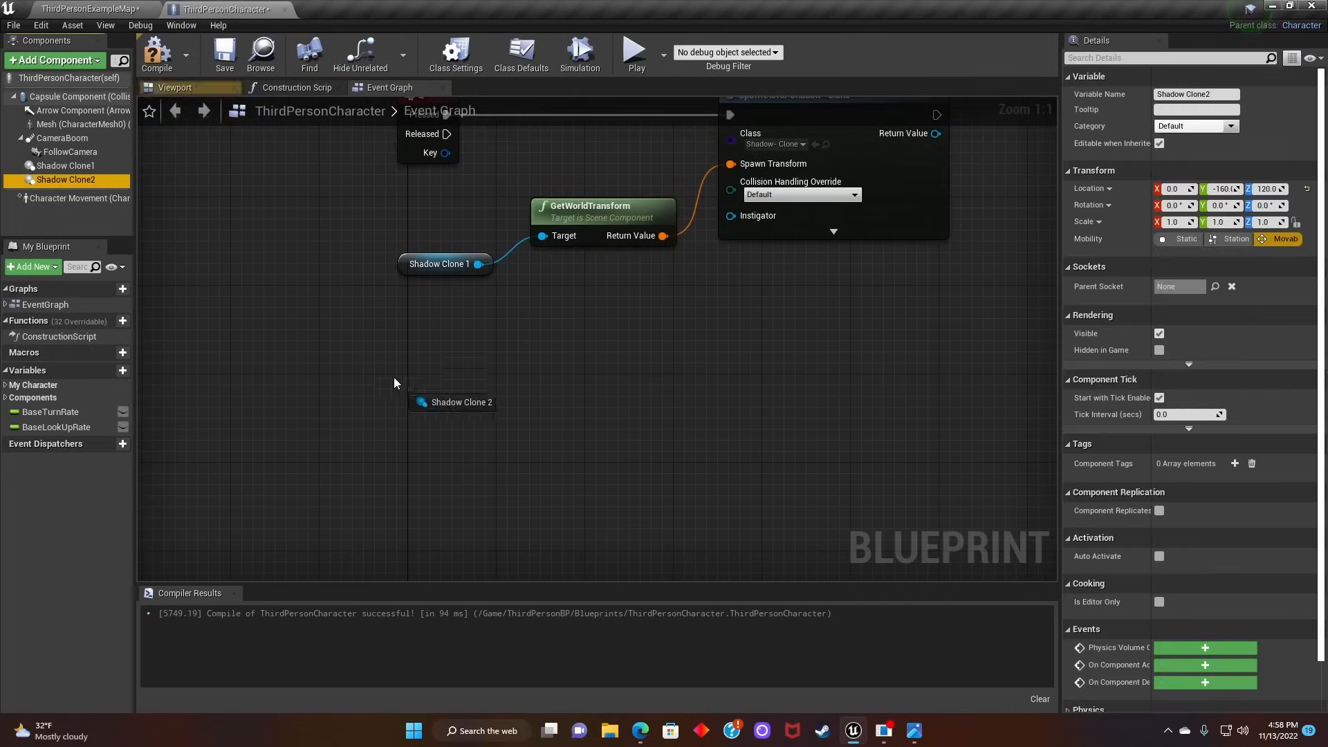
pyautogui.moveTo(483, 402); pyautogui.dragTo(547, 371)
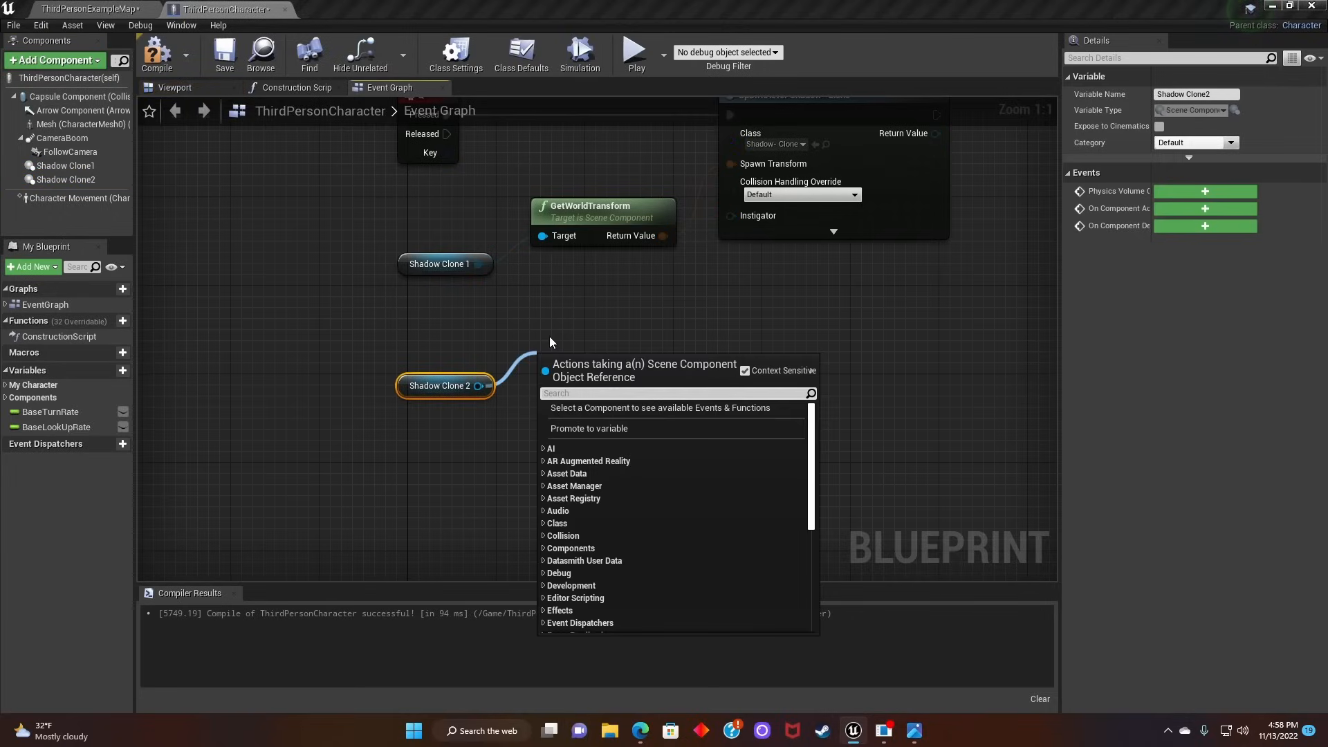
pyautogui.write('get world')
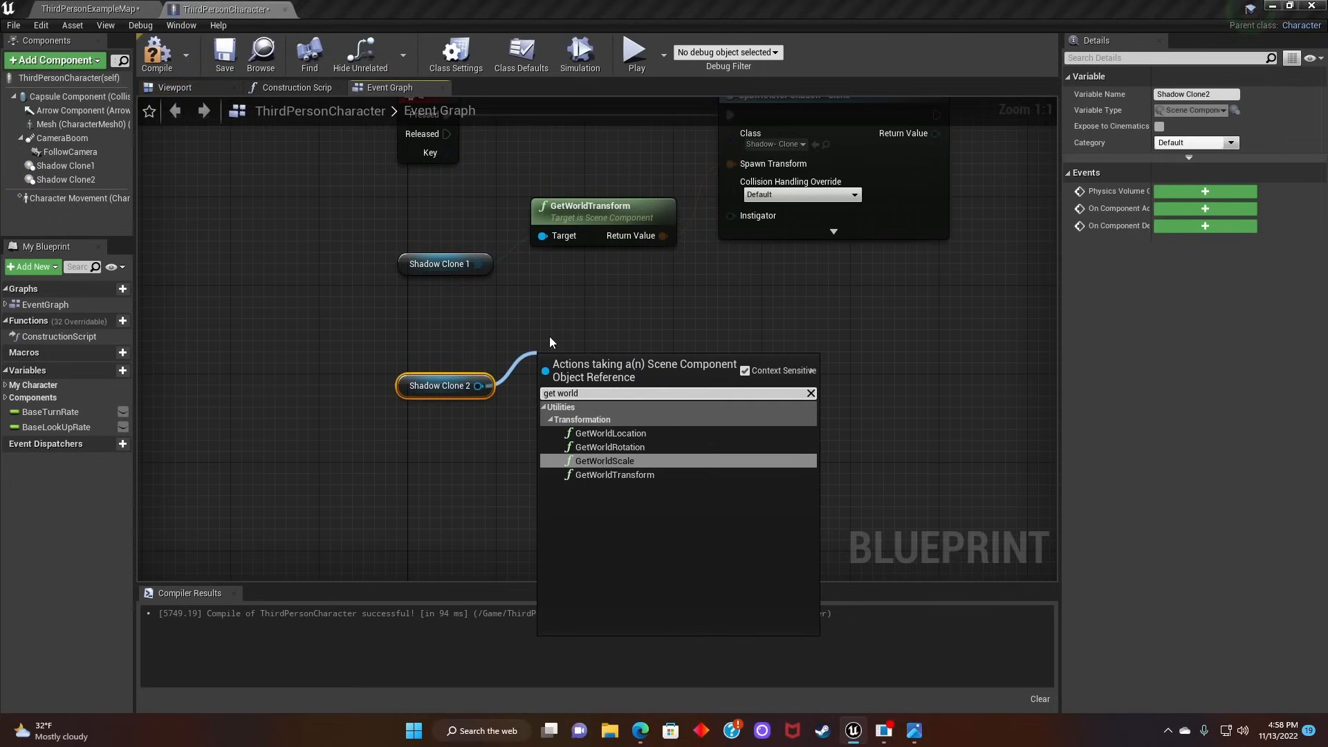
pyautogui.click(614, 475)
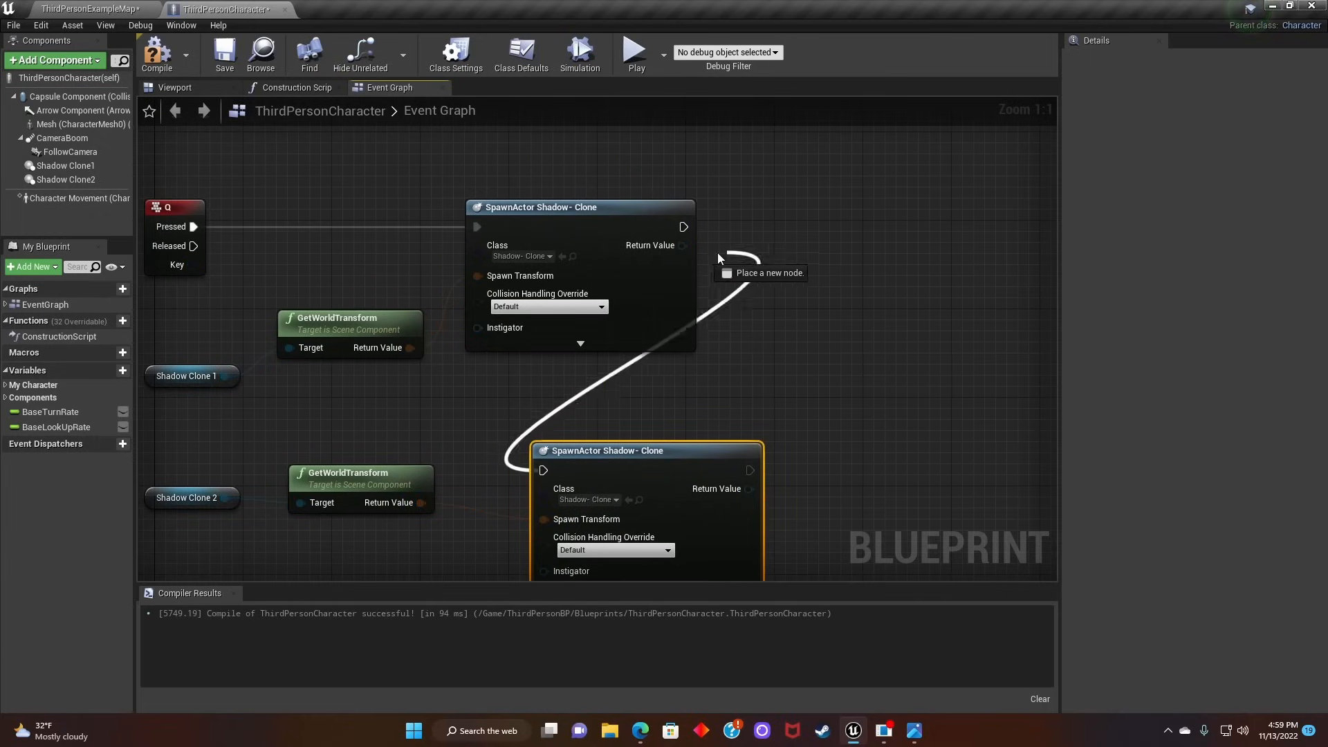
pyautogui.scroll(-3)
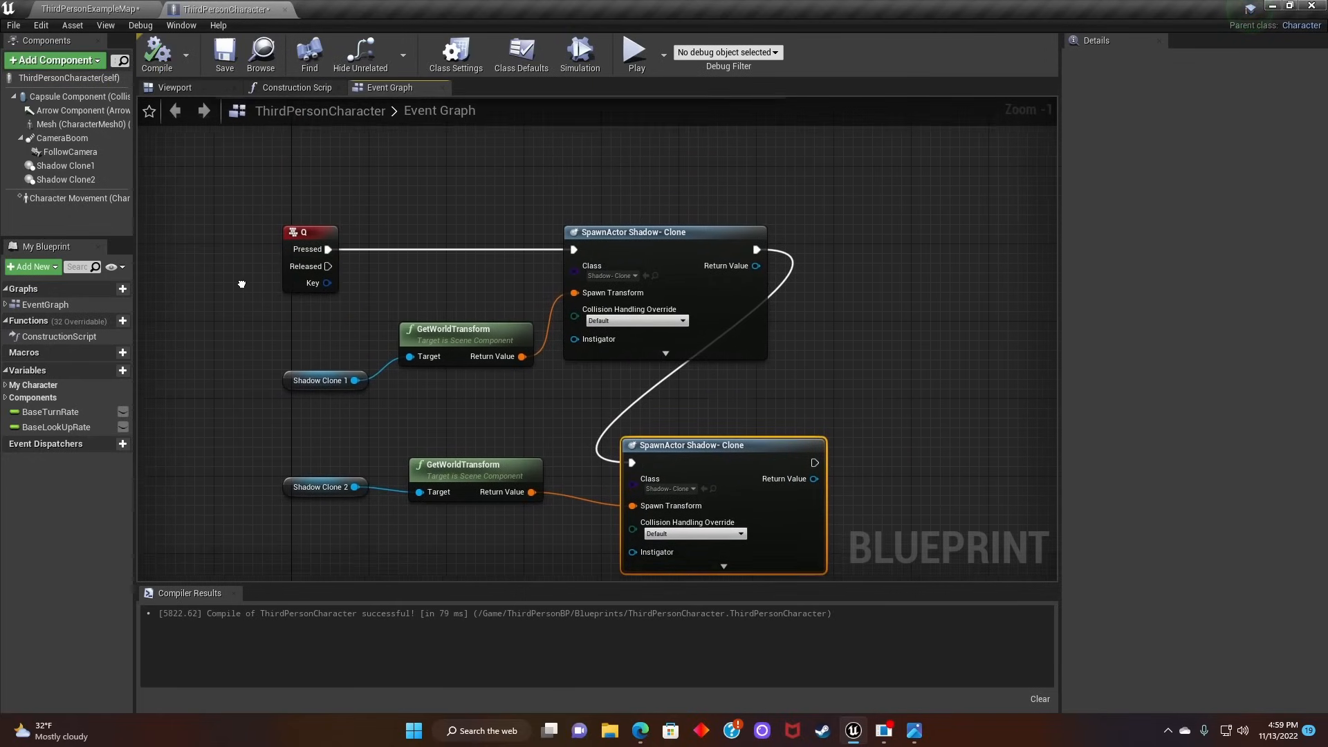
# Step: Open the Shadow-Clone blueprint from the level editor and dock it full size
pyautogui.click(80, 6)
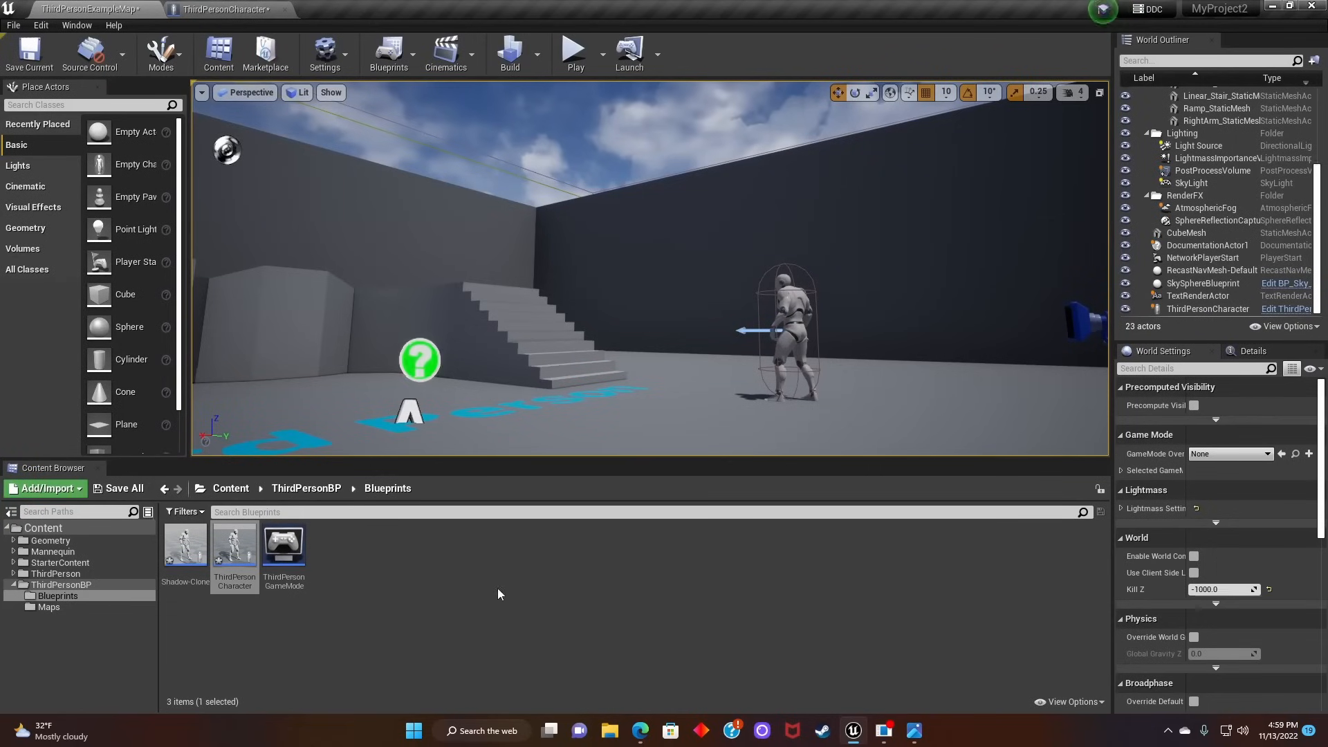
pyautogui.doubleClick(185, 546)
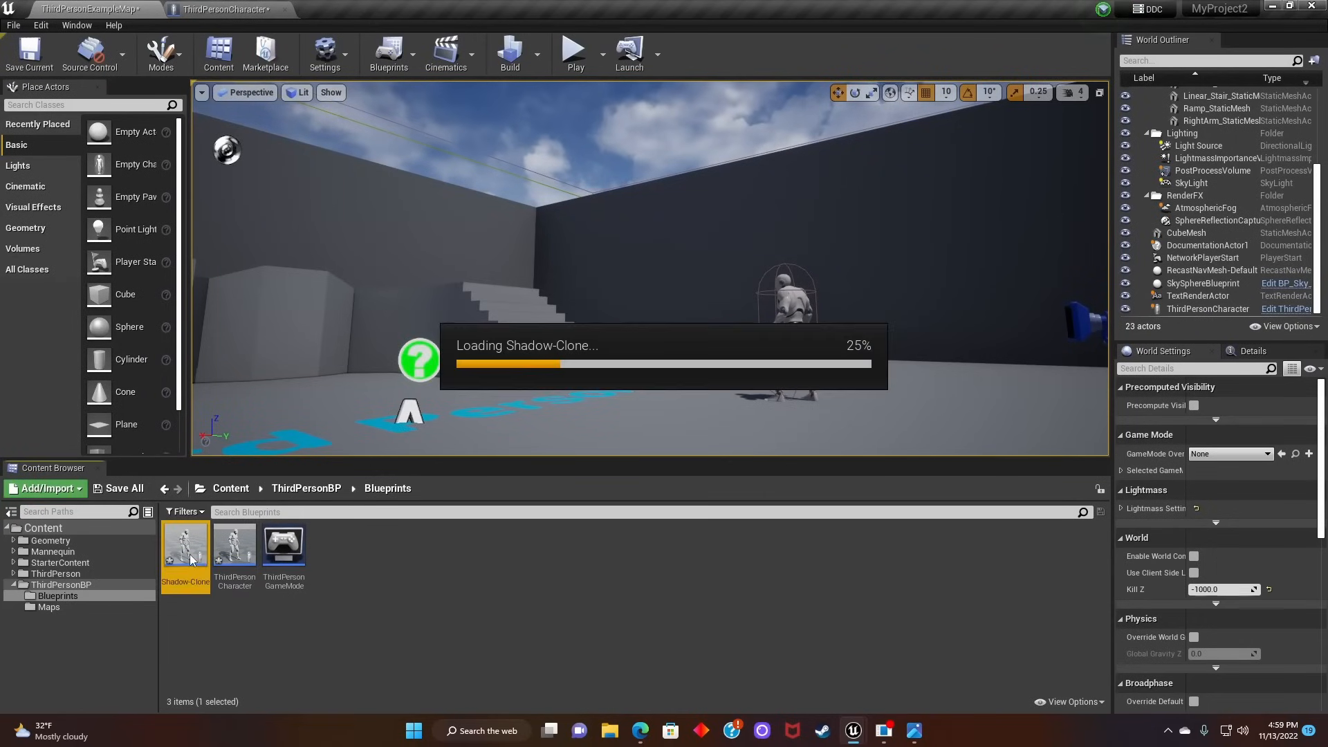
pyautogui.doubleClick(185, 545)
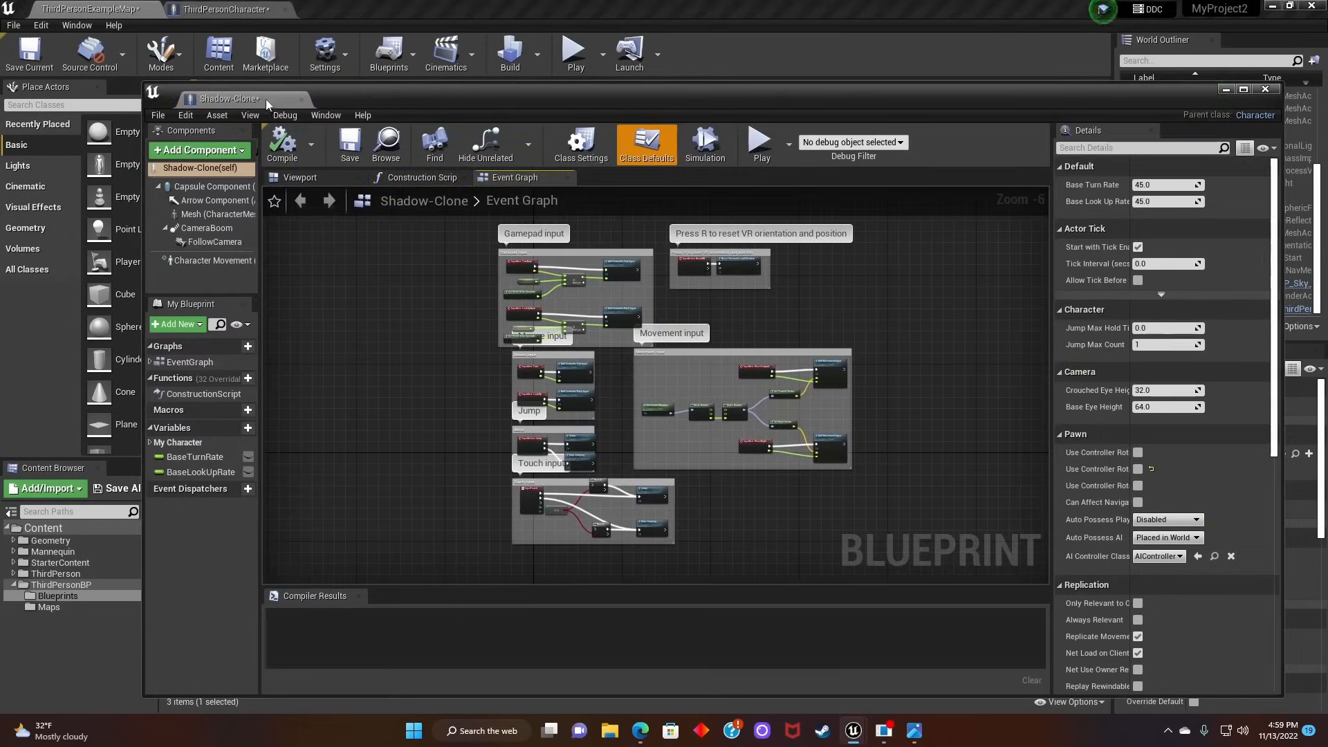
pyautogui.doubleClick(211, 100)
pyautogui.write('event begin')
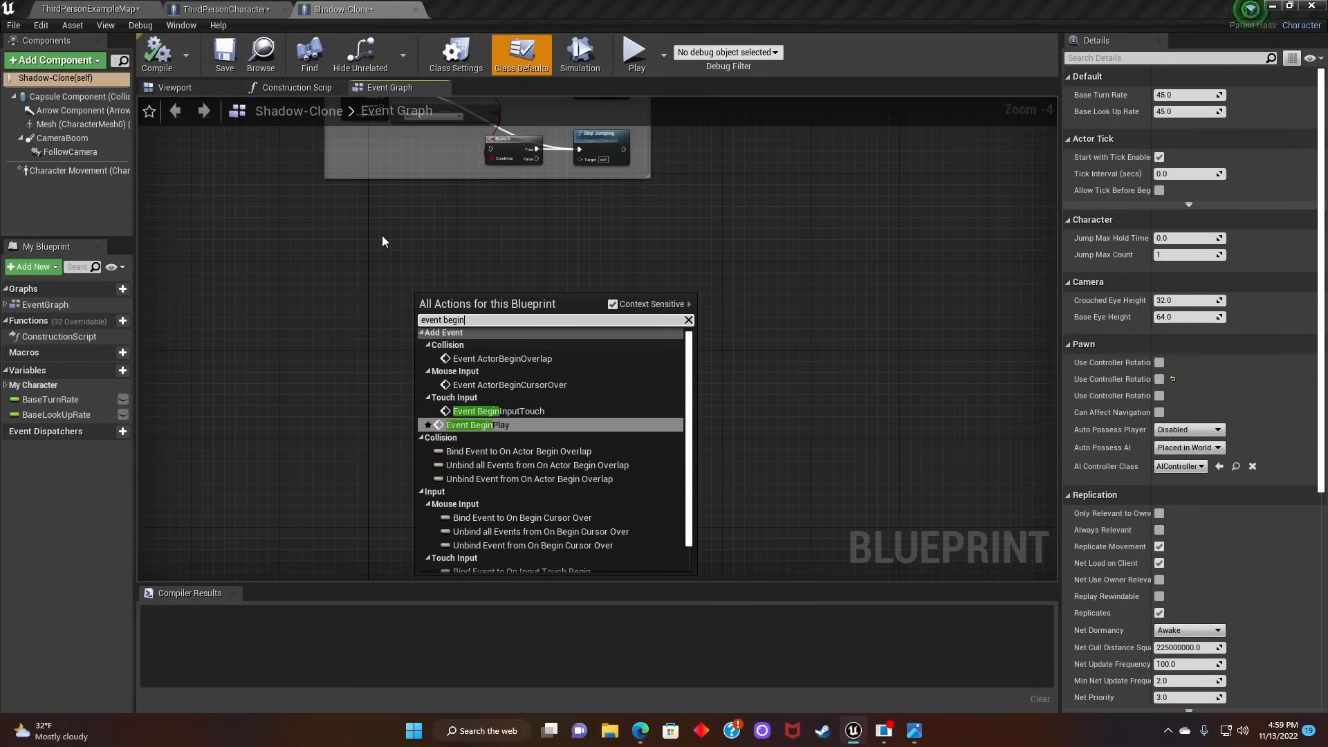
# Step: Add BeginPlay and a custom event named Destroy Shadow
pyautogui.click(469, 425)
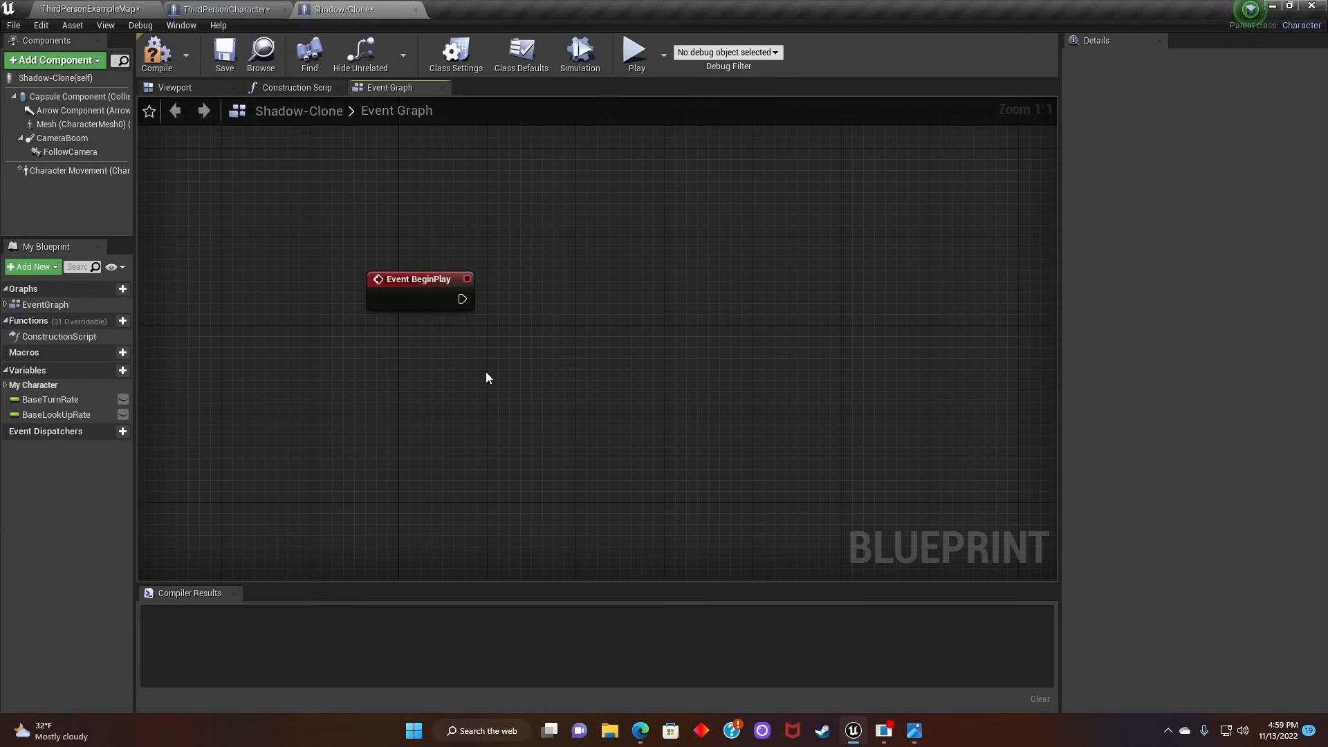
pyautogui.rightClick(488, 378)
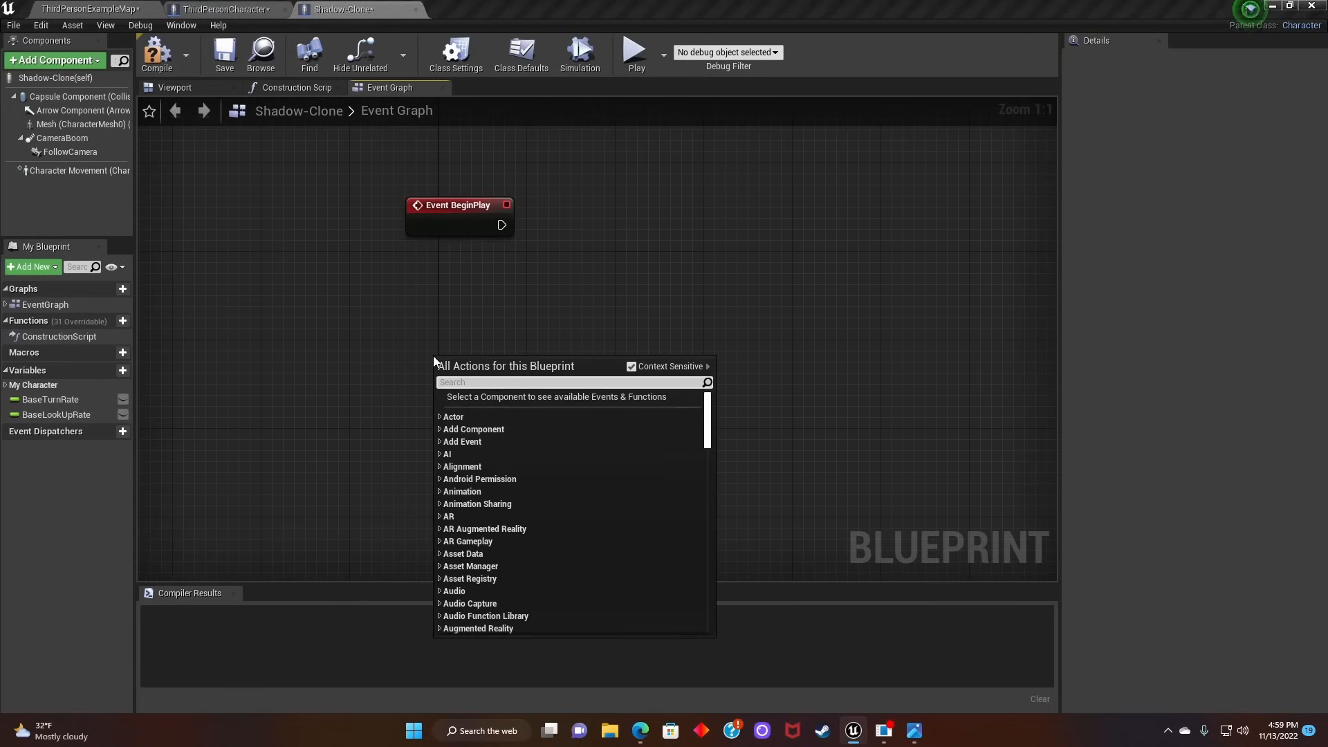
pyautogui.write('custom e')
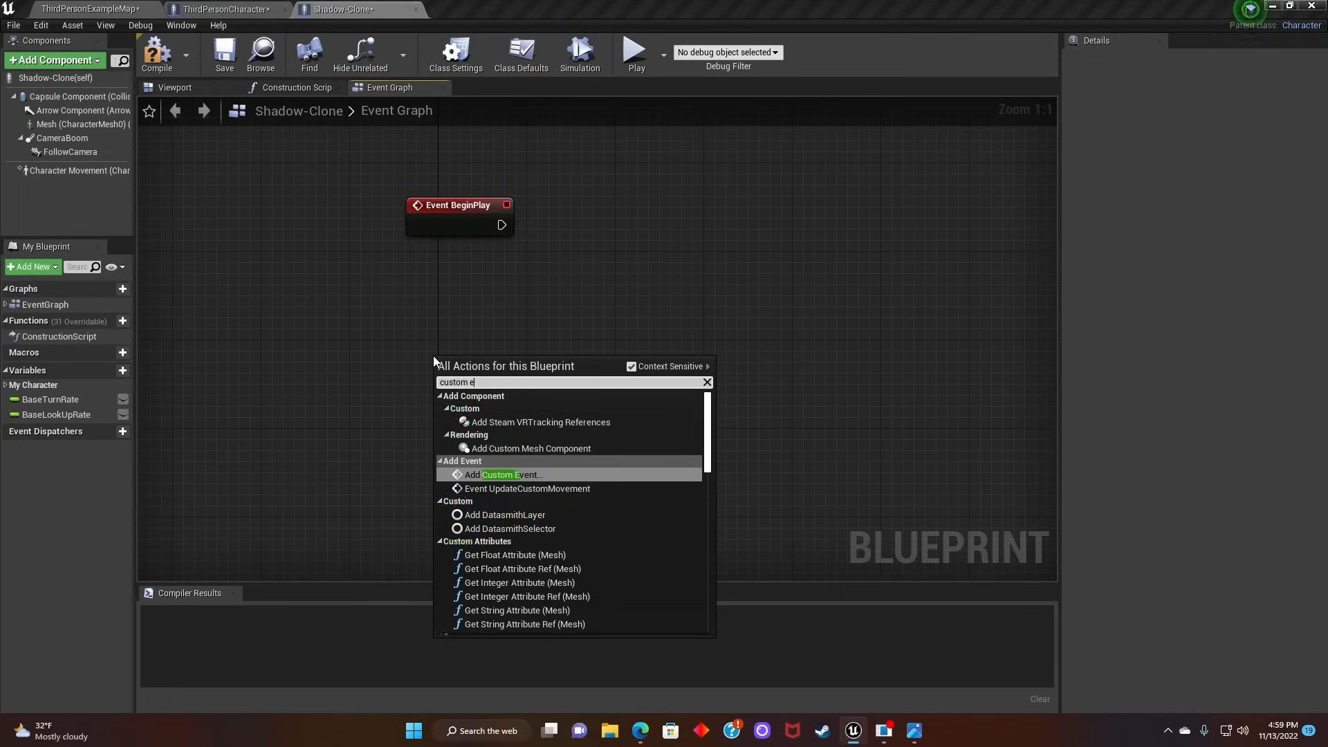
pyautogui.click(501, 475)
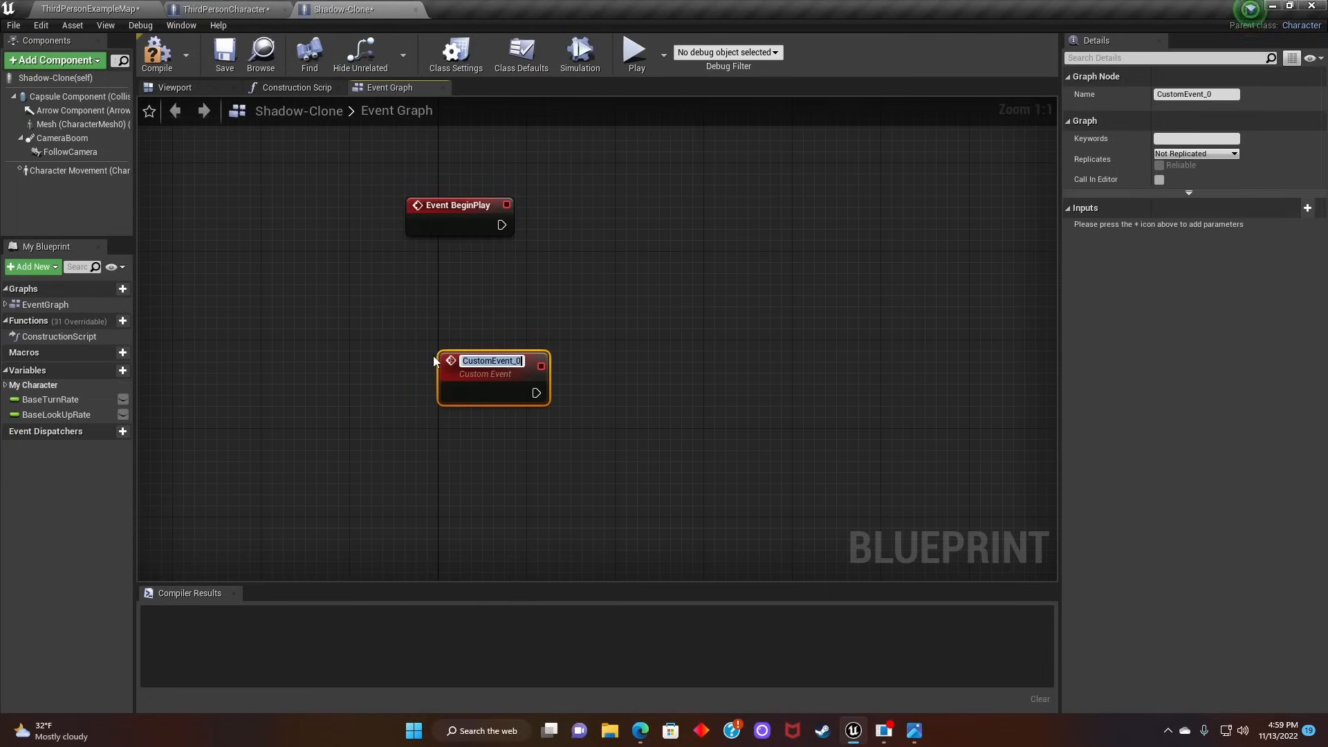
pyautogui.write('Destroy Shadow')
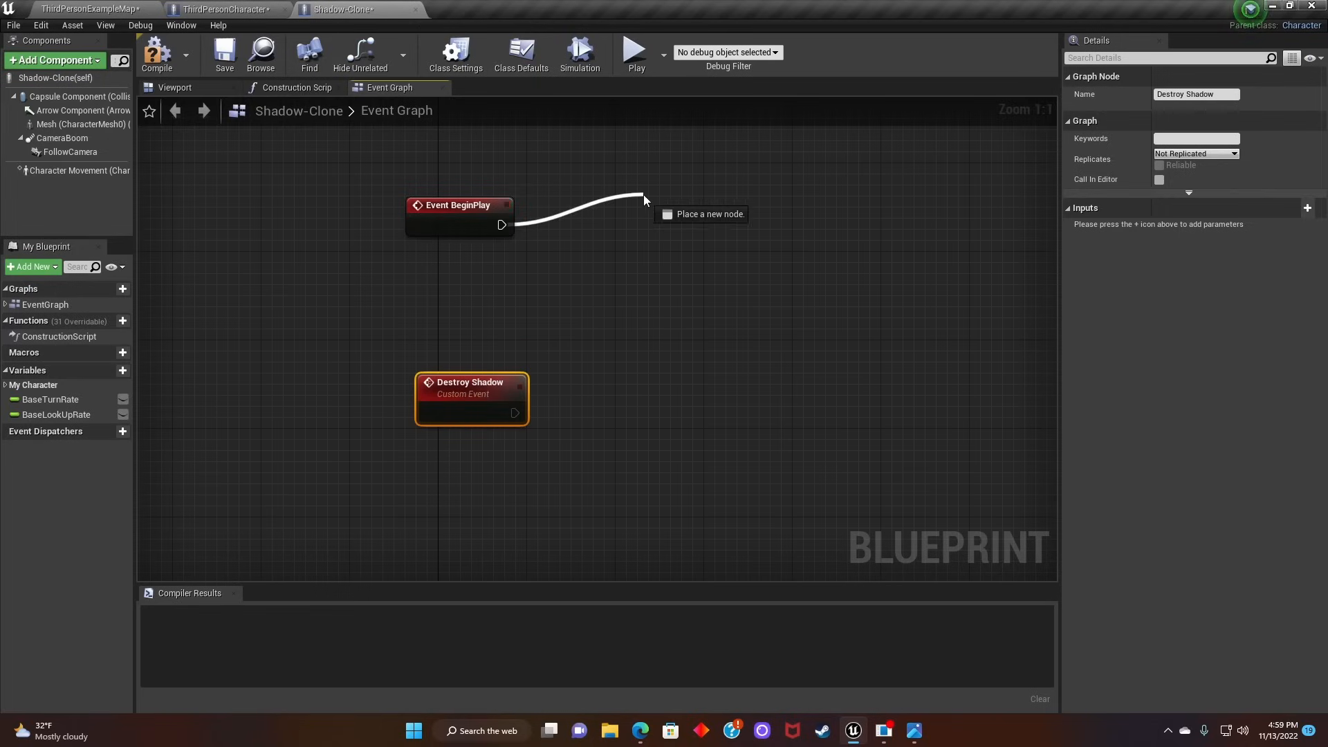
# Step: Call Destroy Shadow from BeginPlay, then AI MoveTo self with a looping 1 s Delay
pyautogui.write('destroy')
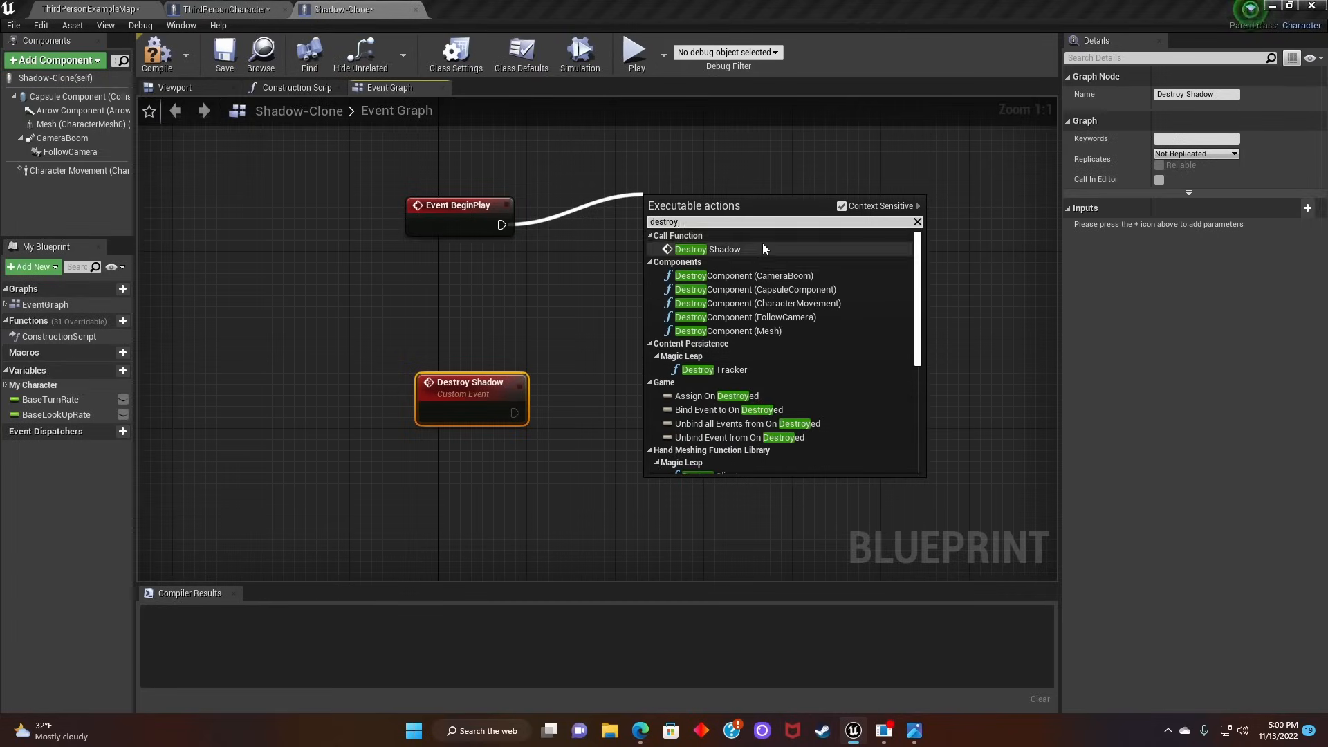
pyautogui.click(707, 249)
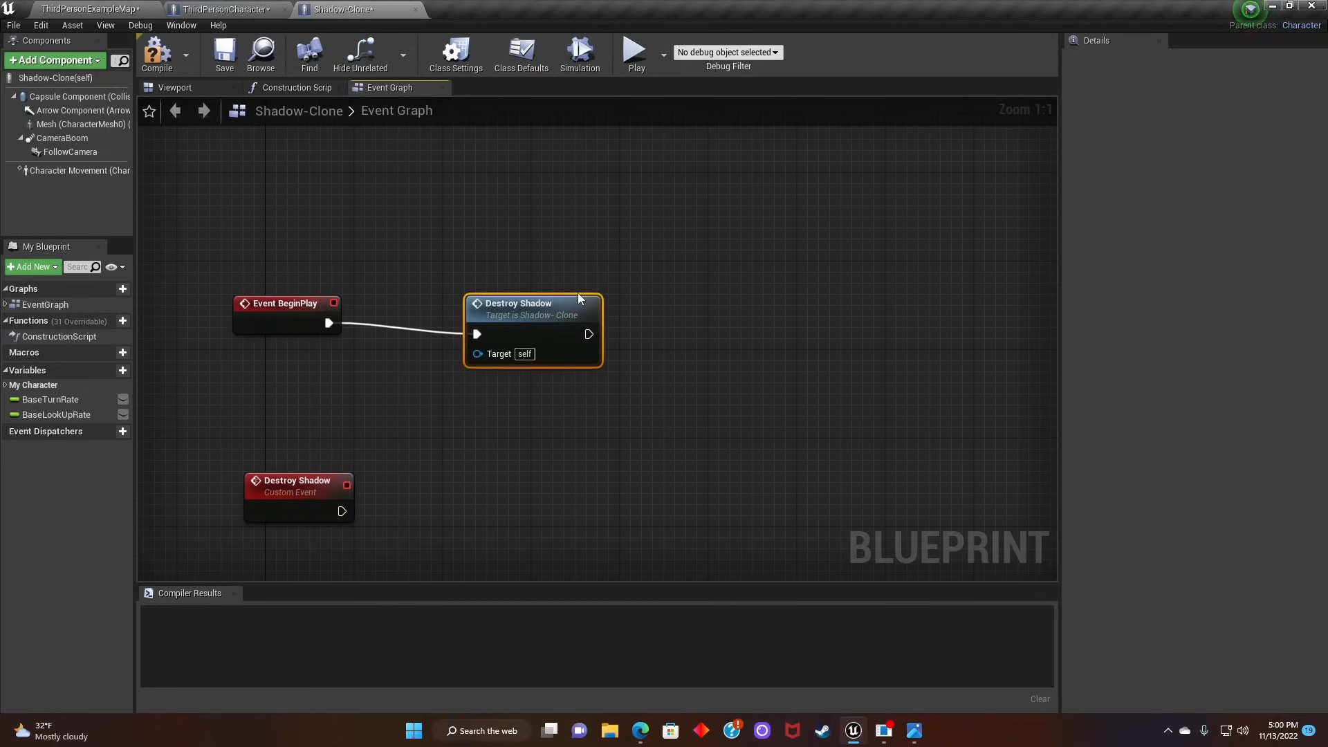
pyautogui.moveTo(532, 303); pyautogui.dragTo(543, 281)
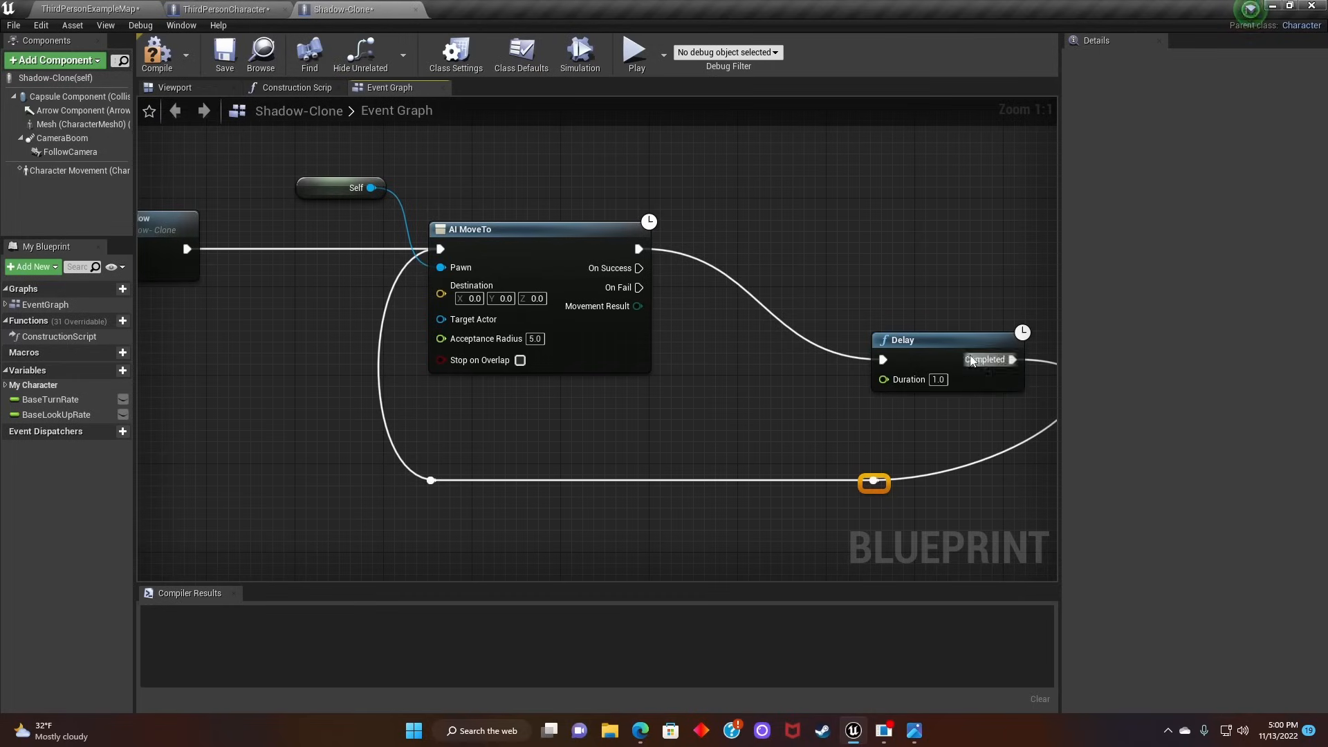
pyautogui.moveTo(949, 340); pyautogui.dragTo(847, 229)
pyautogui.write('get rando')
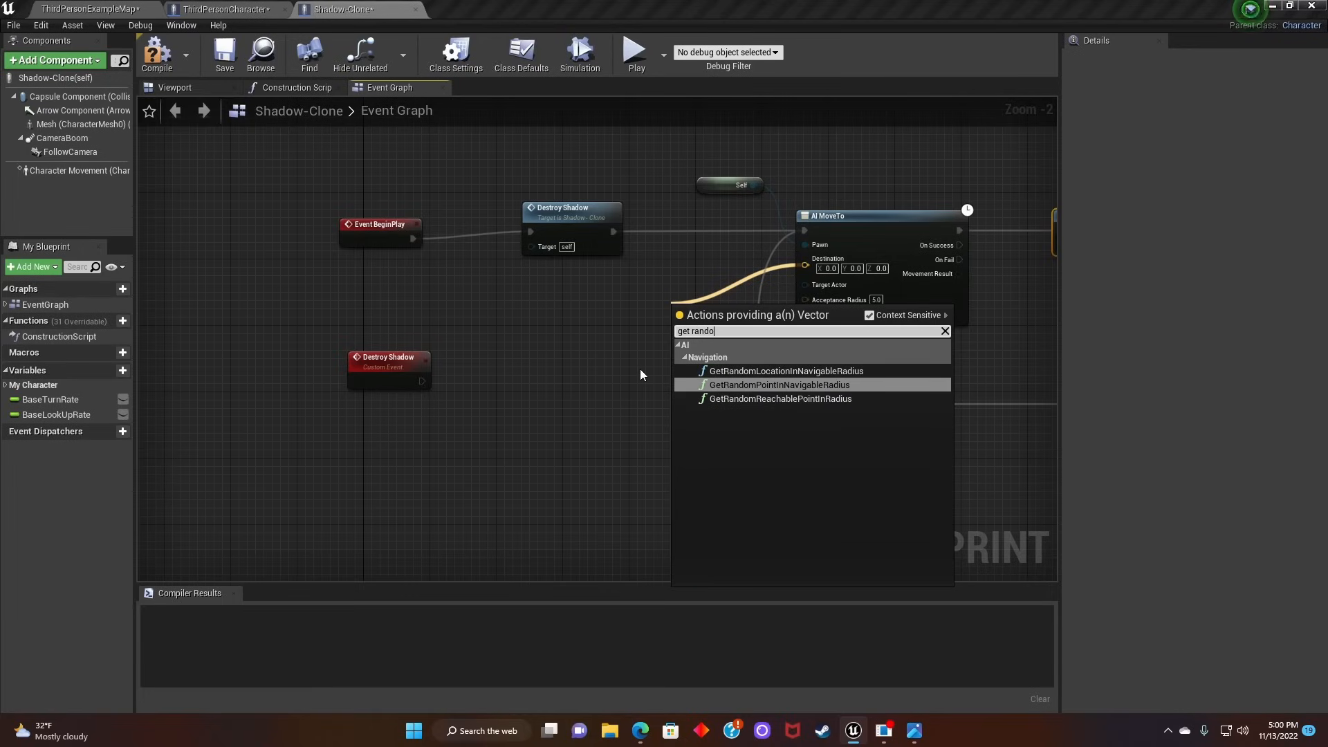
# Step: Set AI MoveTo destination to GetRandomPointInNavigableRadius, radius 1000, origin GetActorLocation
pyautogui.click(780, 384)
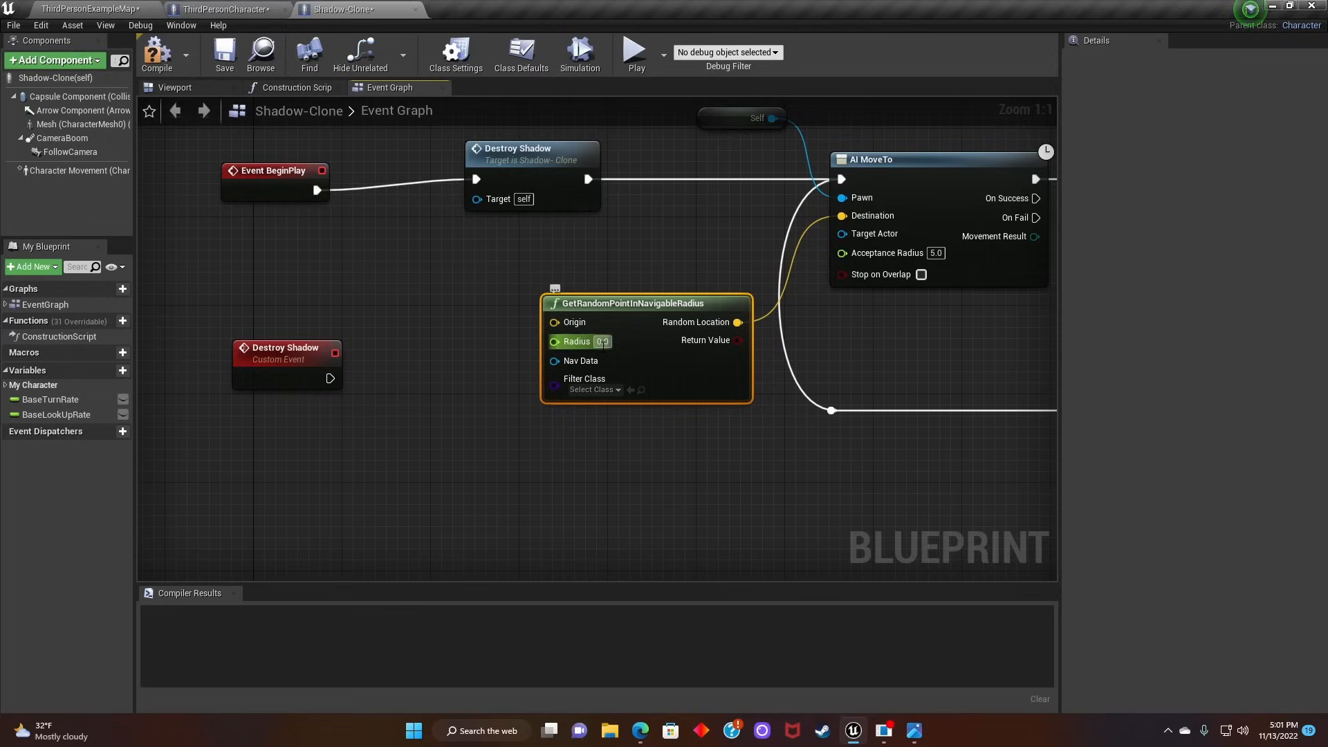
pyautogui.write('1000')
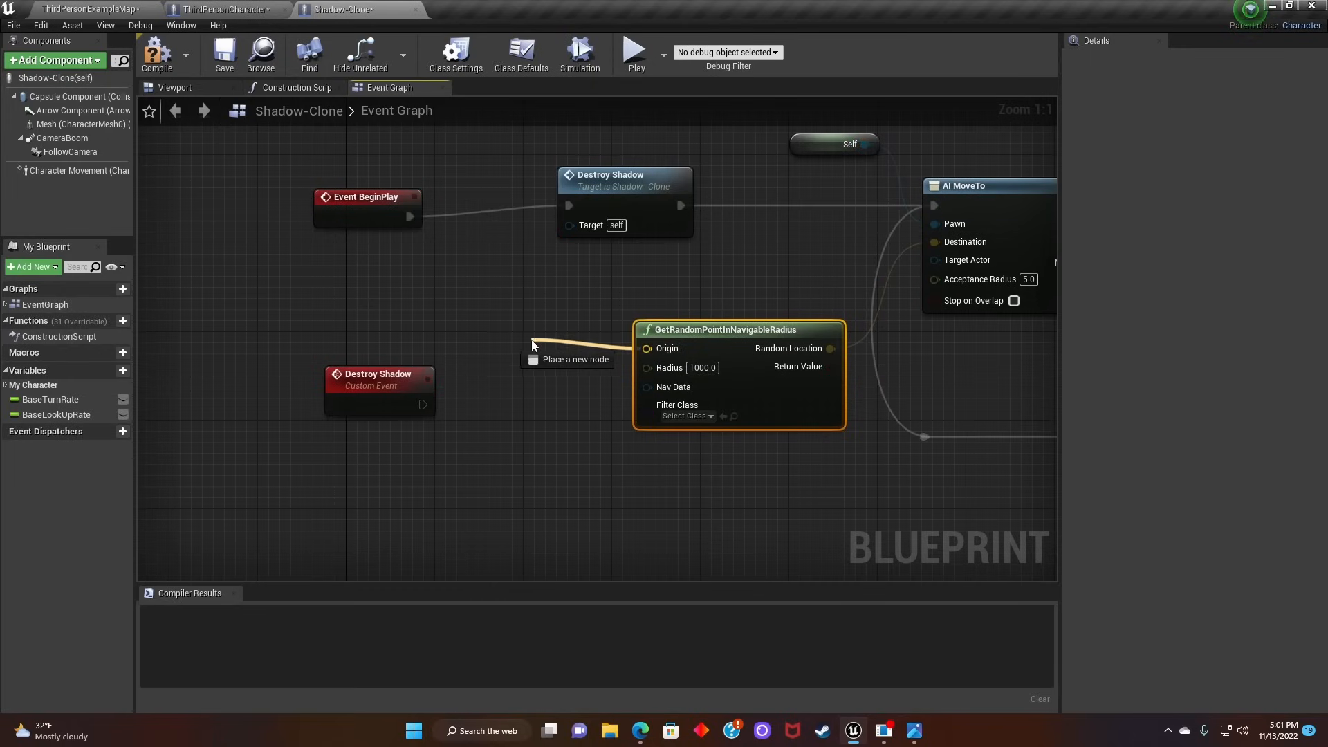
pyautogui.write('get acto')
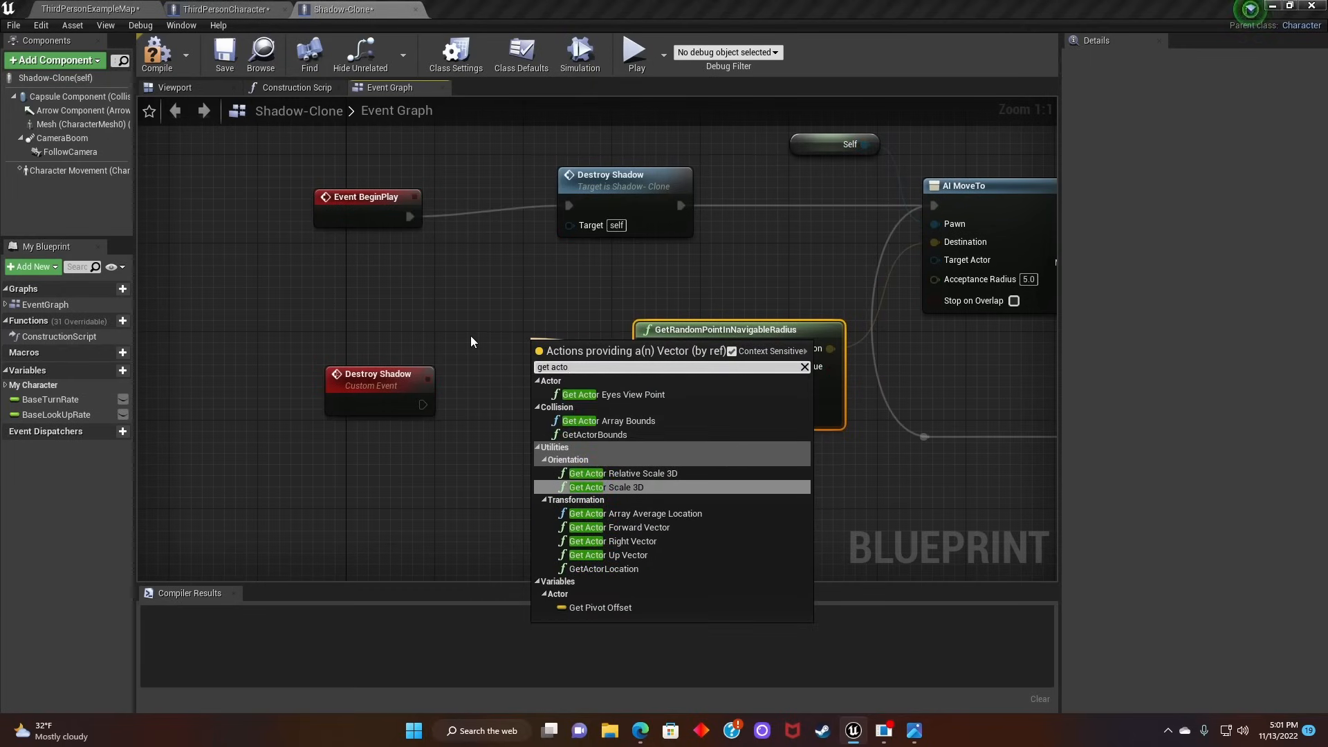
pyautogui.write('r')
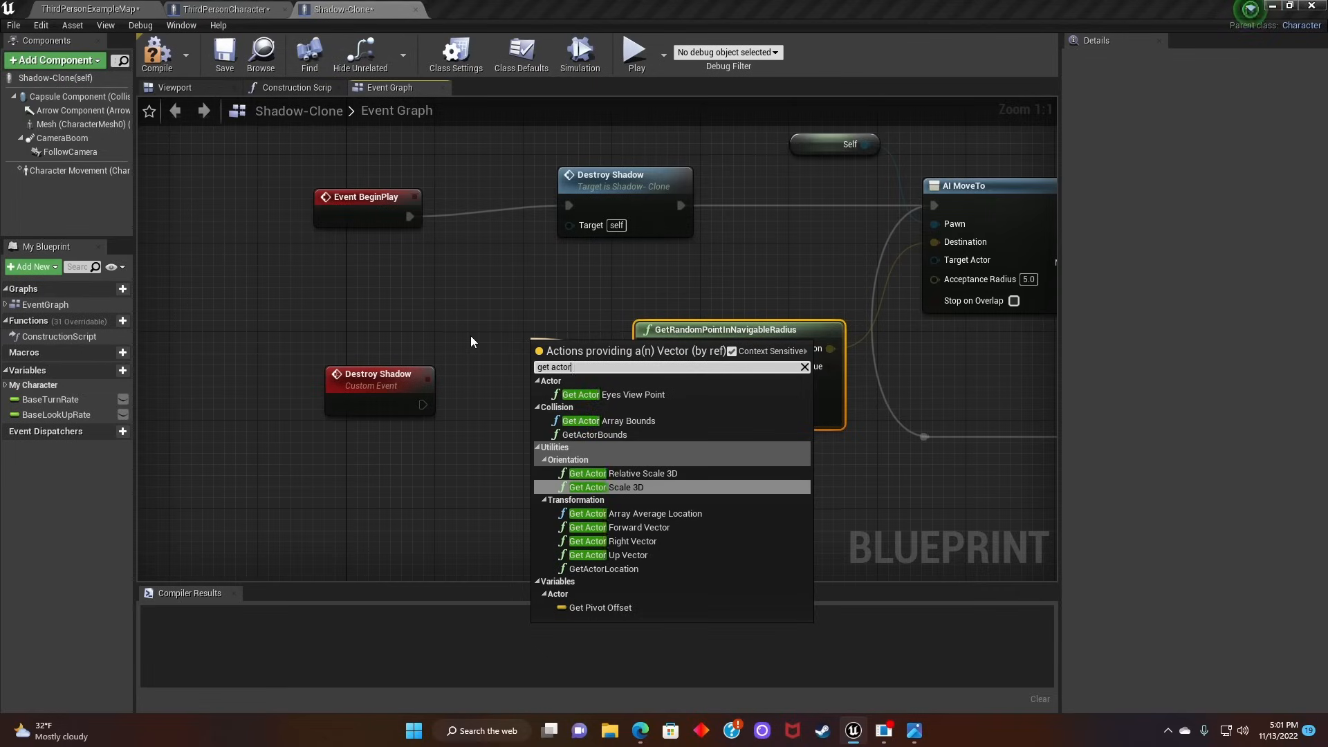
pyautogui.click(605, 569)
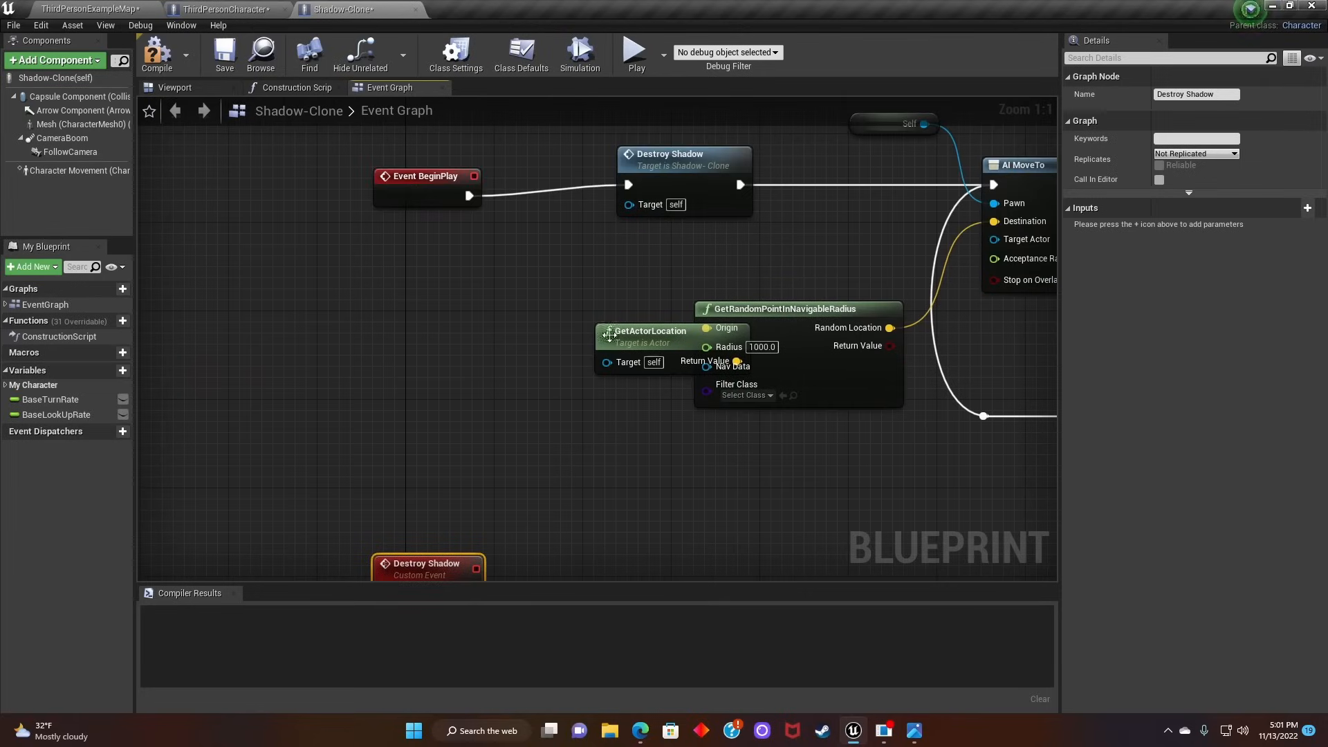
pyautogui.moveTo(648, 331); pyautogui.dragTo(474, 330)
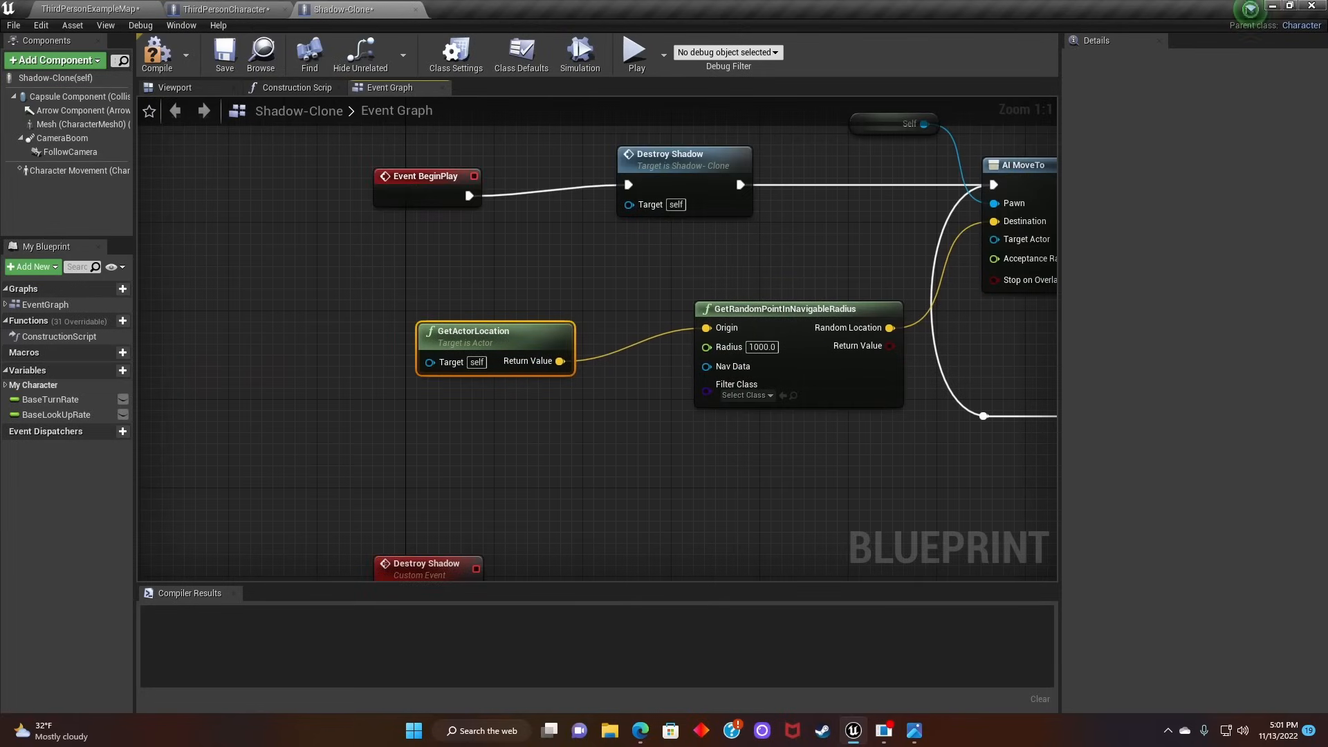
pyautogui.scroll(-3)
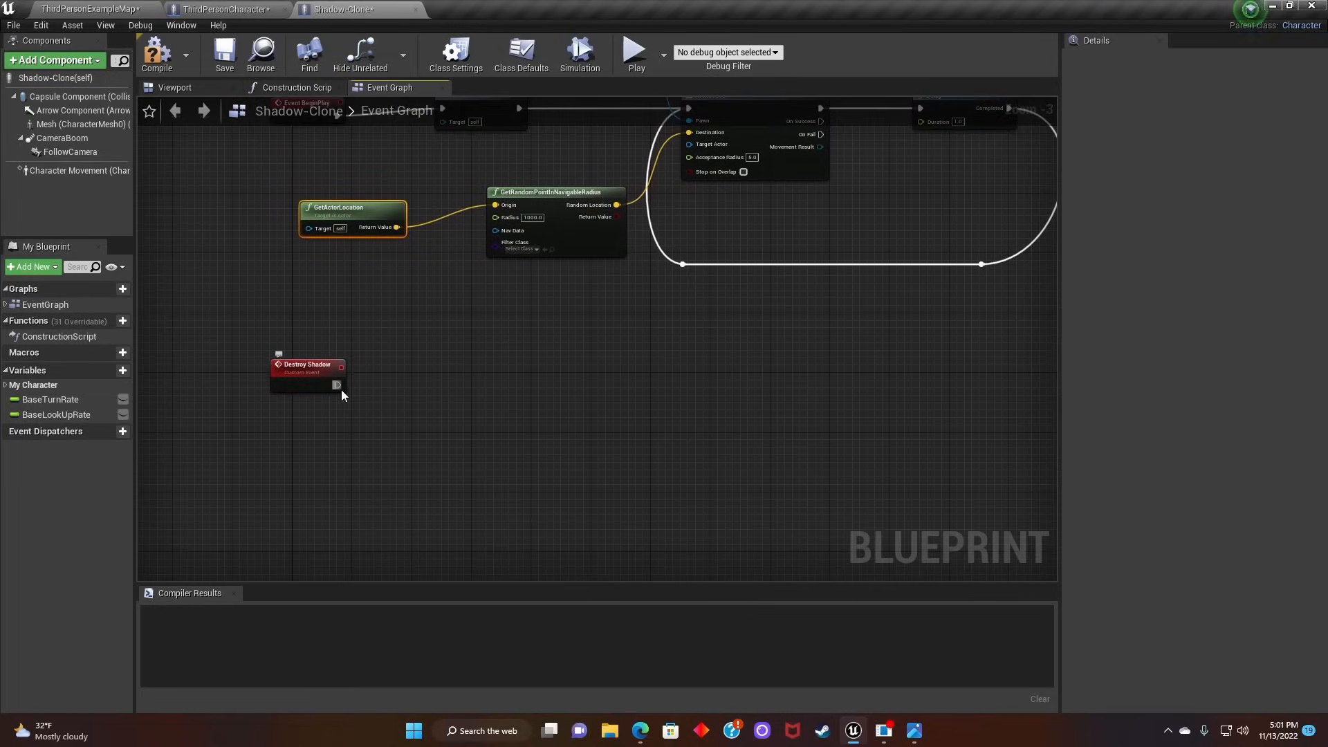
# Step: Chain Destroy Shadow through a Delay into DestroyActor targeting Self
pyautogui.moveTo(337, 386); pyautogui.dragTo(466, 396)
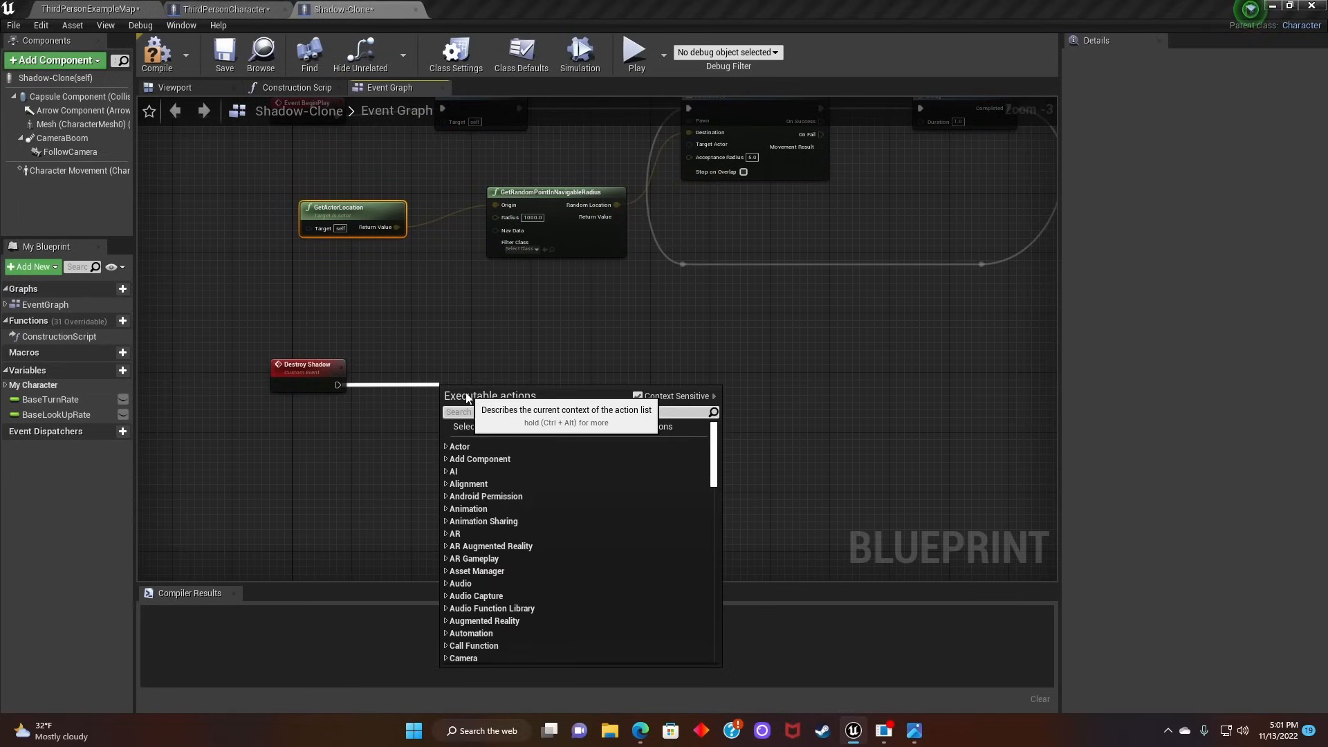
pyautogui.click(465, 395)
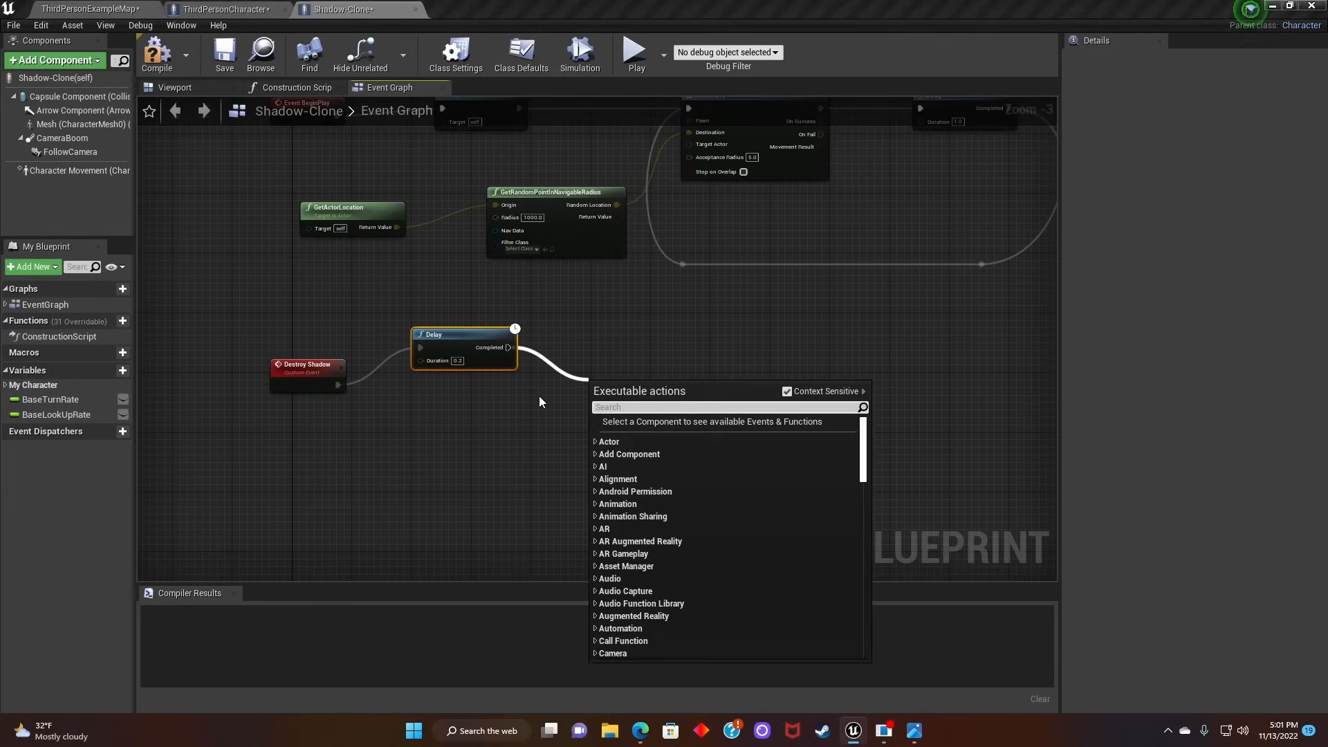
pyautogui.write('destroy')
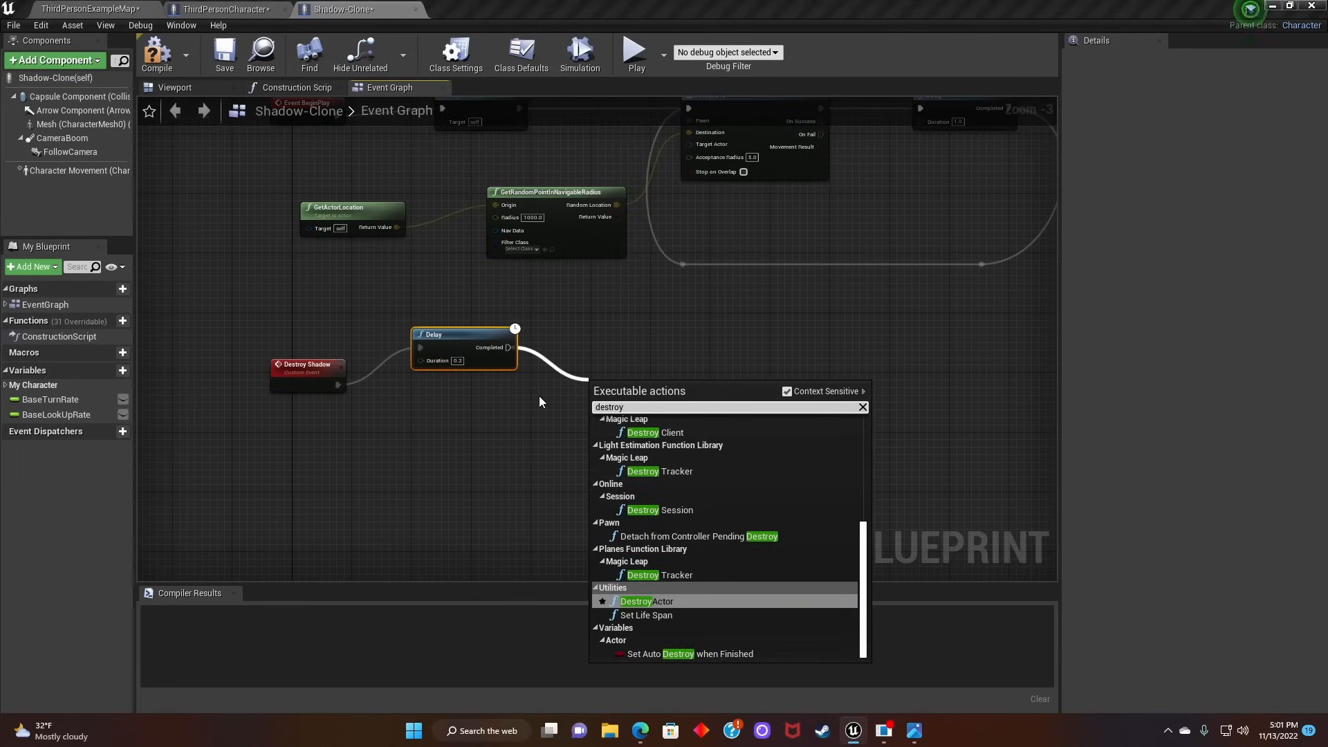
pyautogui.click(637, 601)
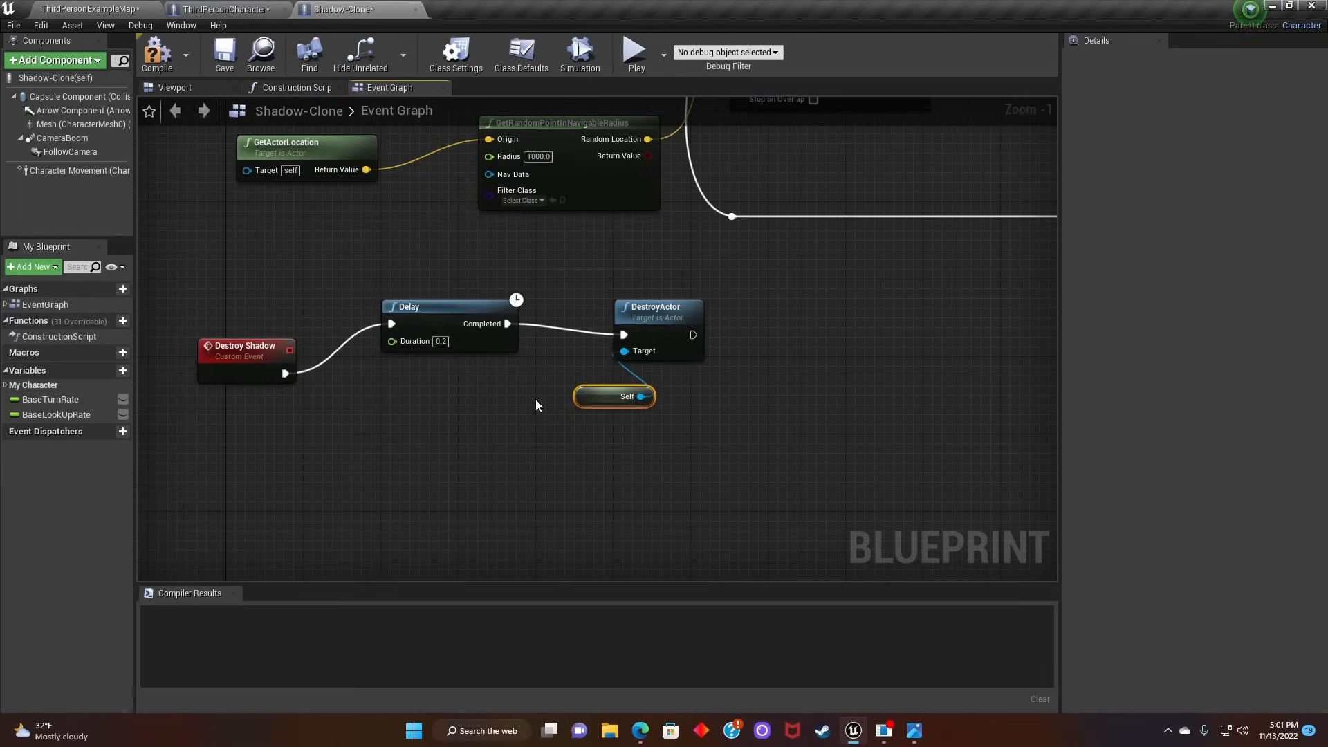
pyautogui.moveTo(614, 397); pyautogui.dragTo(450, 415)
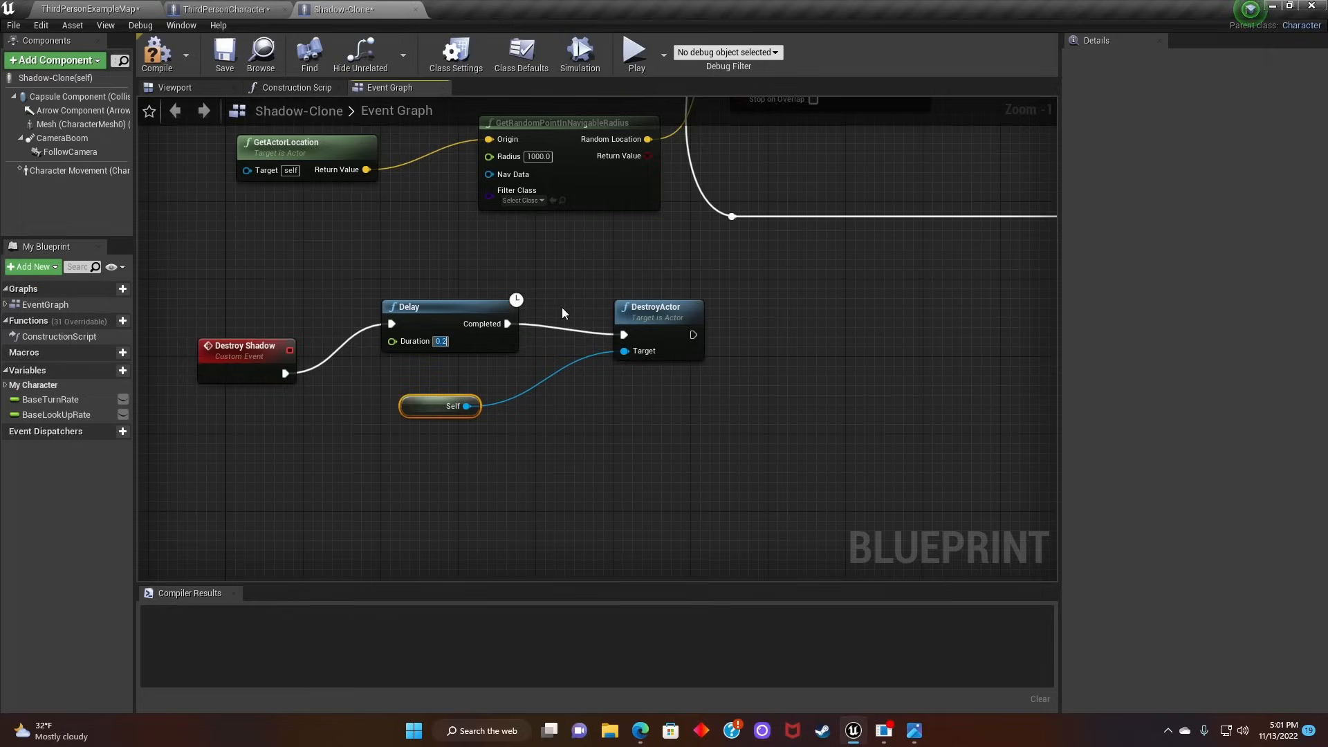
# Step: Set the Delay duration to 3.0 seconds and compile the blueprint
pyautogui.write('30.0')
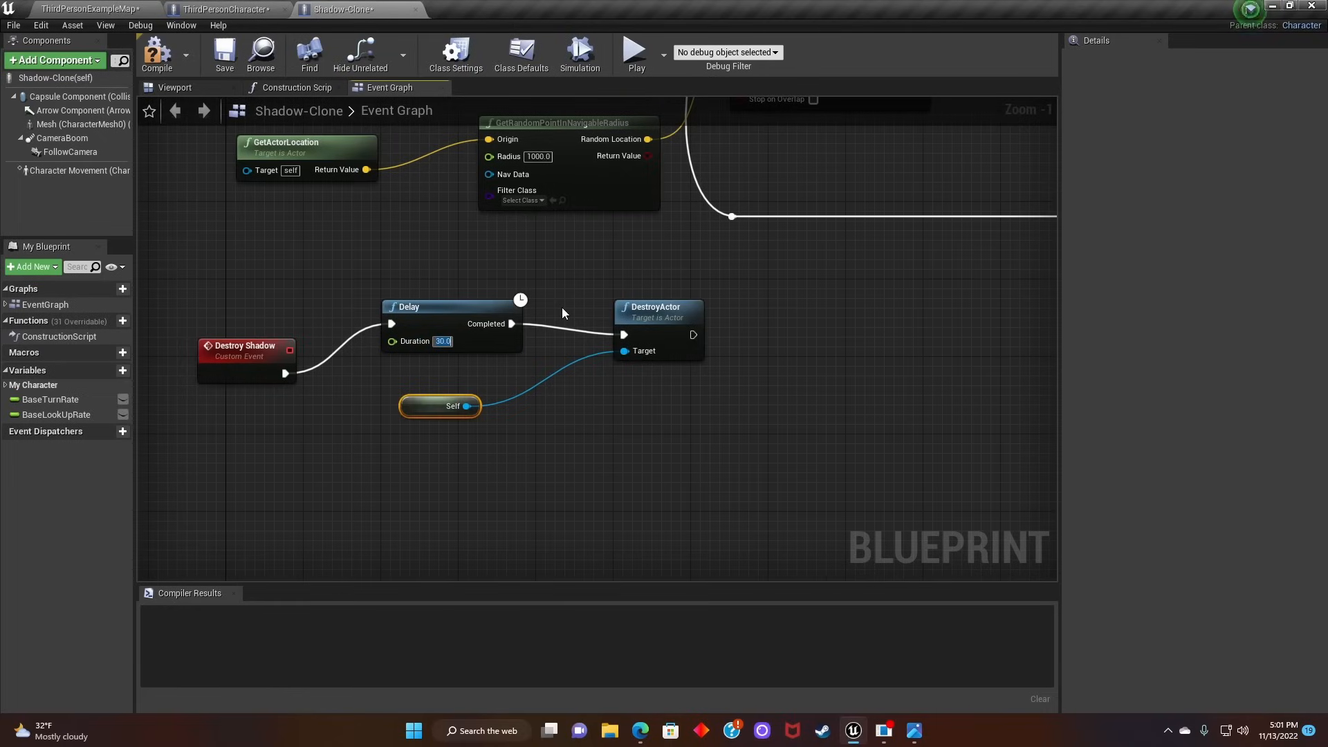
pyautogui.write('3.0')
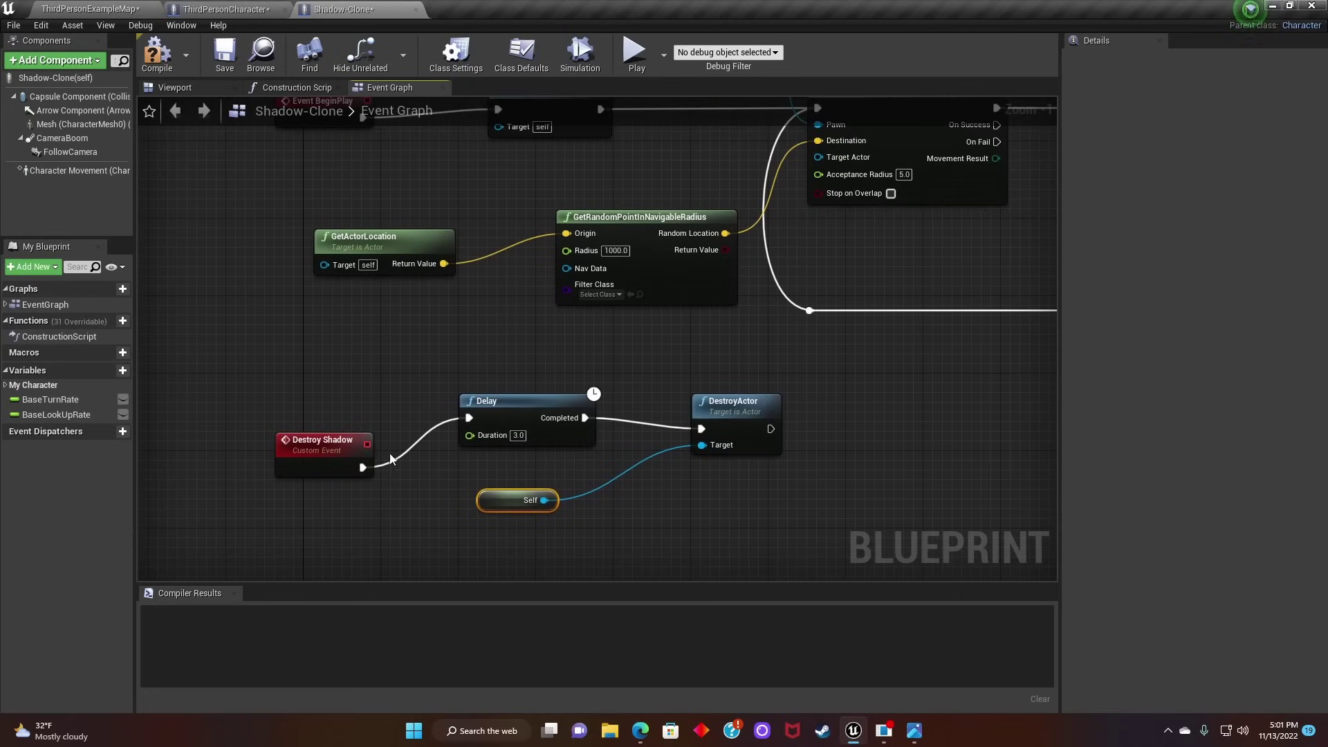
pyautogui.click(324, 440)
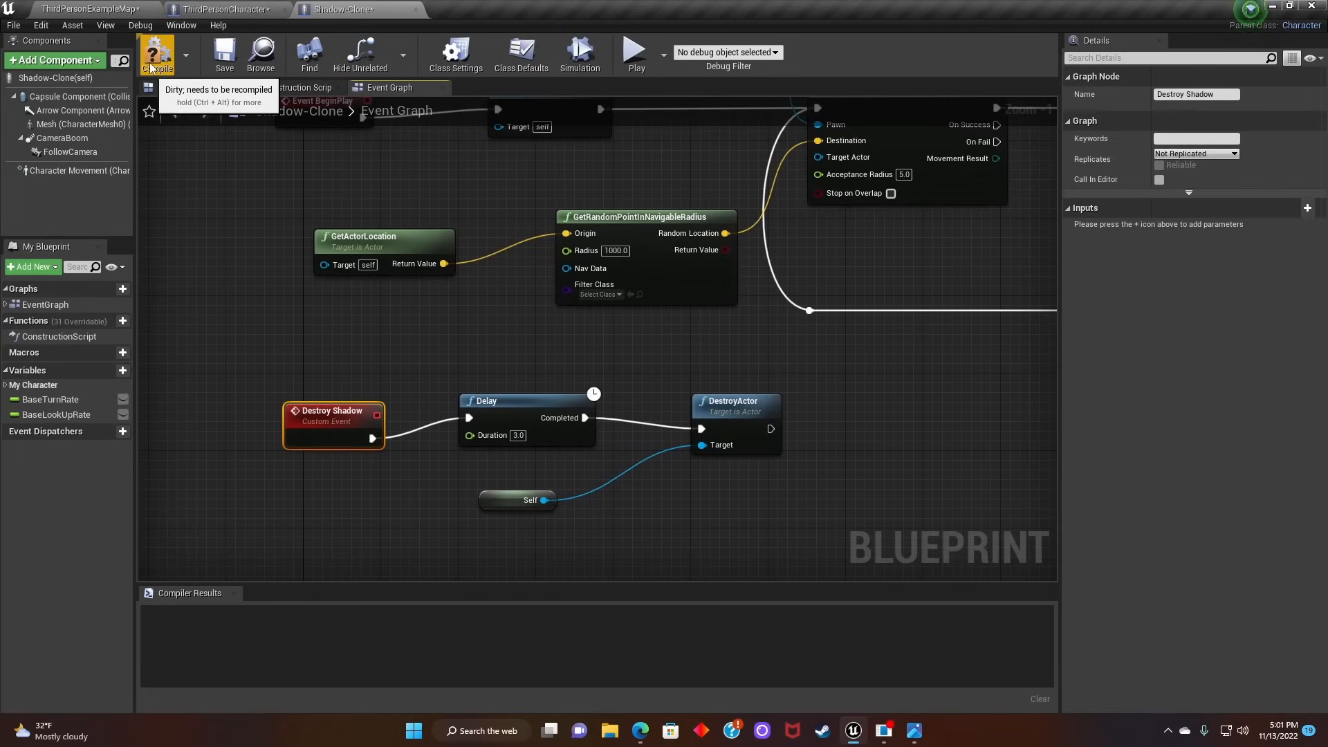
pyautogui.click(158, 53)
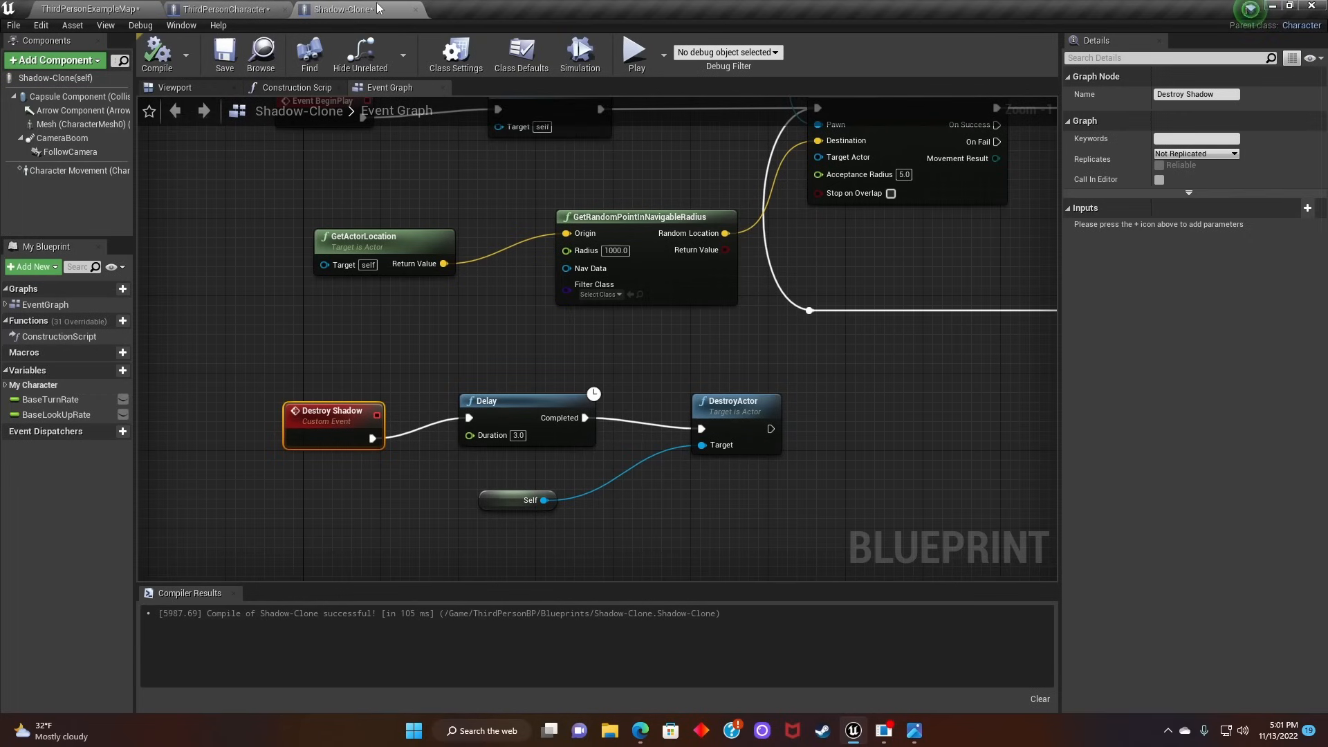
# Step: Set Auto Possess AI to 'Placed in World or Spawned' in Class Defaults and recompile
pyautogui.click(521, 54)
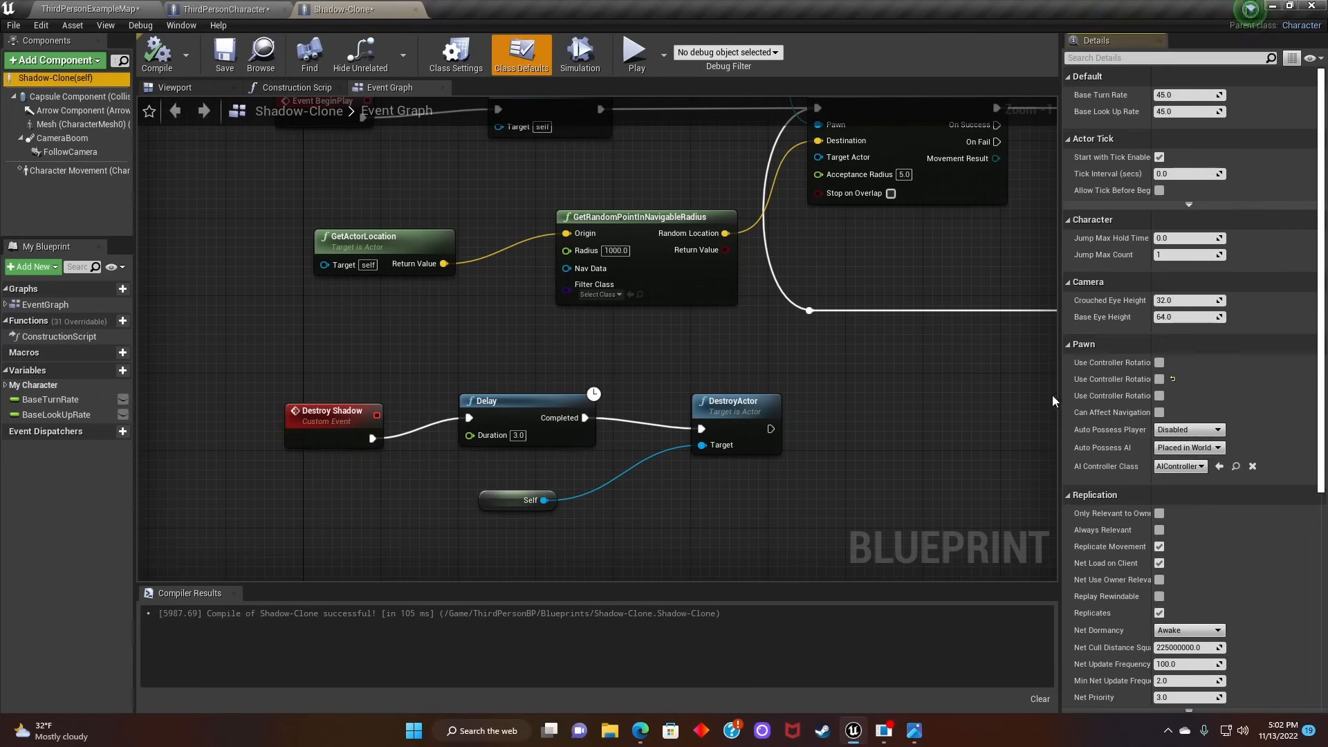
pyautogui.click(1189, 448)
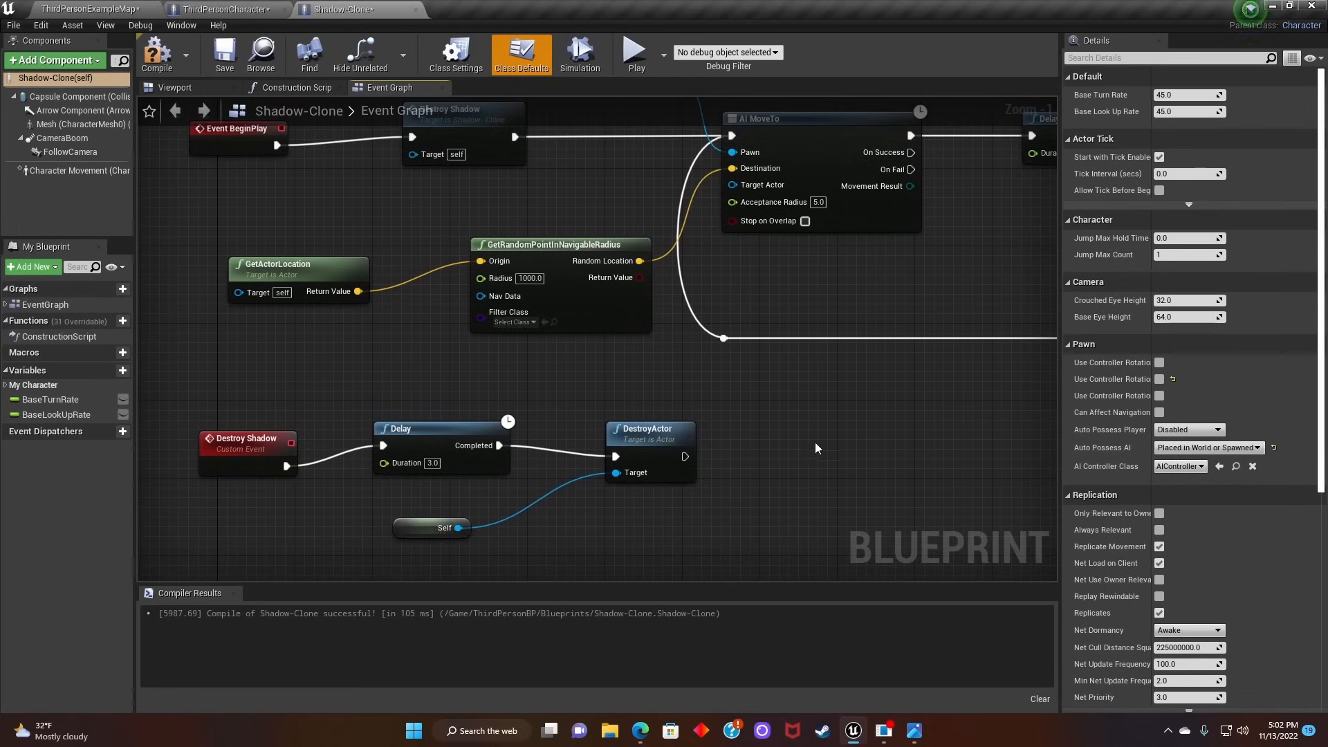
pyautogui.scroll(-3)
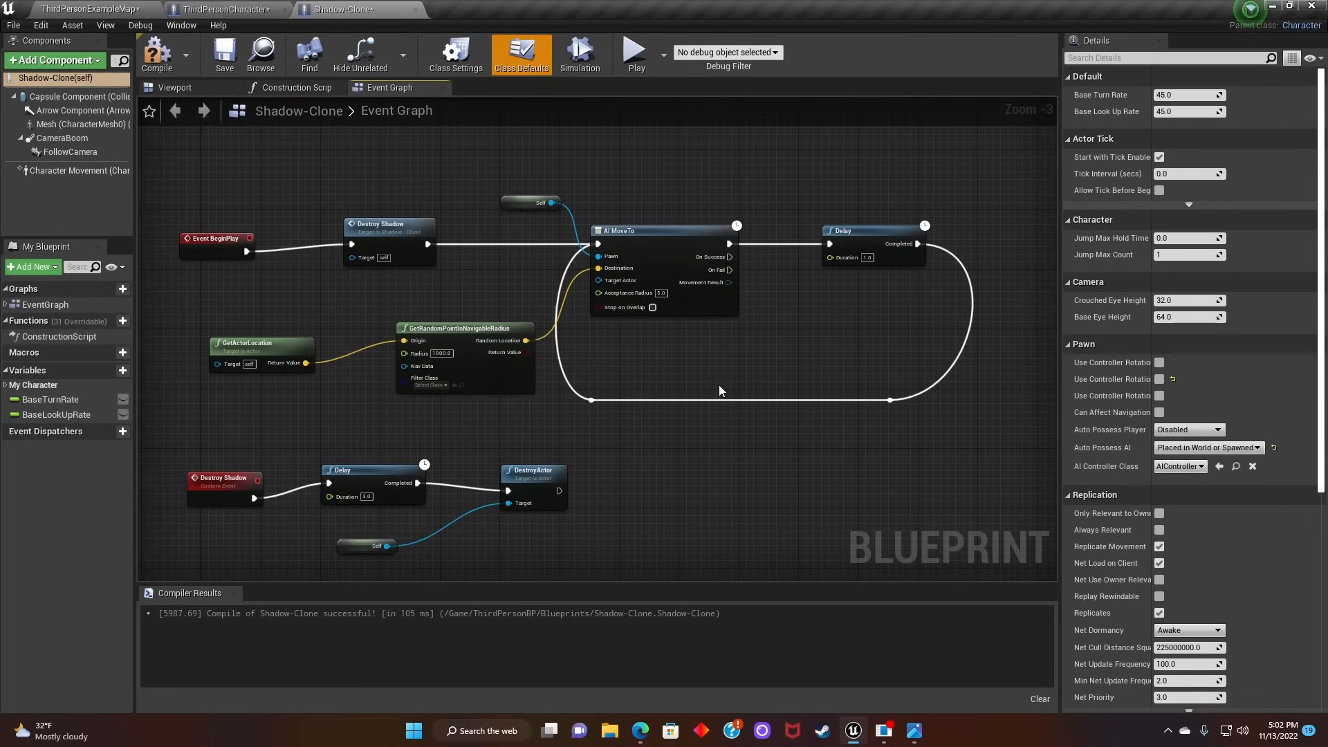
pyautogui.moveTo(156, 52)
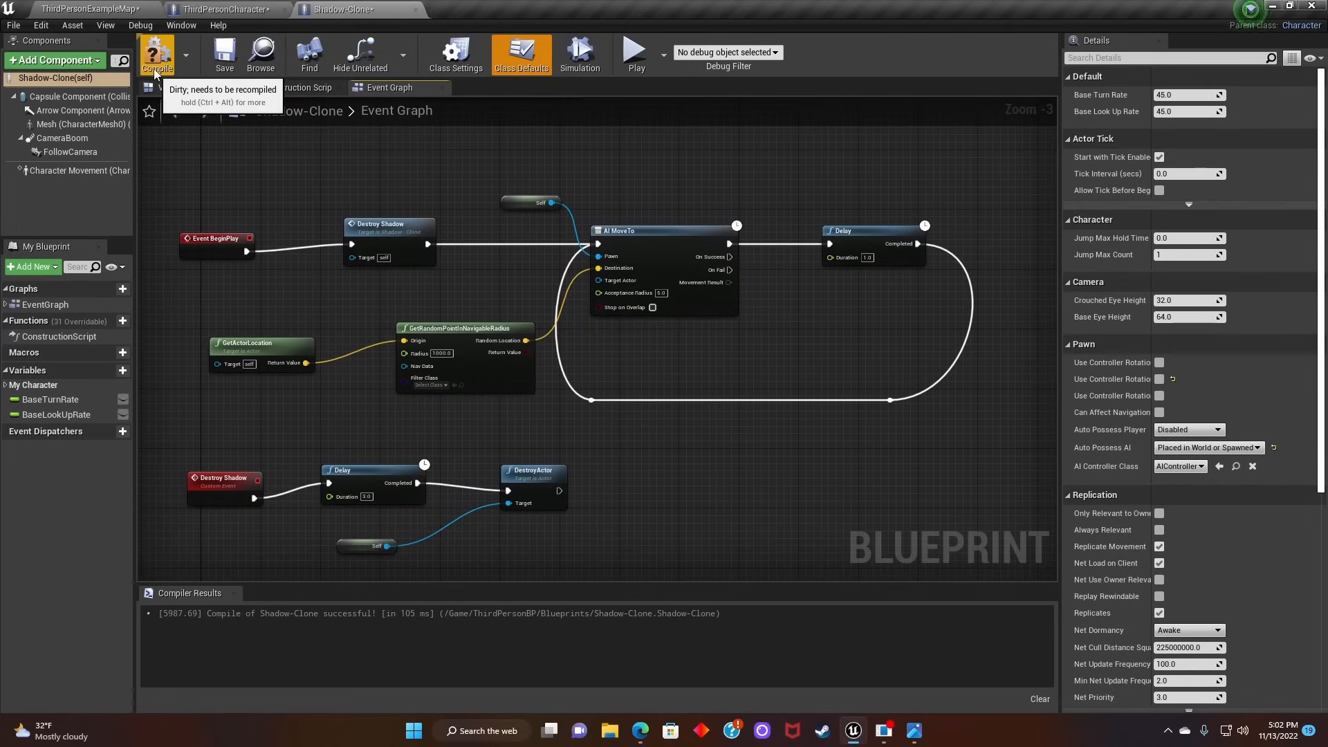
pyautogui.click(66, 11)
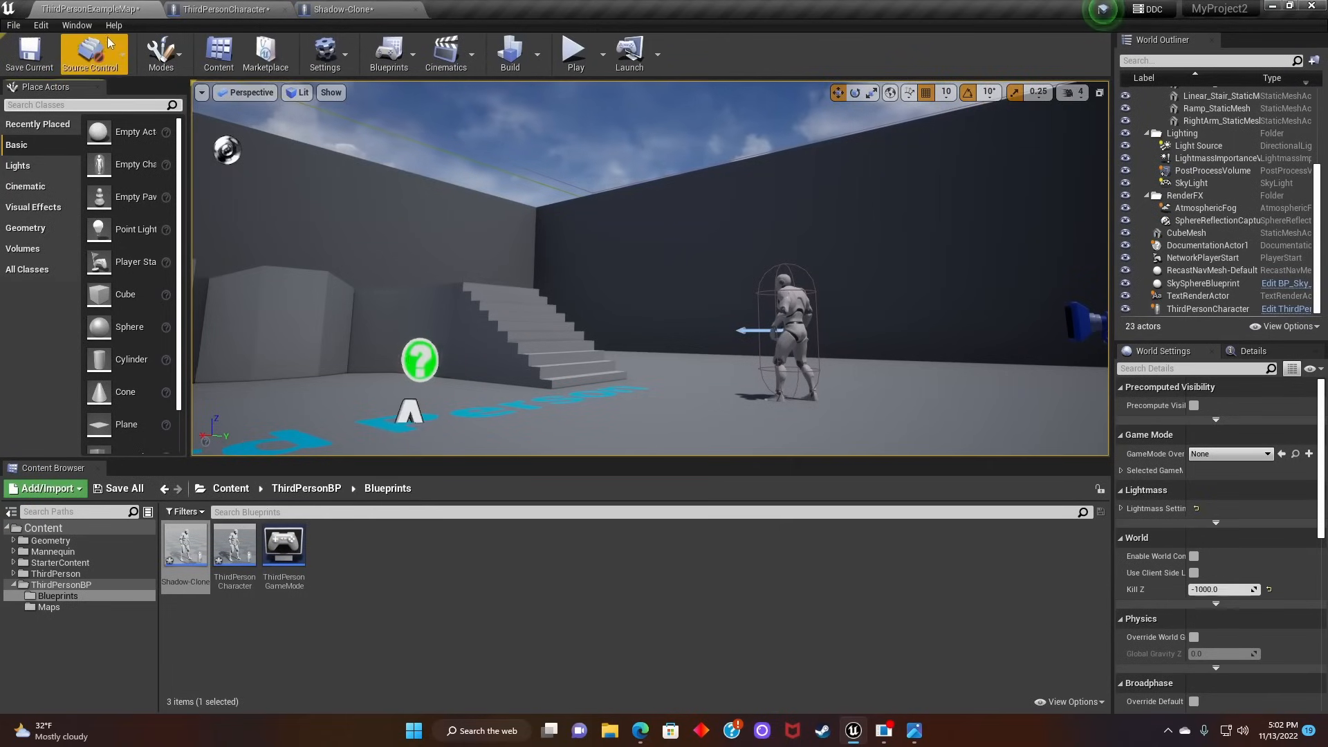
# Step: Place a Nav Mesh Bounds Volume covering the whole level floor
pyautogui.write('nav')
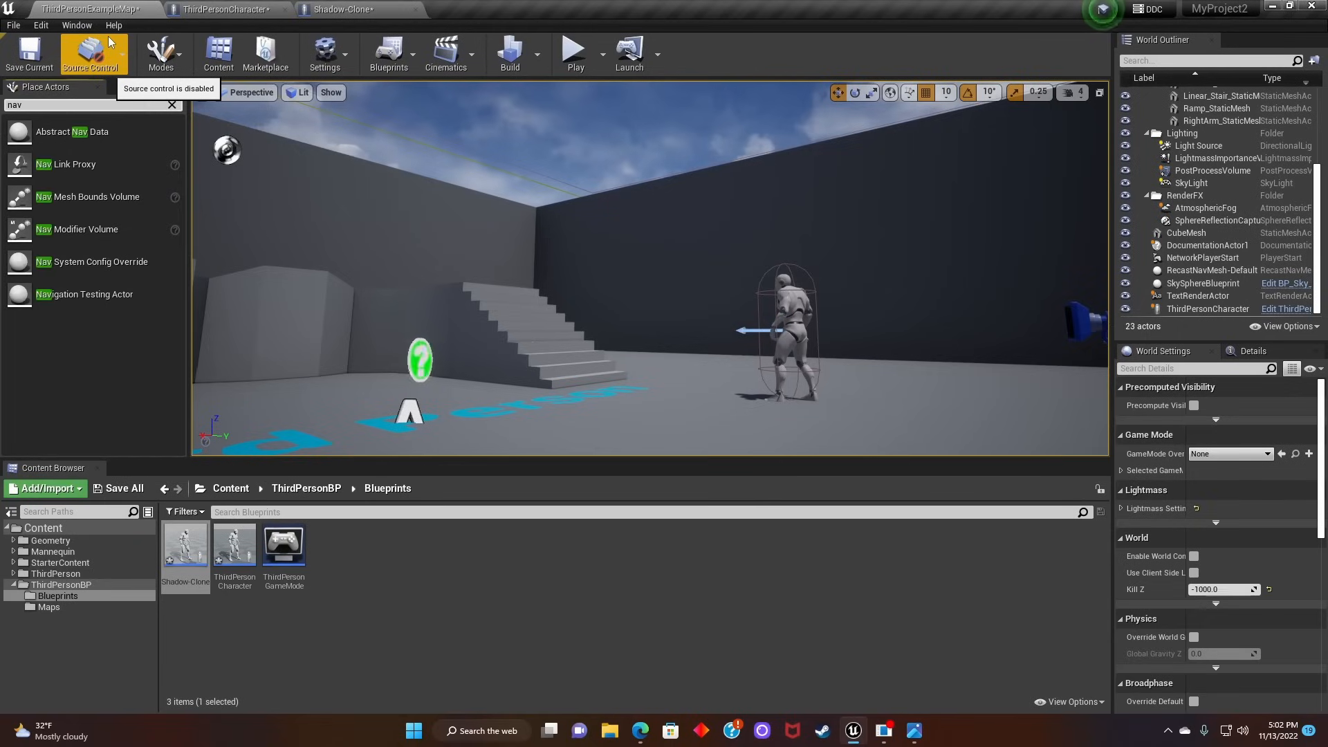
pyautogui.moveTo(123, 197)
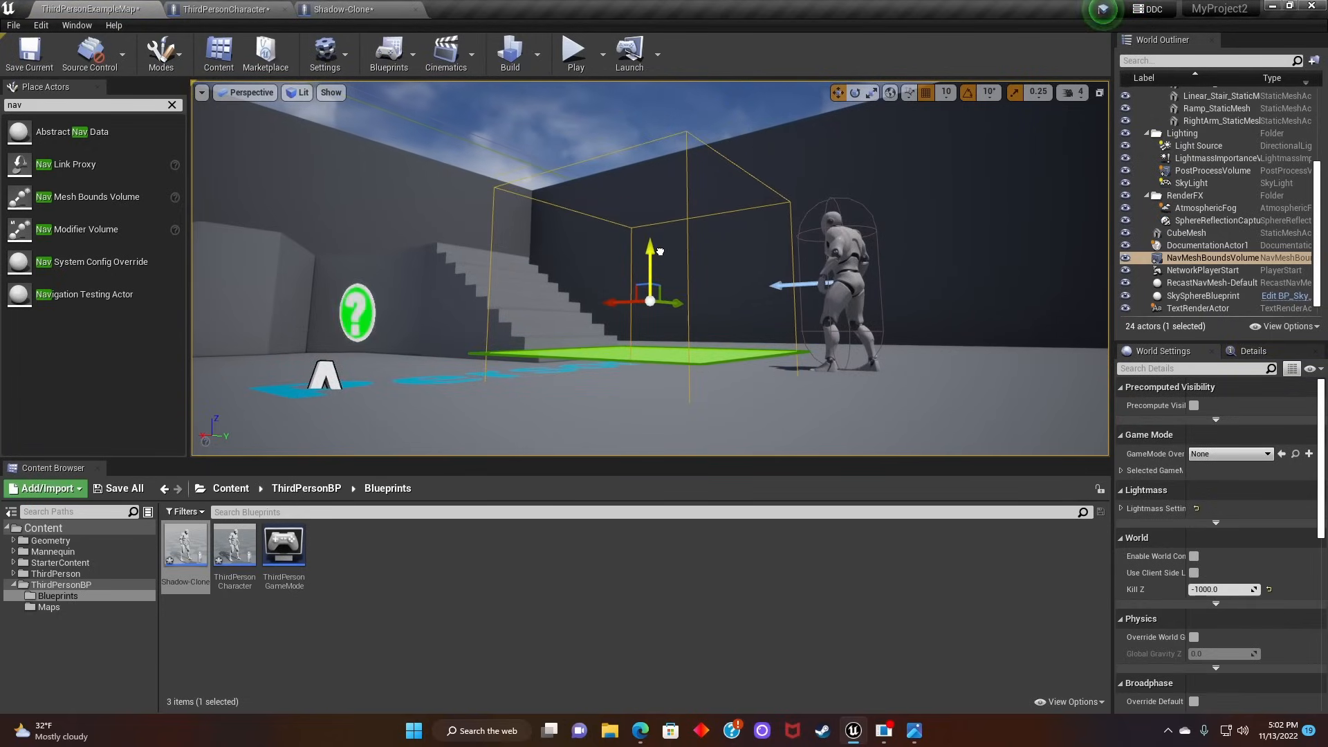
pyautogui.moveTo(651, 255); pyautogui.dragTo(837, 260)
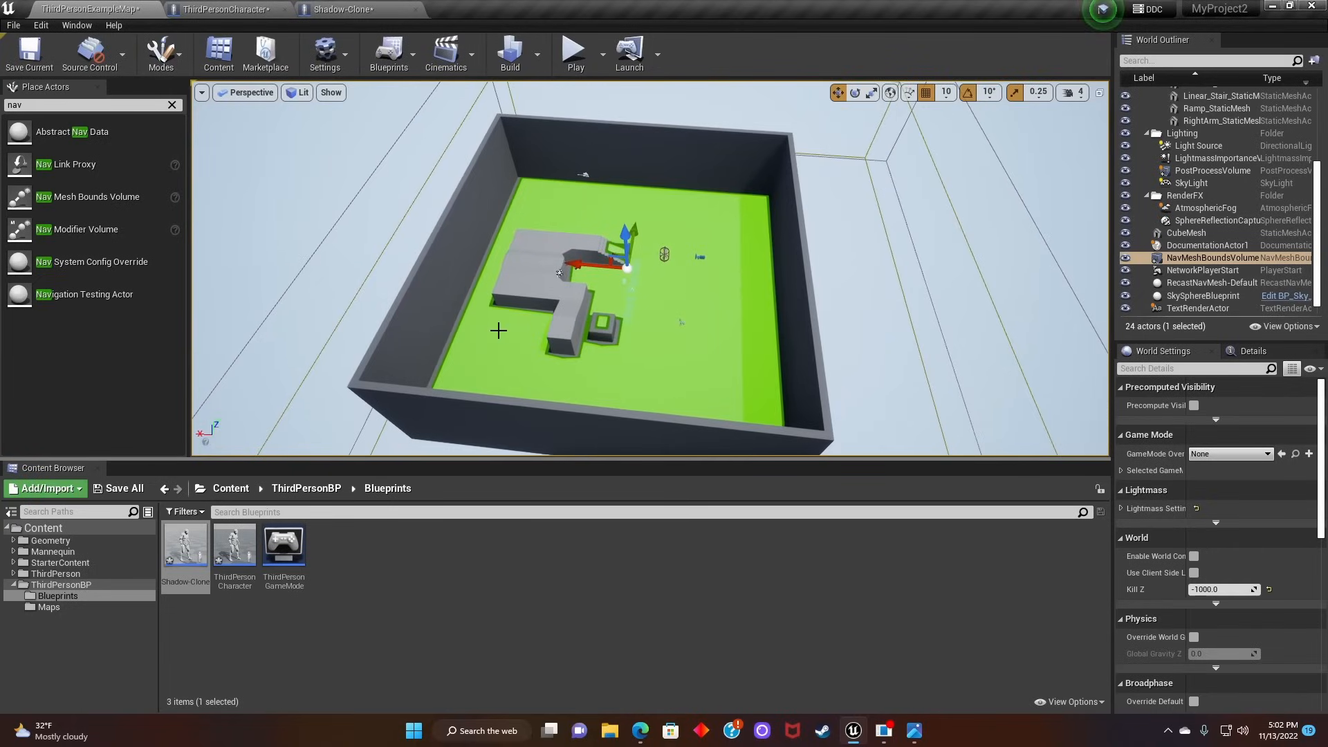
pyautogui.moveTo(557, 332)
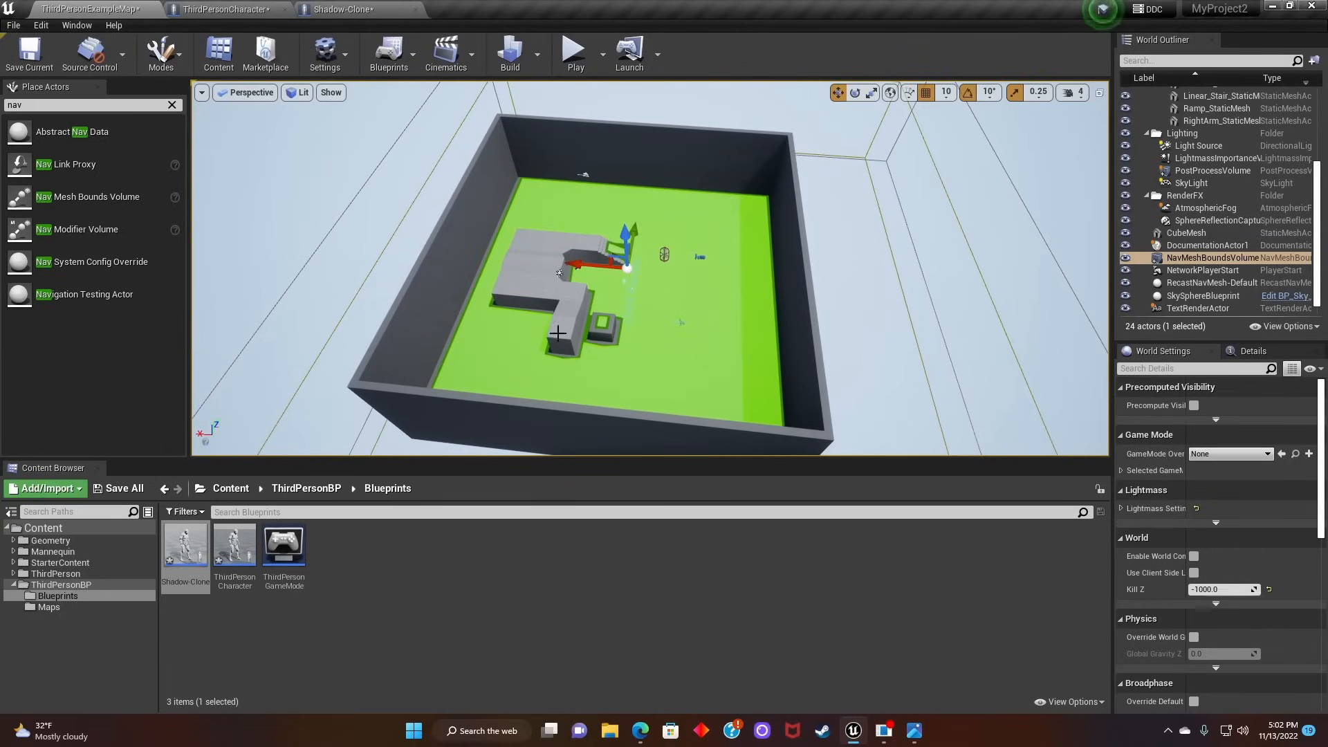
pyautogui.moveTo(576, 53)
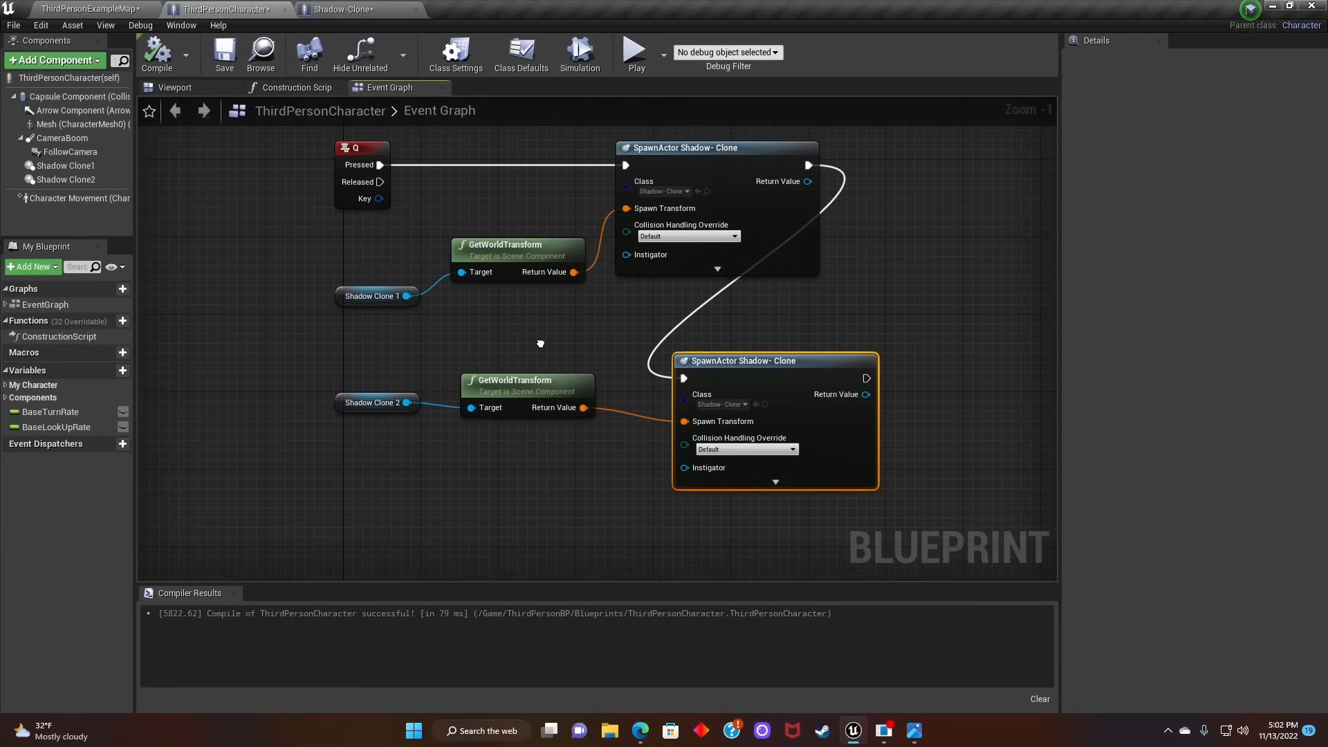
# Step: Play-test the level from the map tab to watch the clones, then stop the session
pyautogui.click(72, 11)
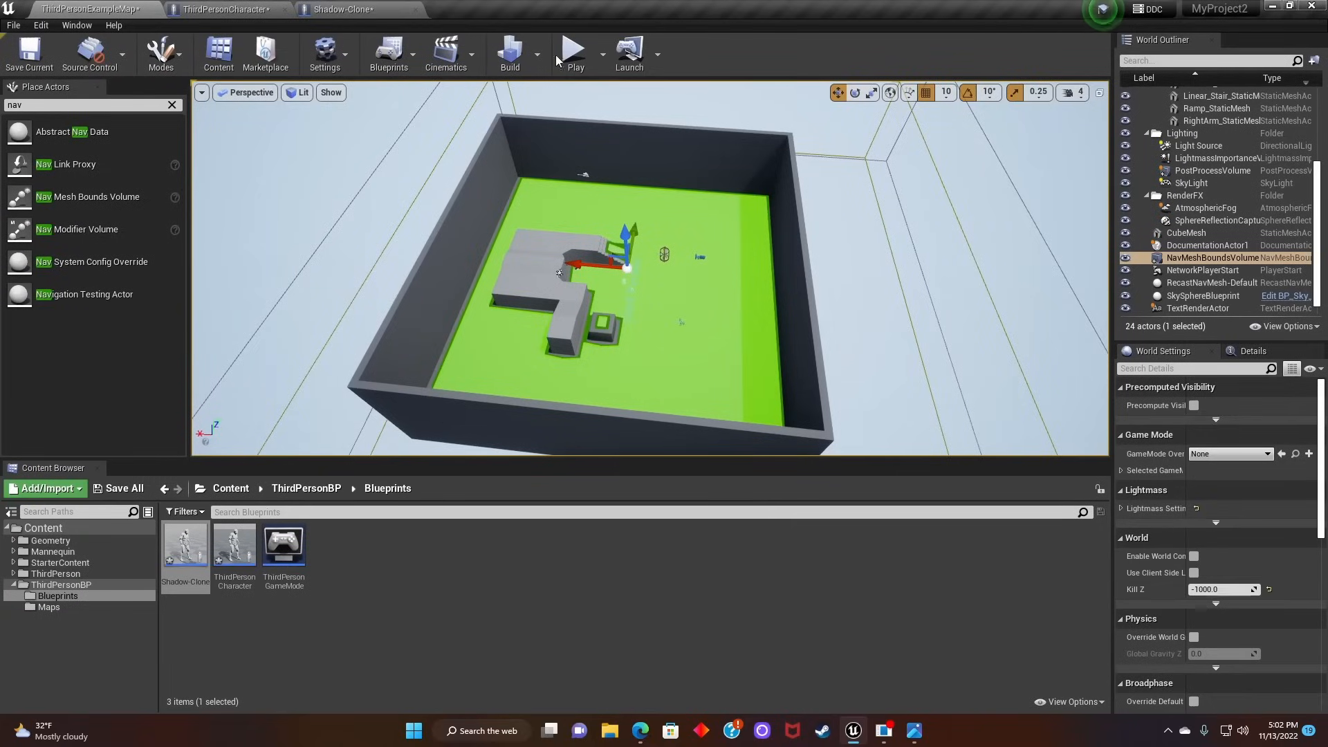
pyautogui.click(575, 48)
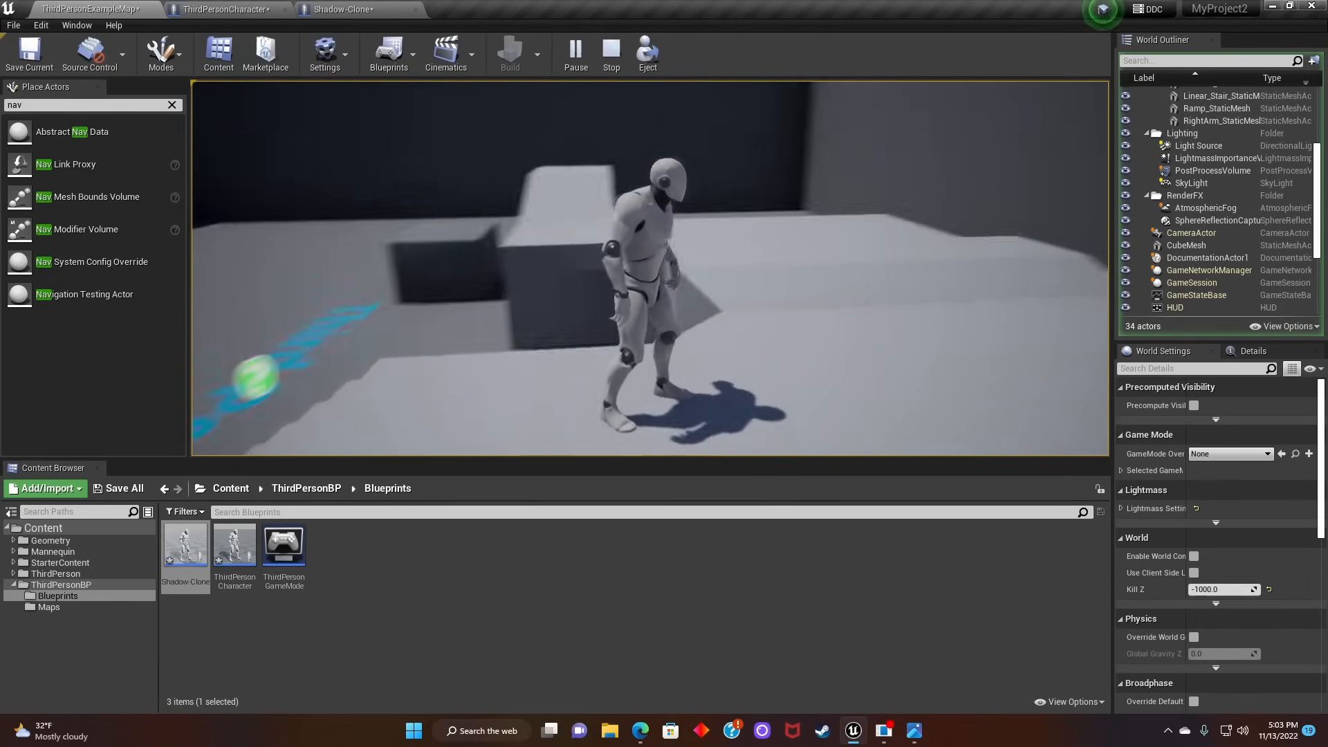
pyautogui.click(340, 7)
pyautogui.write('spawn emi')
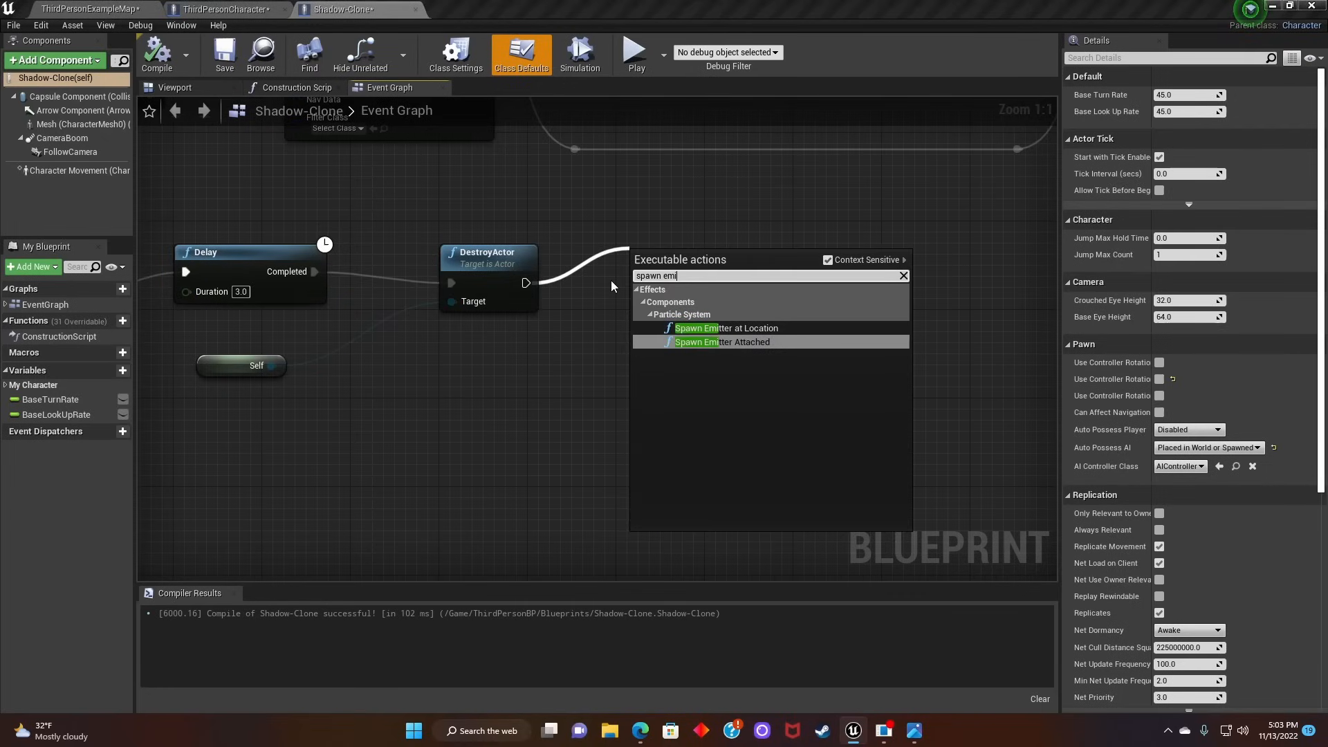
# Step: After DestroyActor, spawn the Shadow_smoke2 emitter at the clone's GetActorLocation, then play-test
pyautogui.click(725, 327)
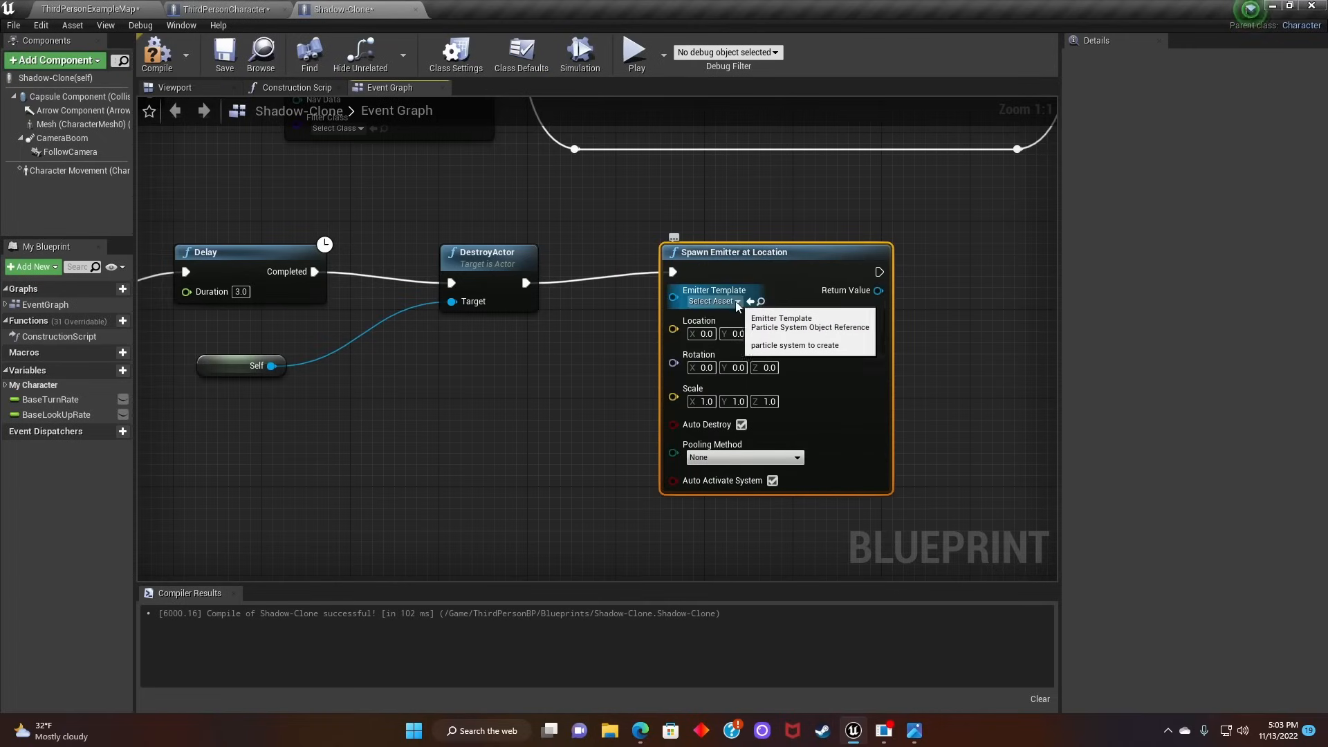
pyautogui.write('shado')
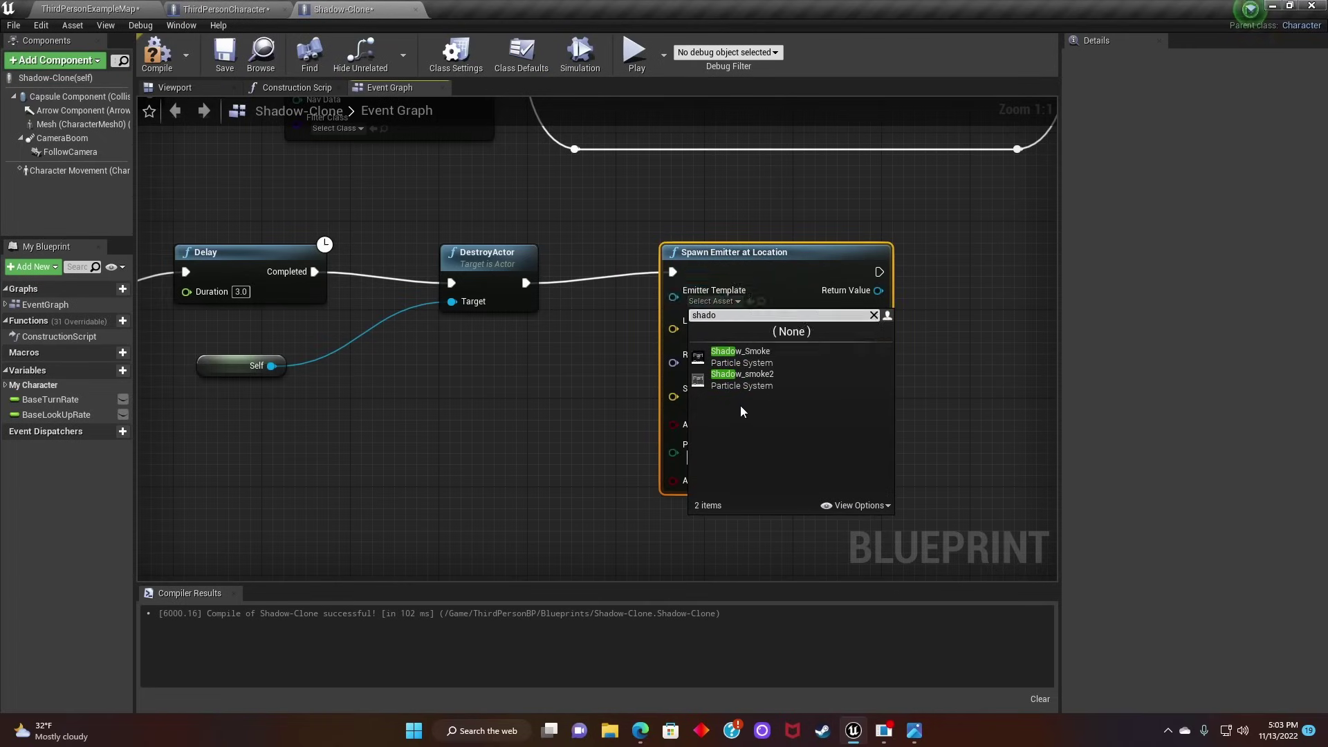
pyautogui.click(742, 373)
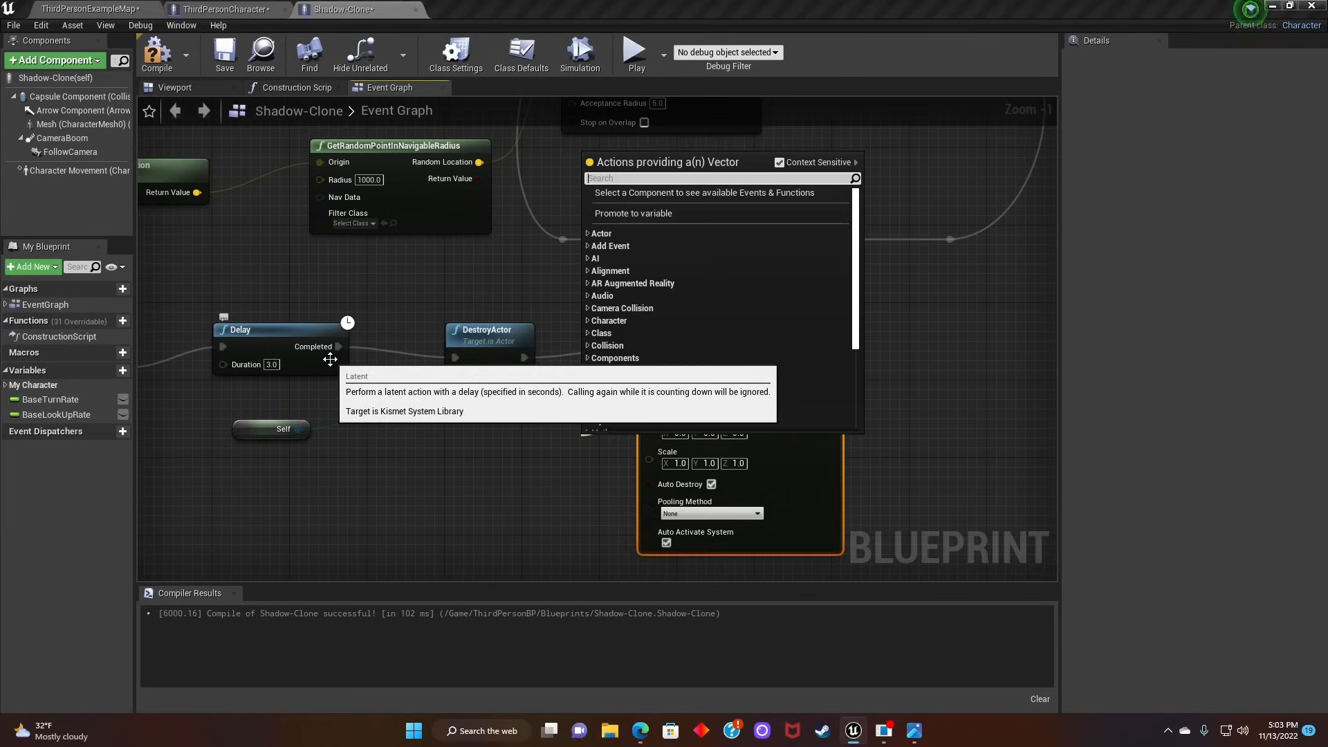
pyautogui.write('get actor lo')
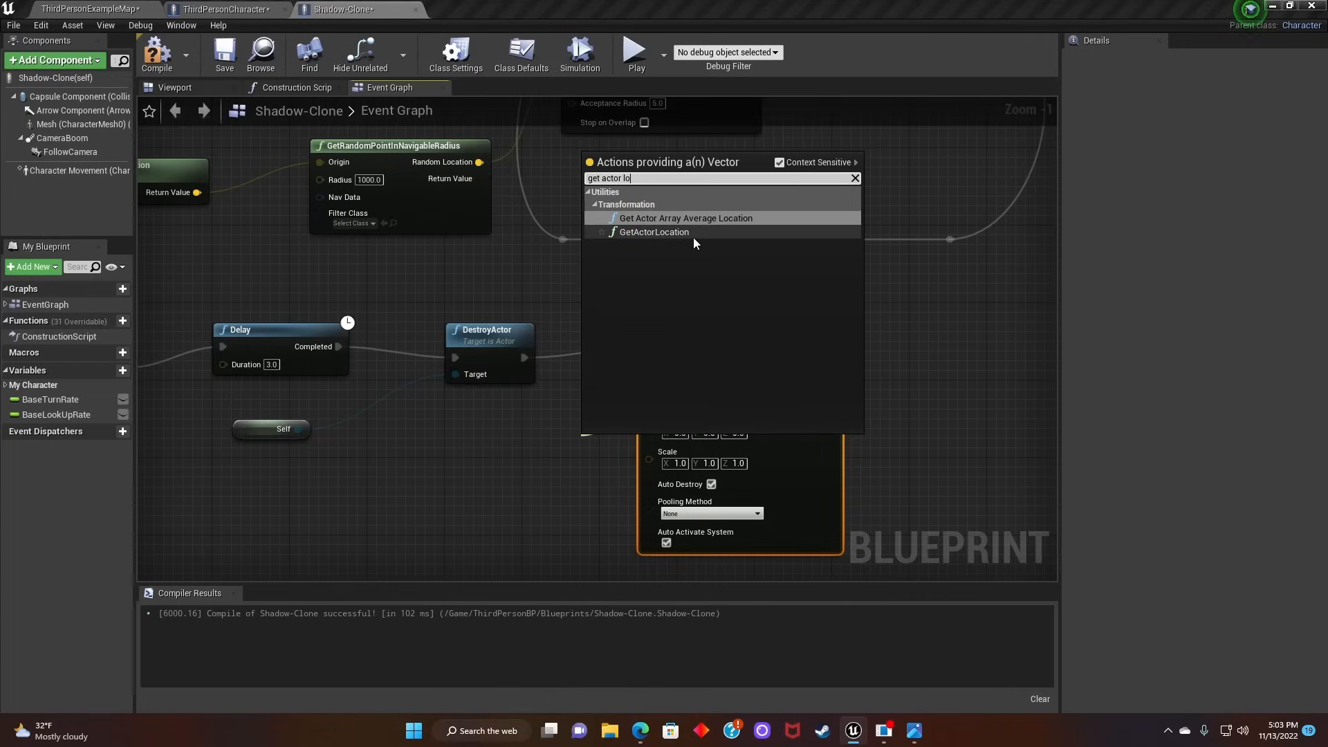
pyautogui.click(653, 232)
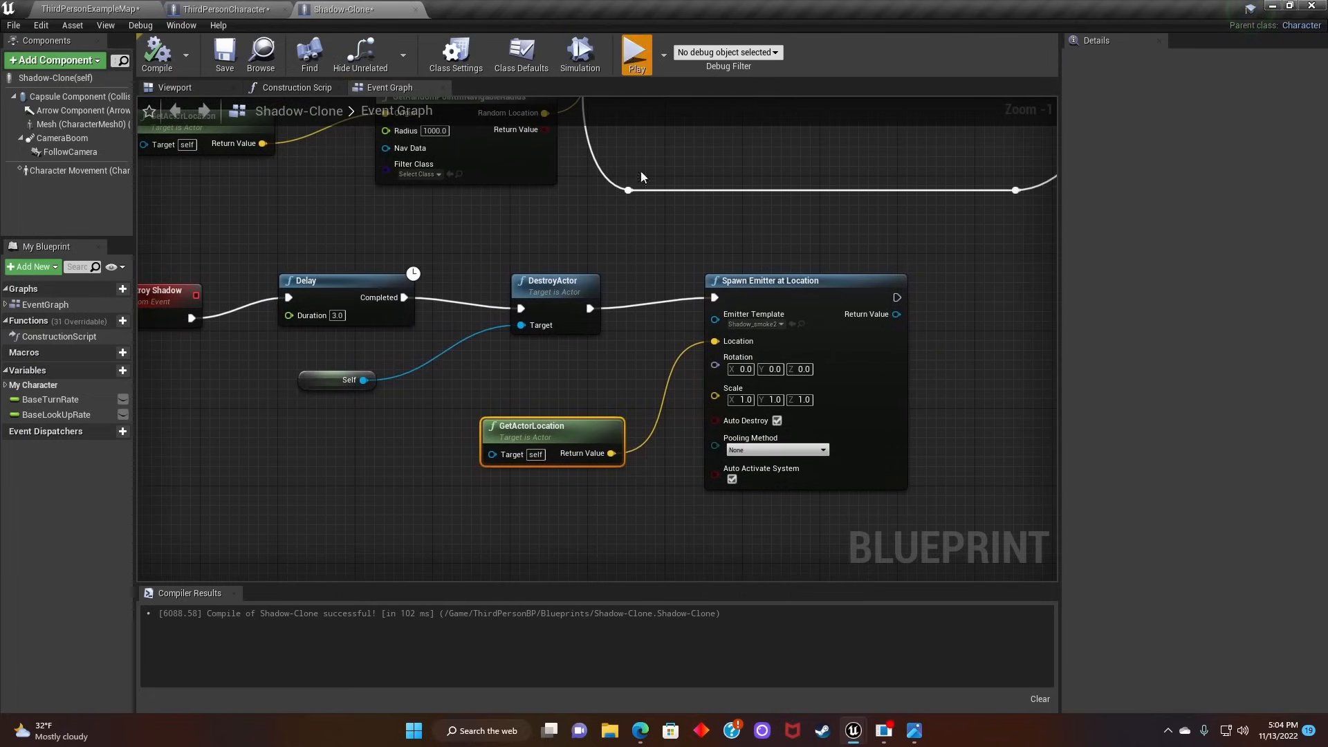
pyautogui.click(638, 52)
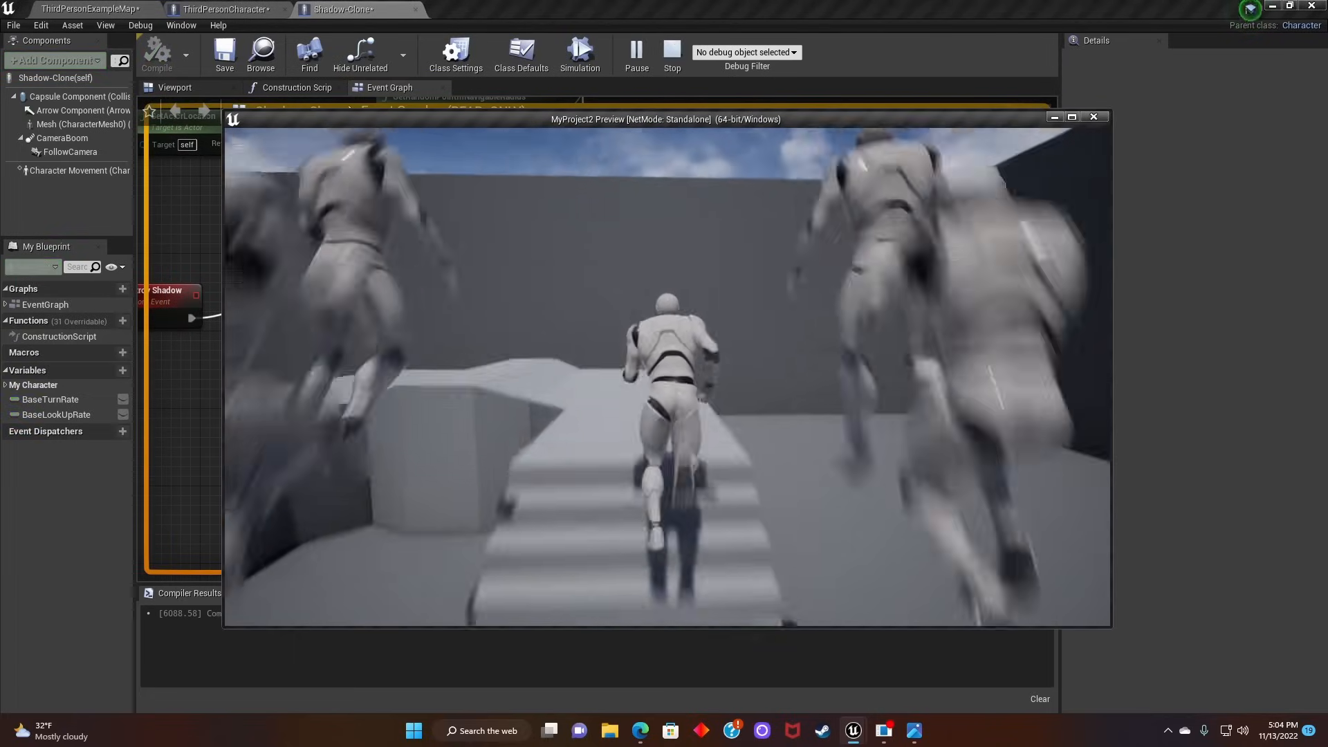